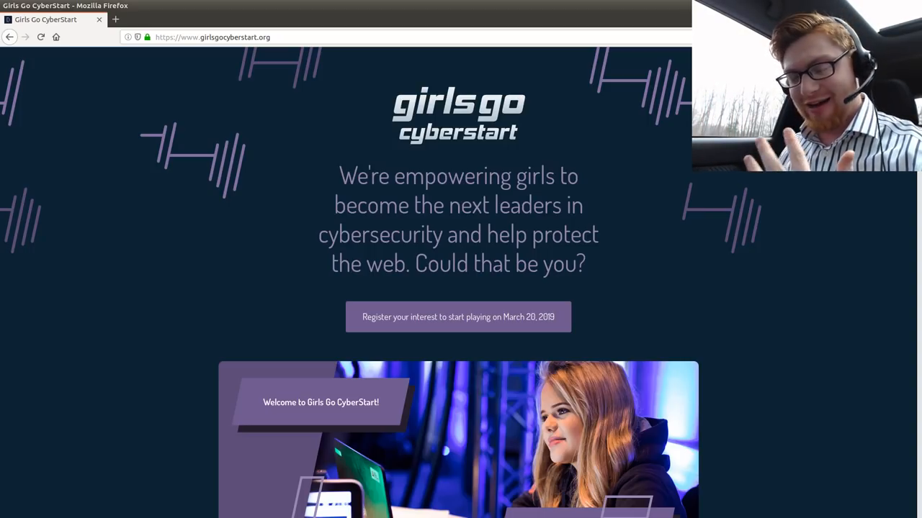
Scroll through the Girls Go CyberStart homepage content up and down.
scroll("down", 3)
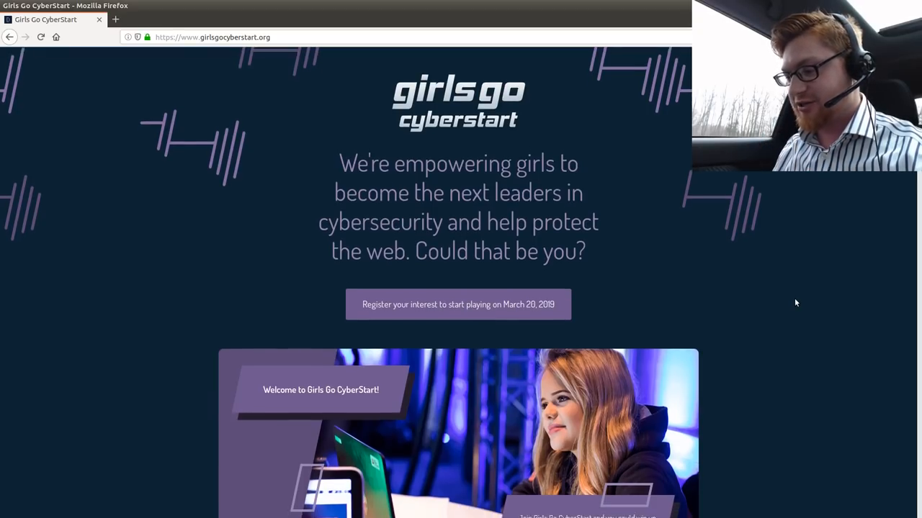
scroll("down", 3)
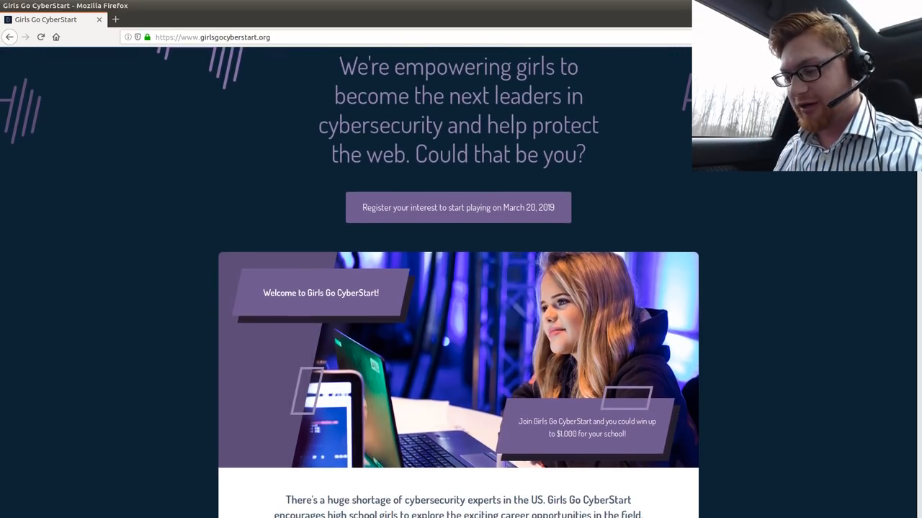
scroll("down", 3)
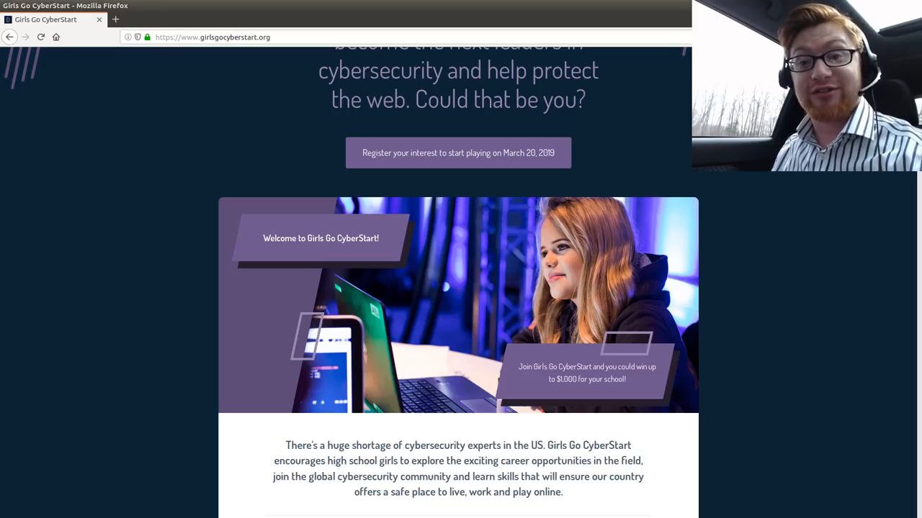
scroll("down", 3)
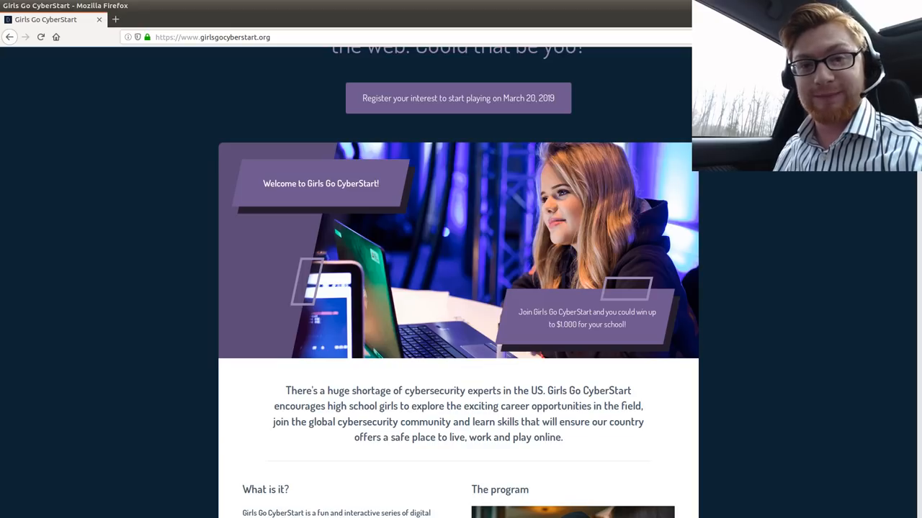
mouse_move(789, 293)
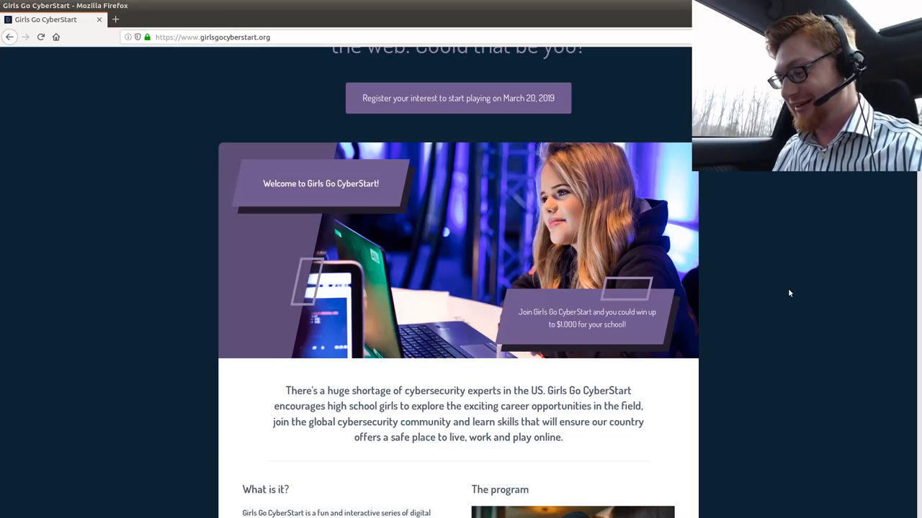
scroll("down", 3)
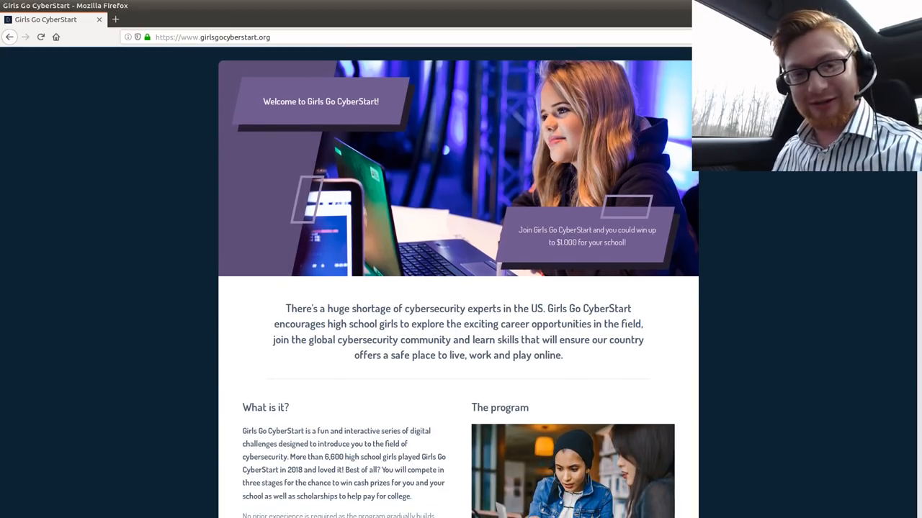
scroll("down", 3)
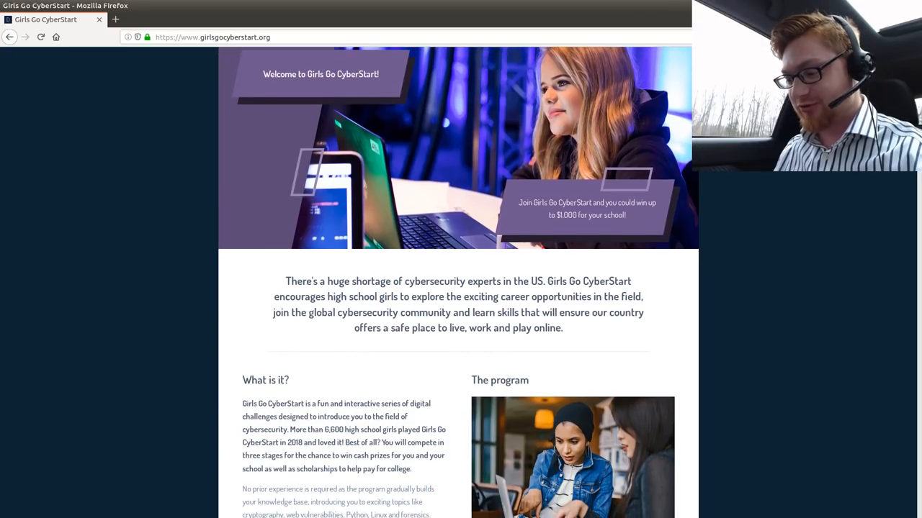
scroll("up", 3)
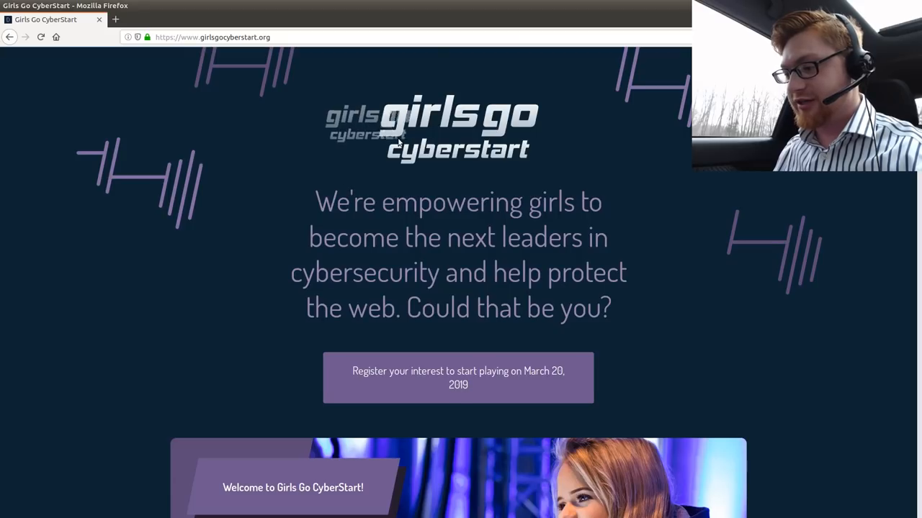
scroll("down", 3)
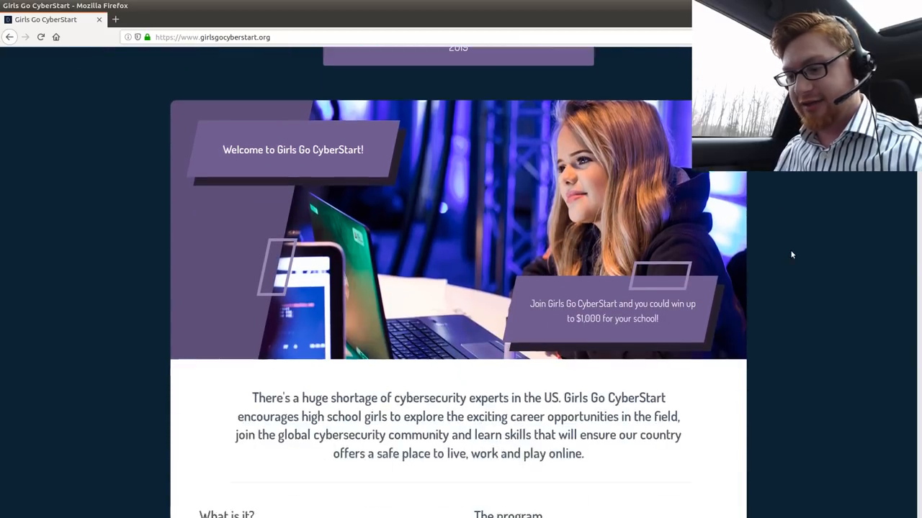
scroll("down", 3)
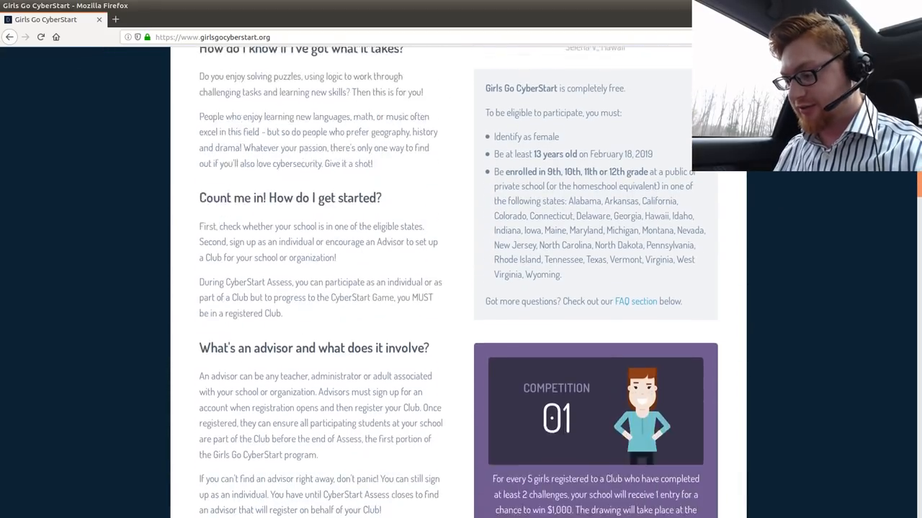
scroll("down", 3)
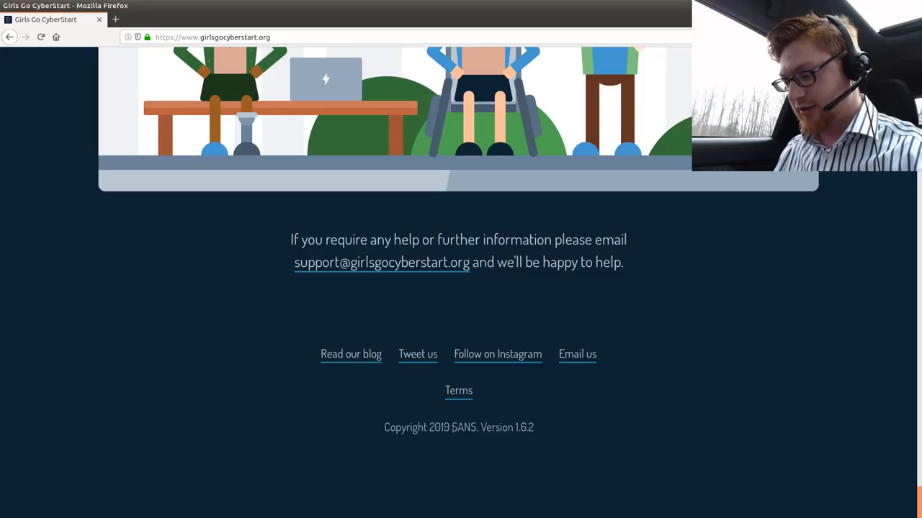
mouse_move(685, 389)
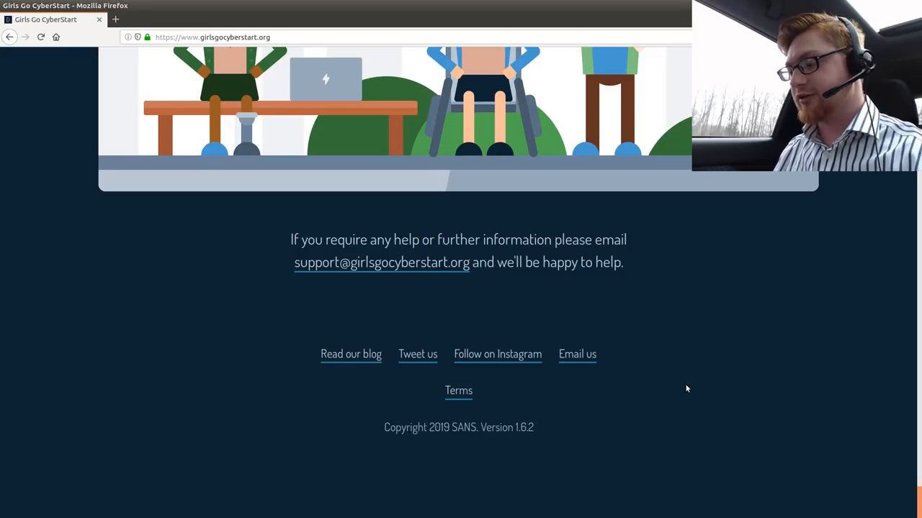
scroll("up", 3)
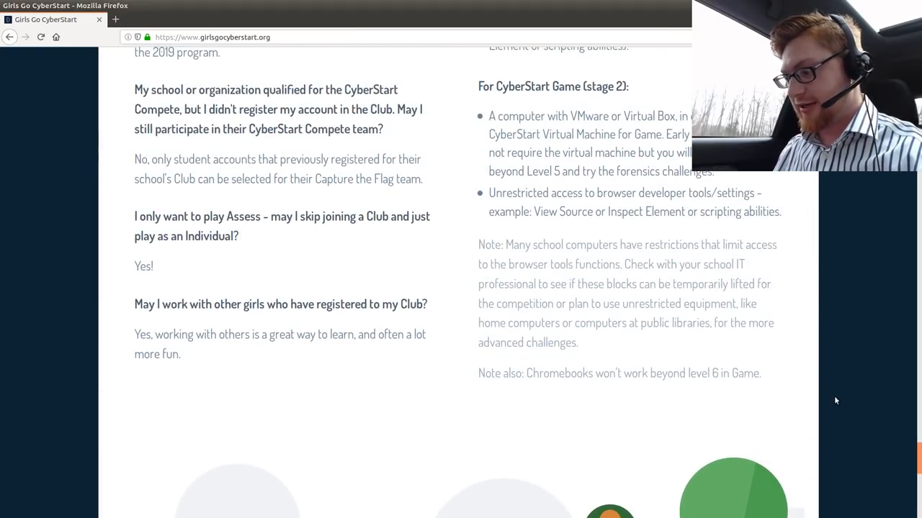
scroll("up", 3)
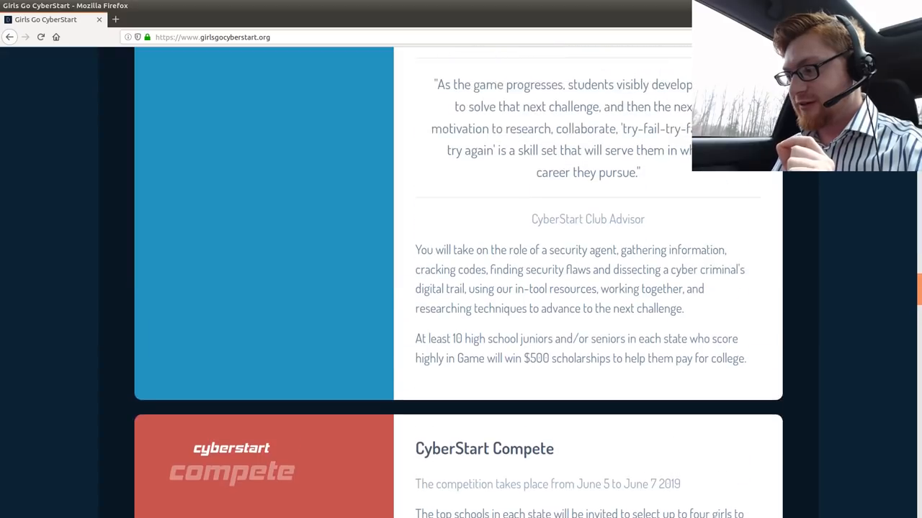
scroll("up", 3)
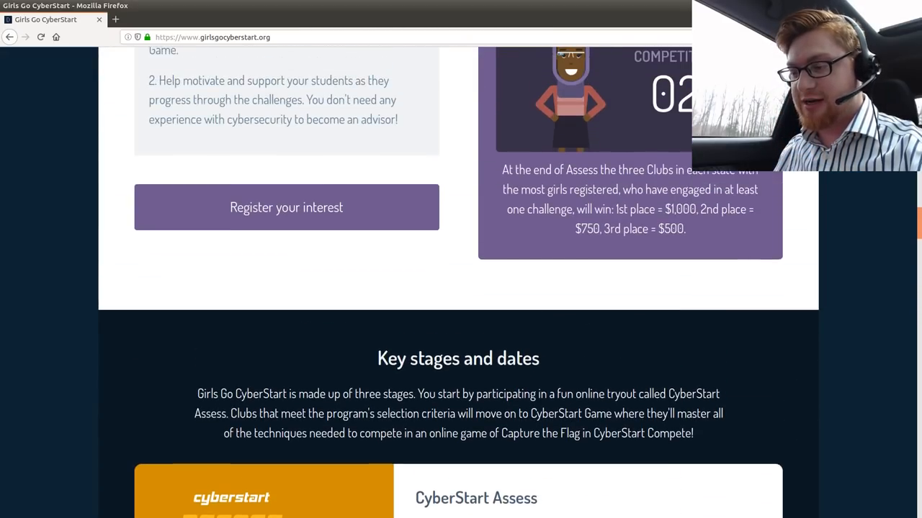
scroll("up", 3)
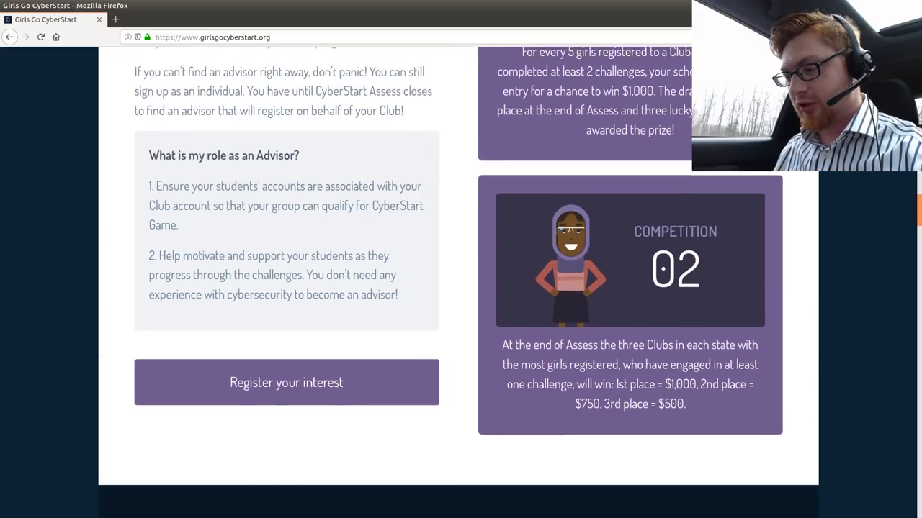
scroll("up", 3)
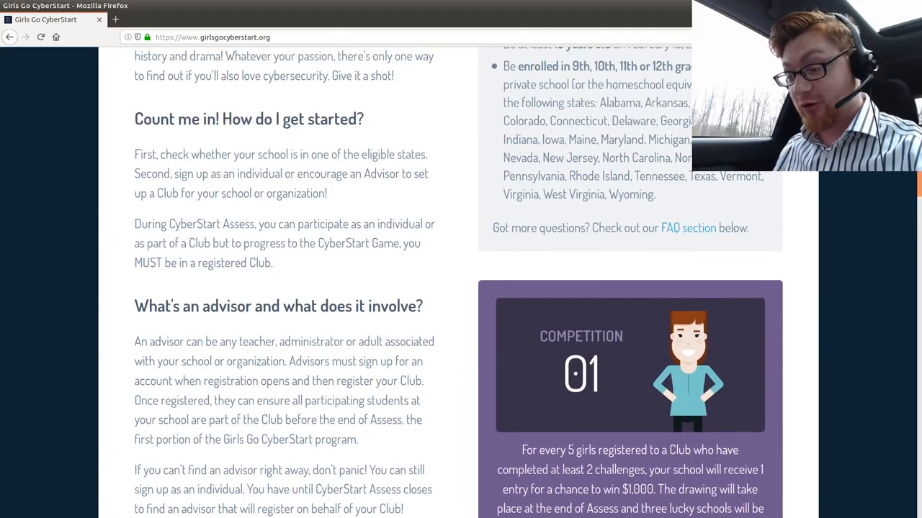
scroll("up", 3)
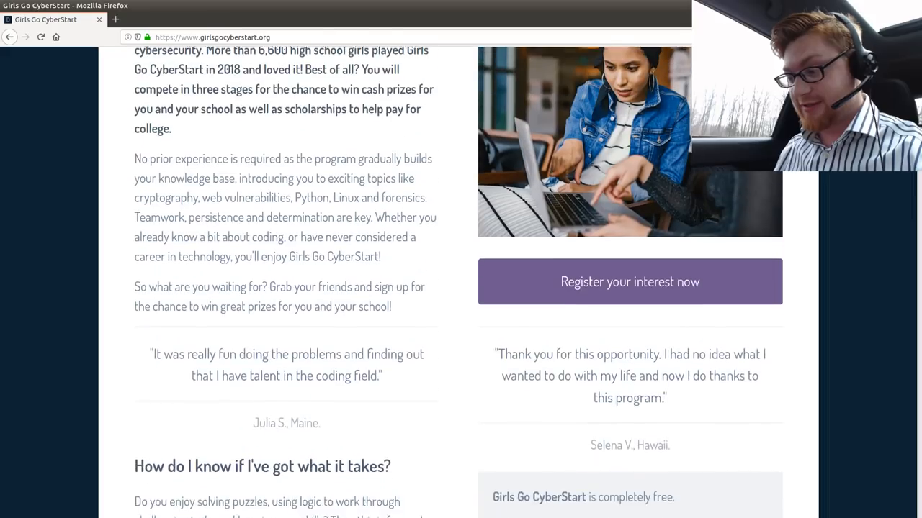
scroll("up", 3)
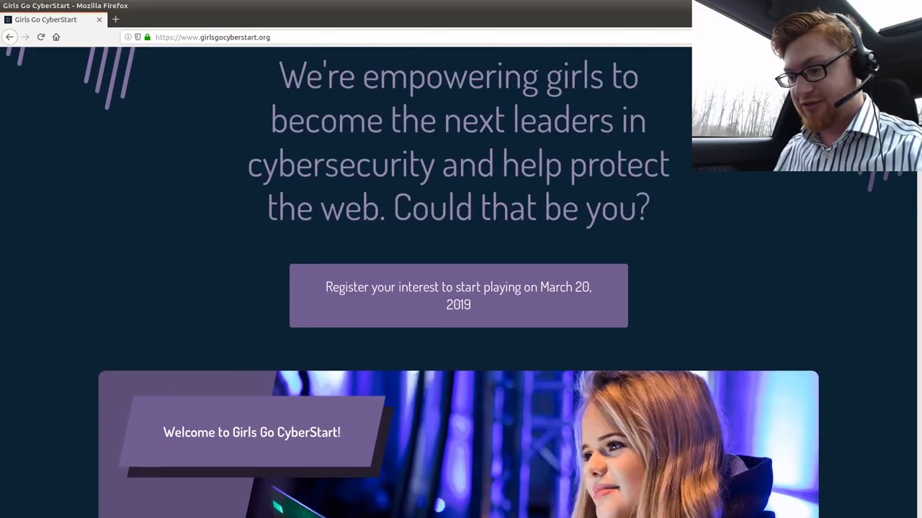
mouse_move(823, 384)
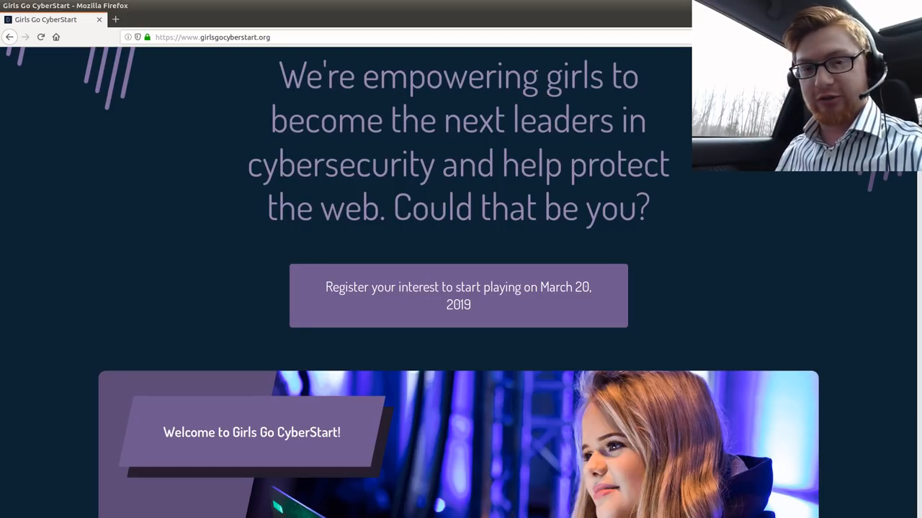
scroll("down", 3)
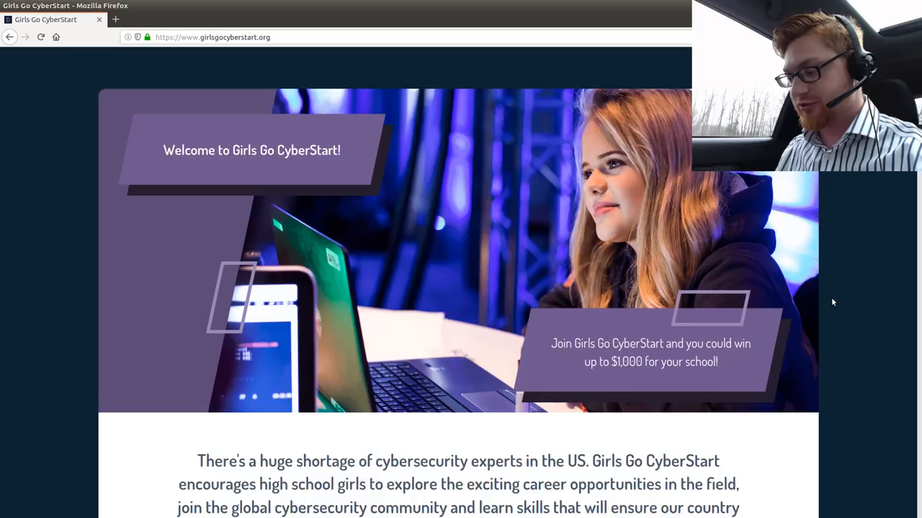
scroll("down", 3)
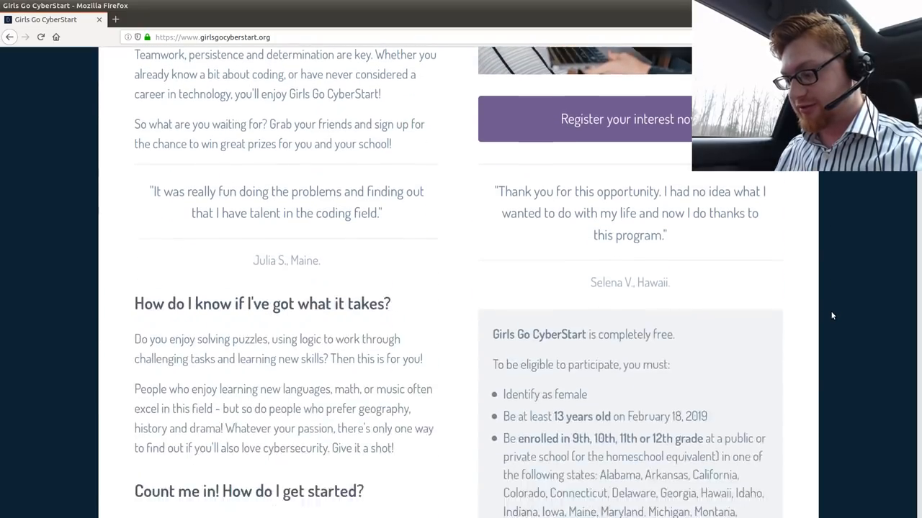
scroll("up", 3)
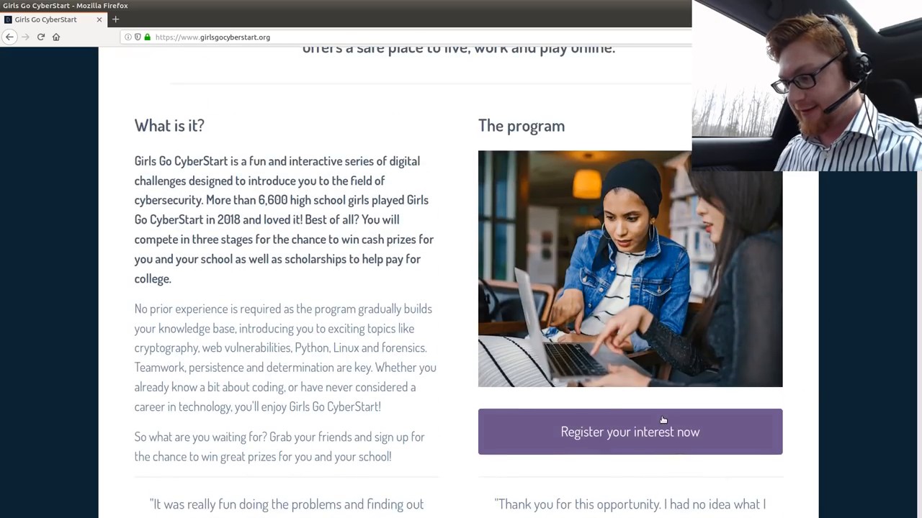
left_click(629, 432)
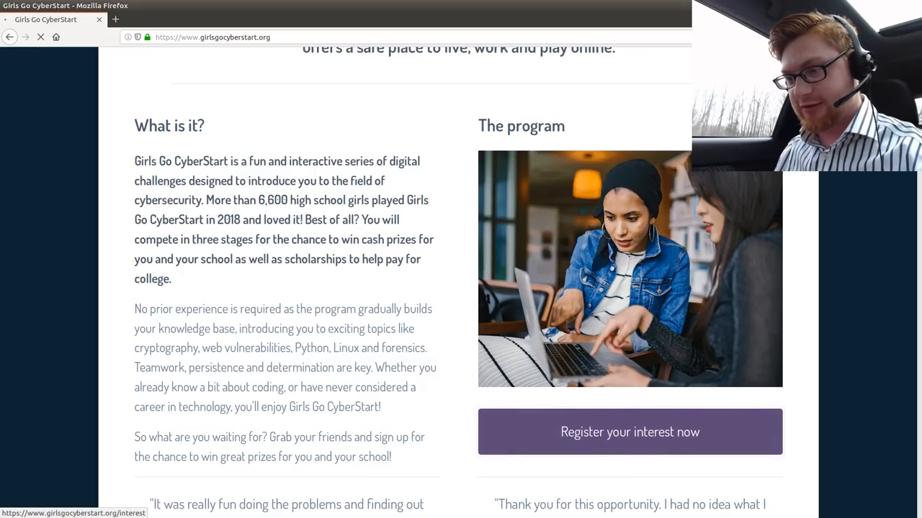
left_click(630, 432)
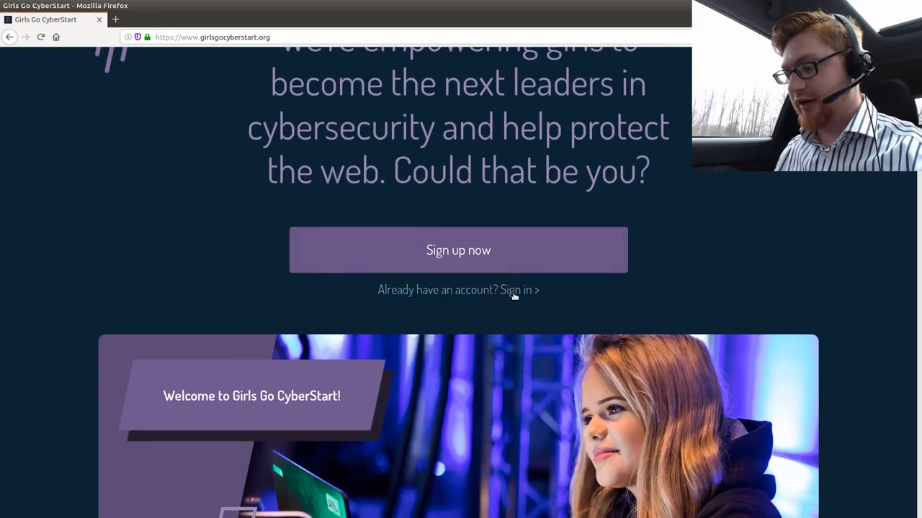
left_click(515, 290)
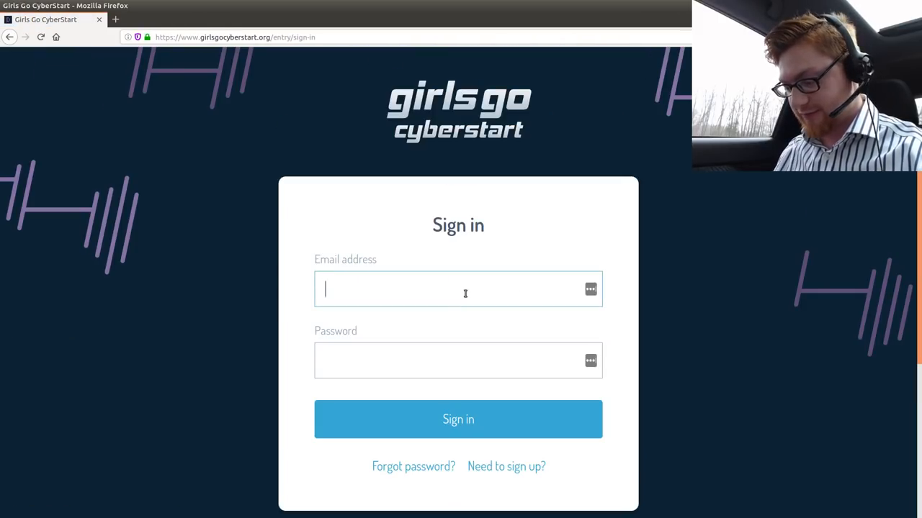
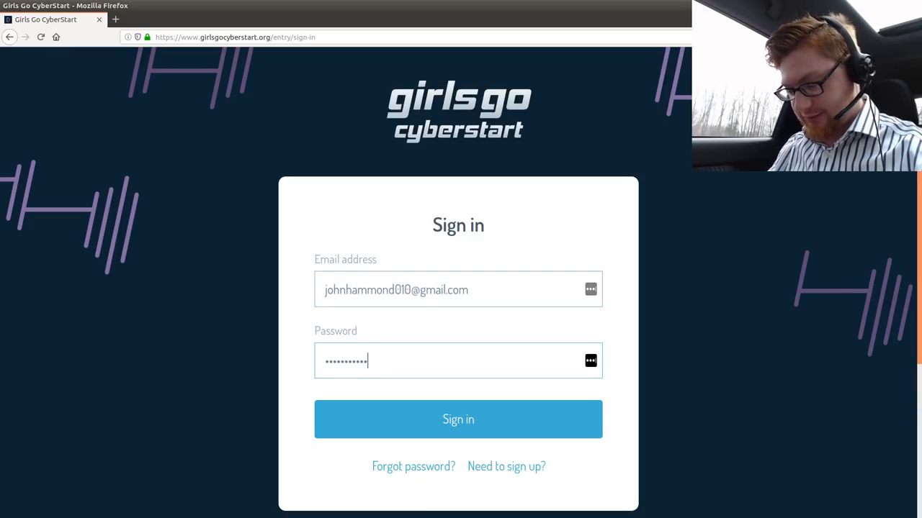
Submit the sign-in and pass the first store front reCAPTCHA round.
left_click(458, 419)
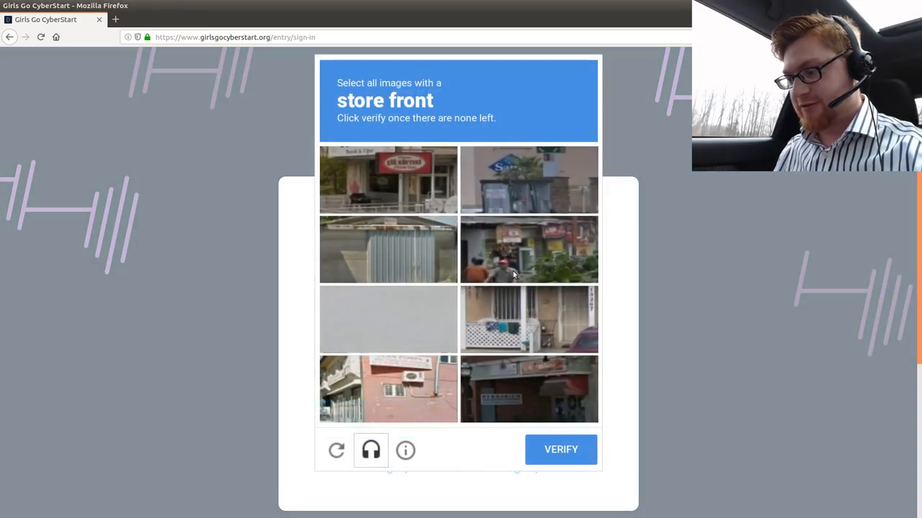
left_click(389, 179)
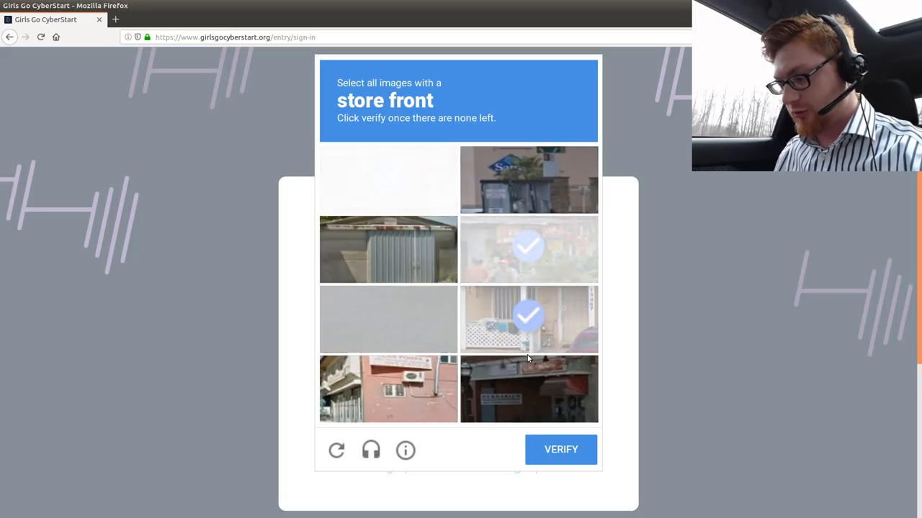
left_click(528, 389)
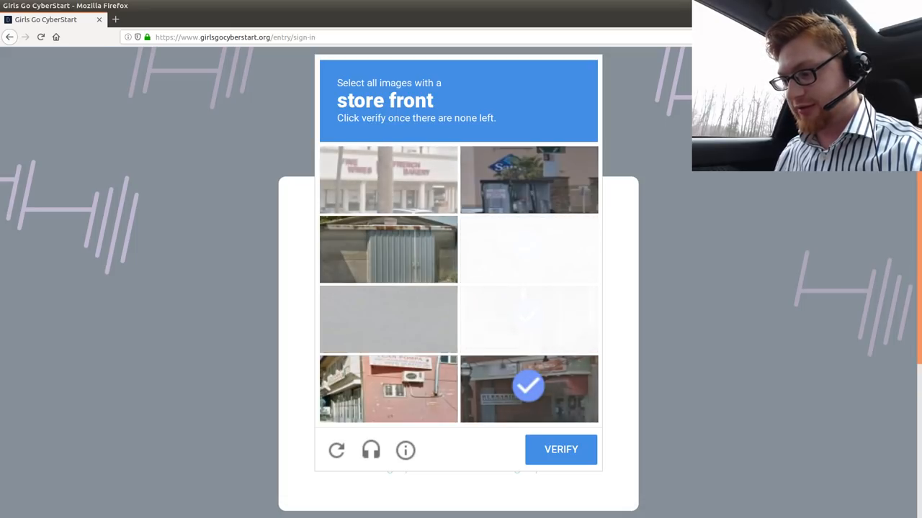
left_click(389, 180)
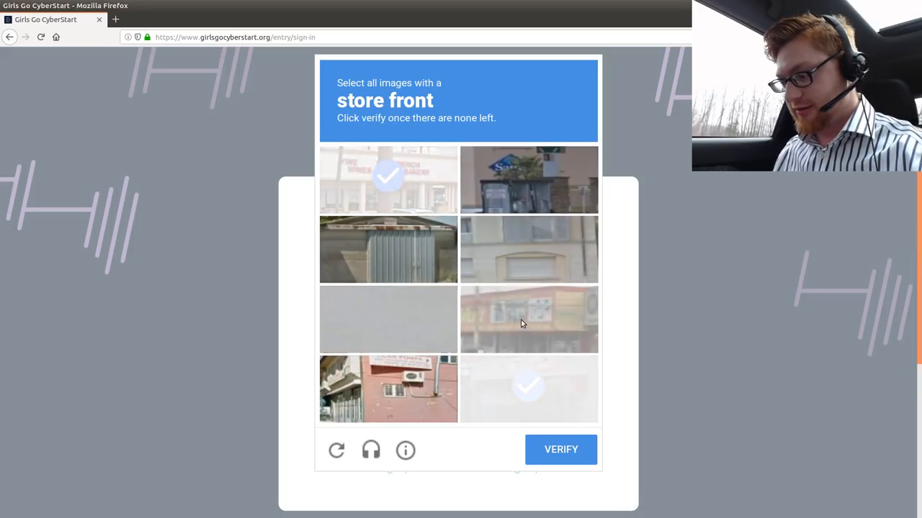
left_click(387, 389)
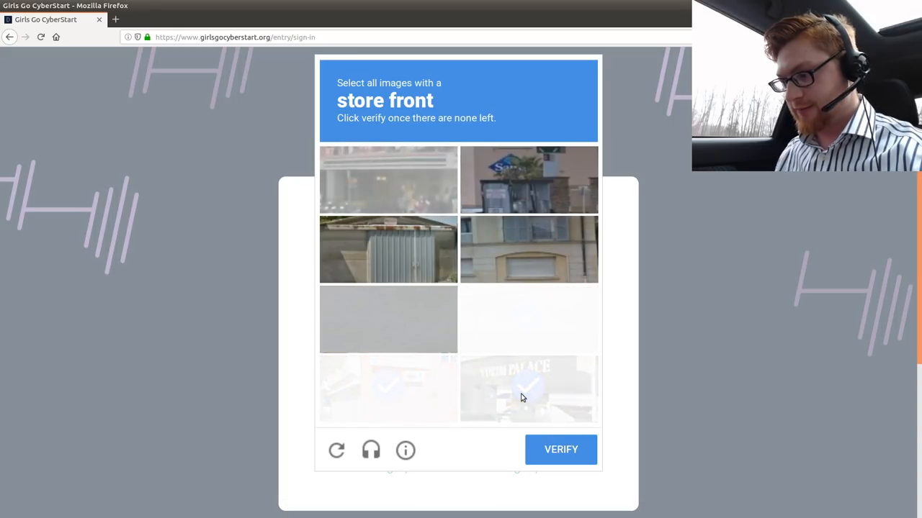
left_click(529, 179)
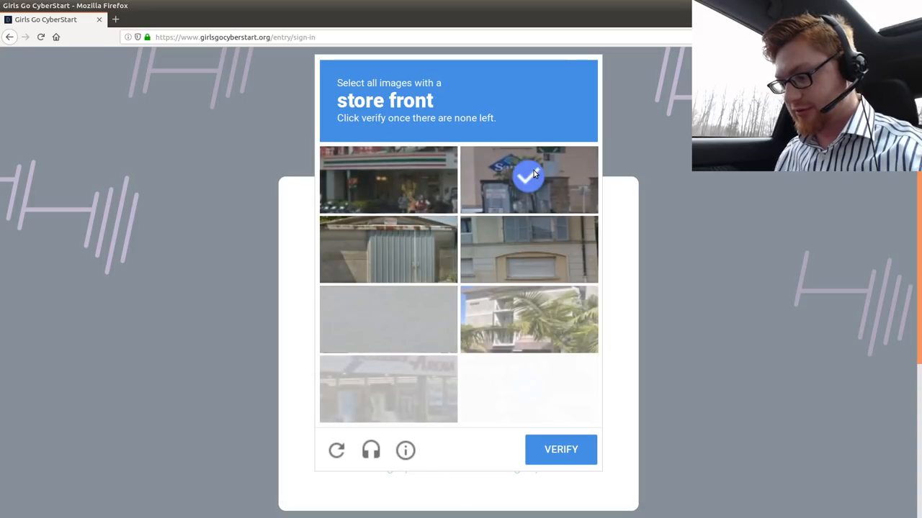
left_click(388, 389)
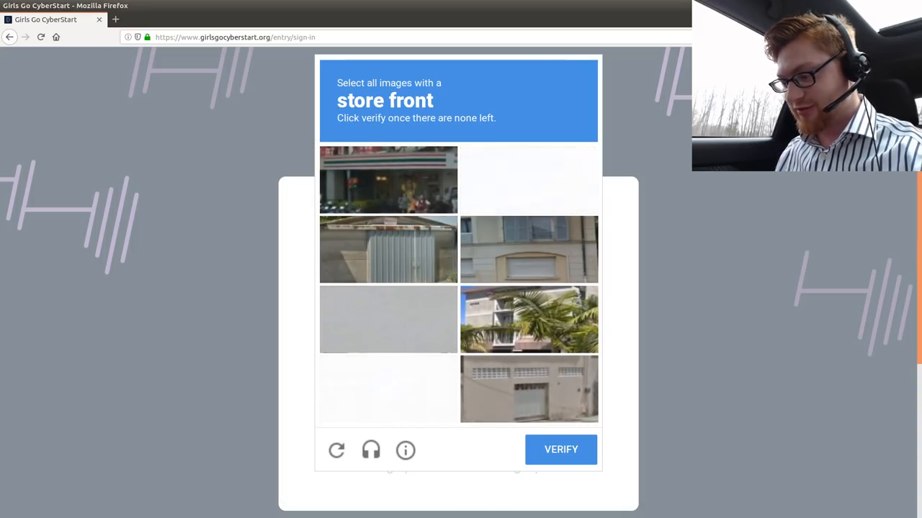
left_click(562, 449)
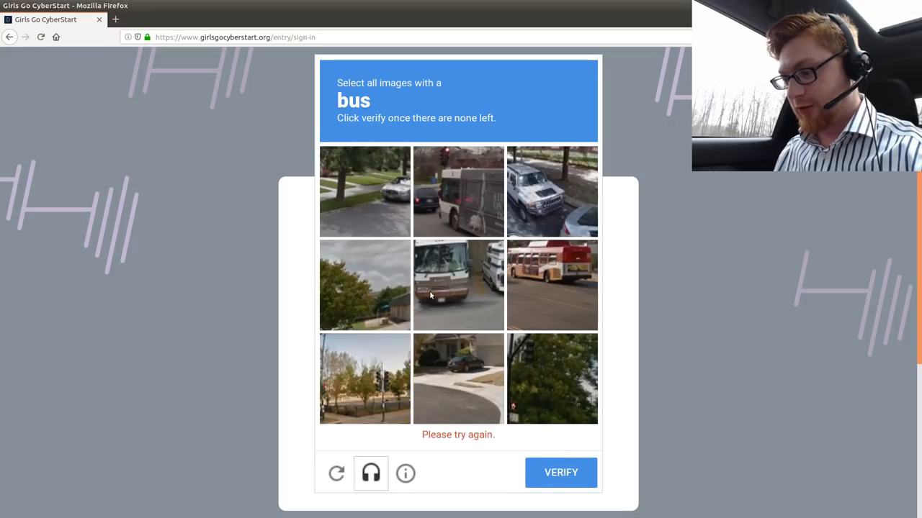
Select the bus tiles and verify the second reCAPTCHA round.
left_click(551, 286)
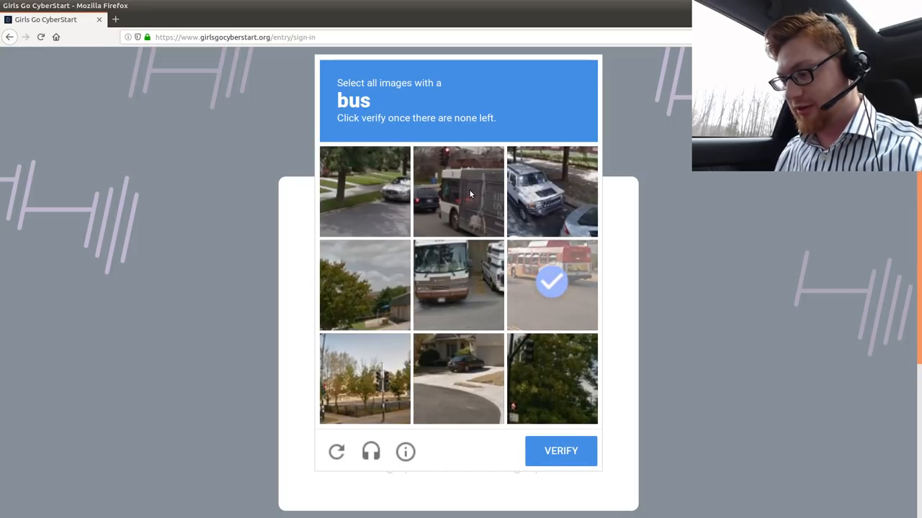
left_click(458, 190)
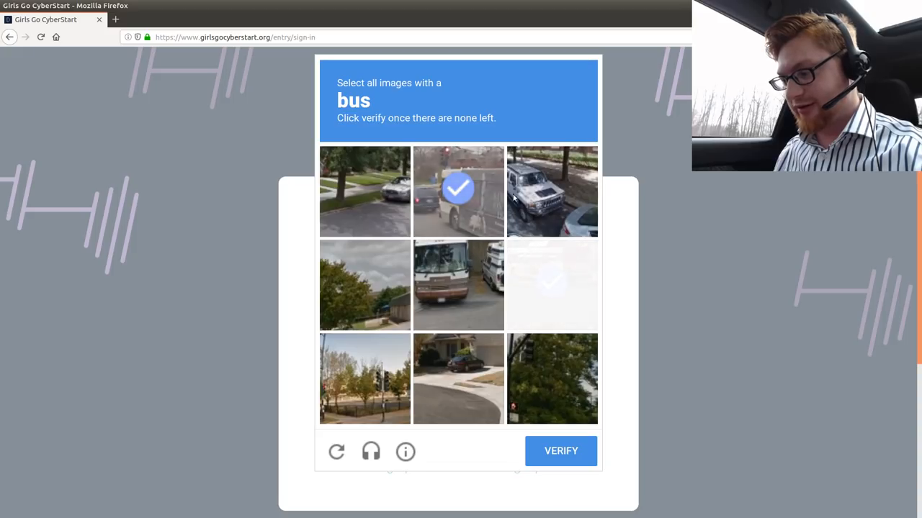
left_click(458, 285)
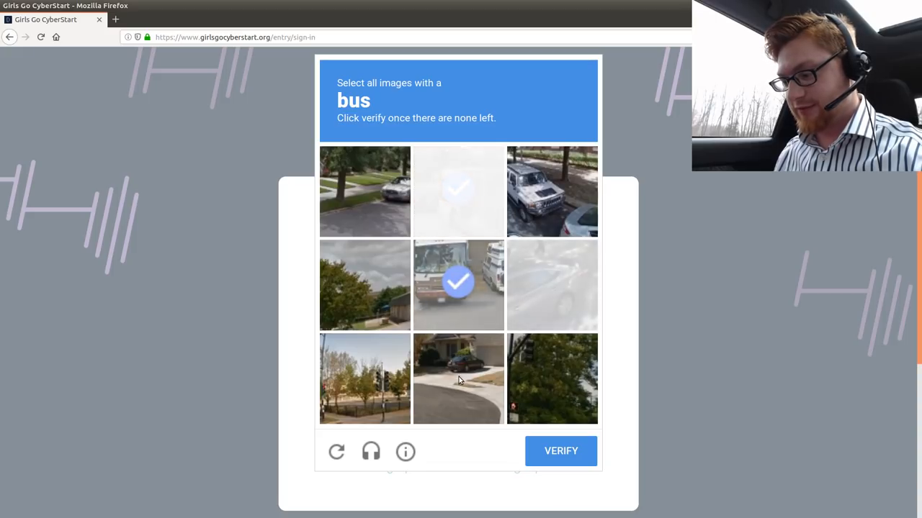
left_click(458, 378)
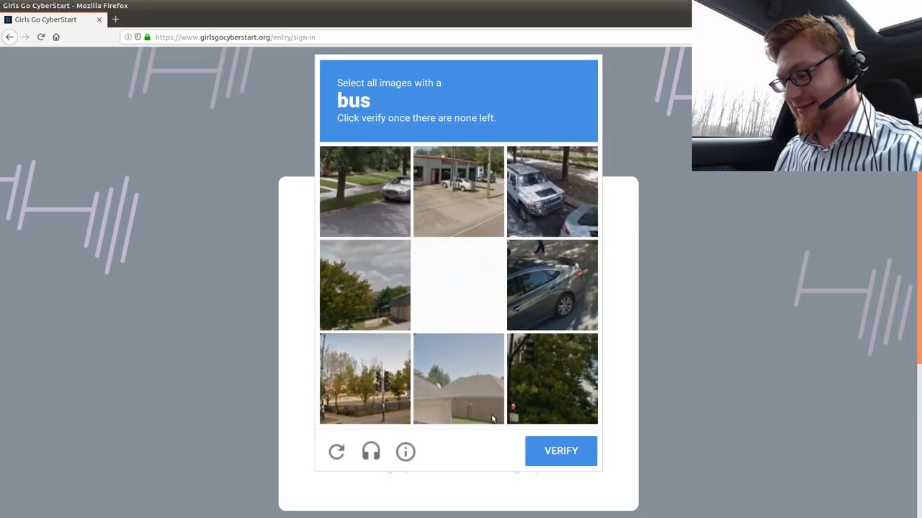
left_click(562, 451)
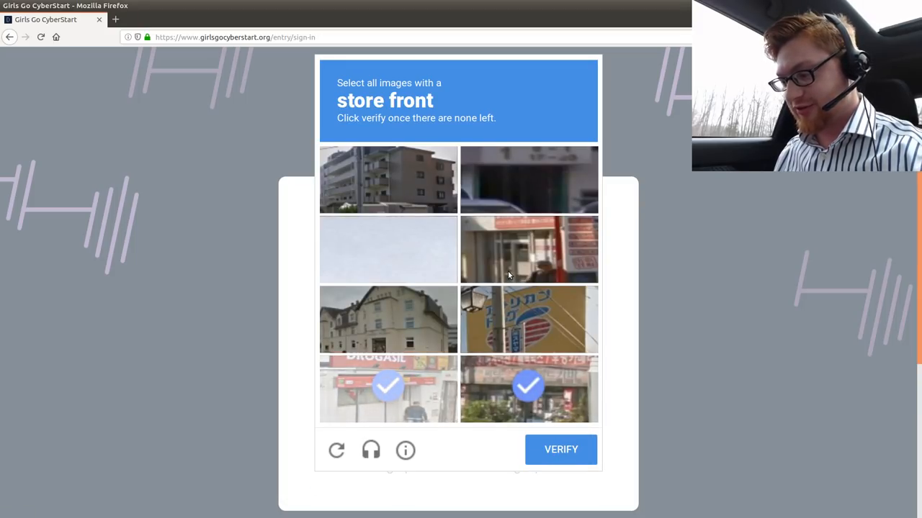
Clear the remaining store front and bus rounds; sign-in reports incorrect email or password.
left_click(528, 251)
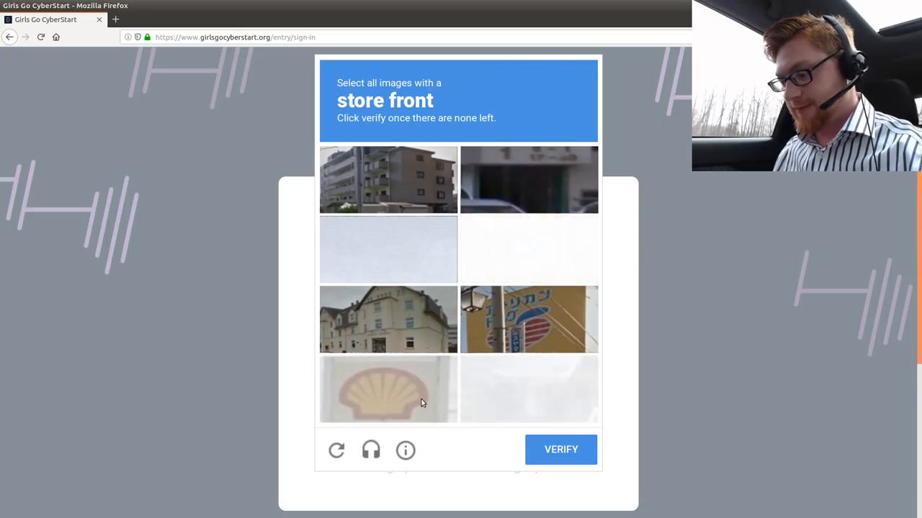
left_click(389, 389)
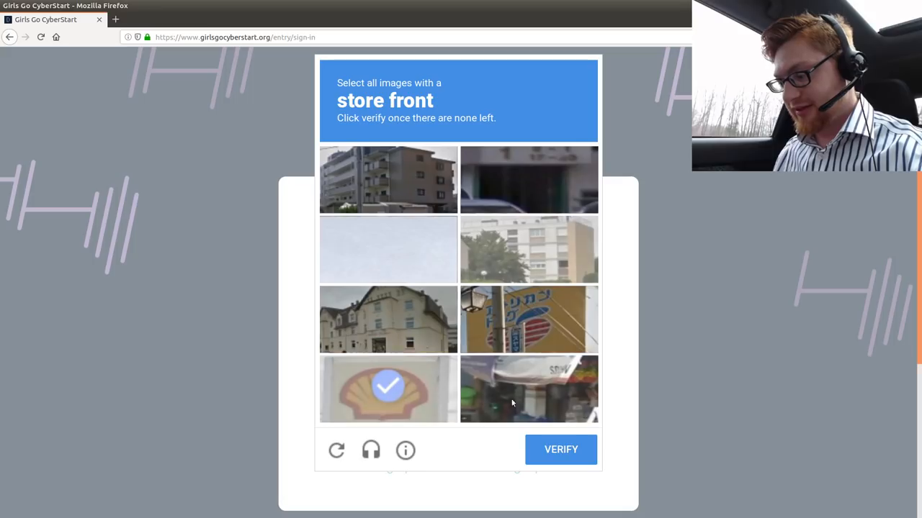
left_click(389, 389)
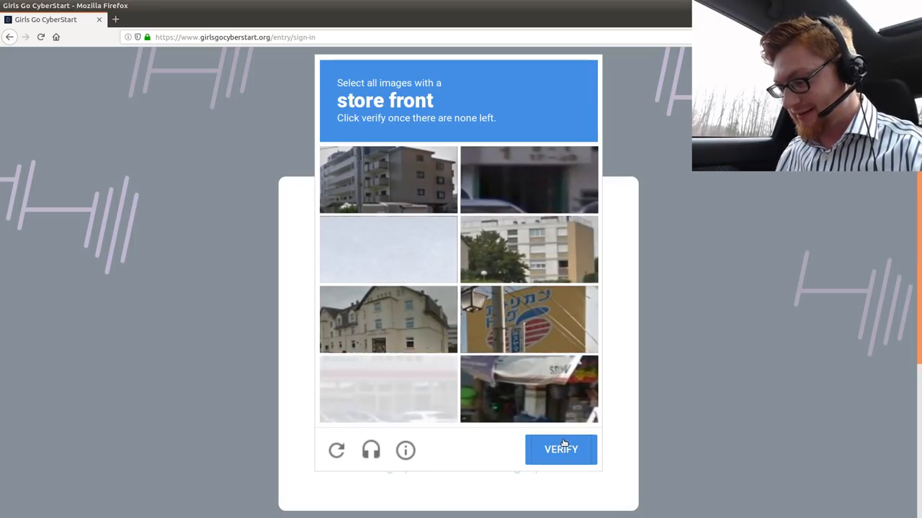
left_click(561, 449)
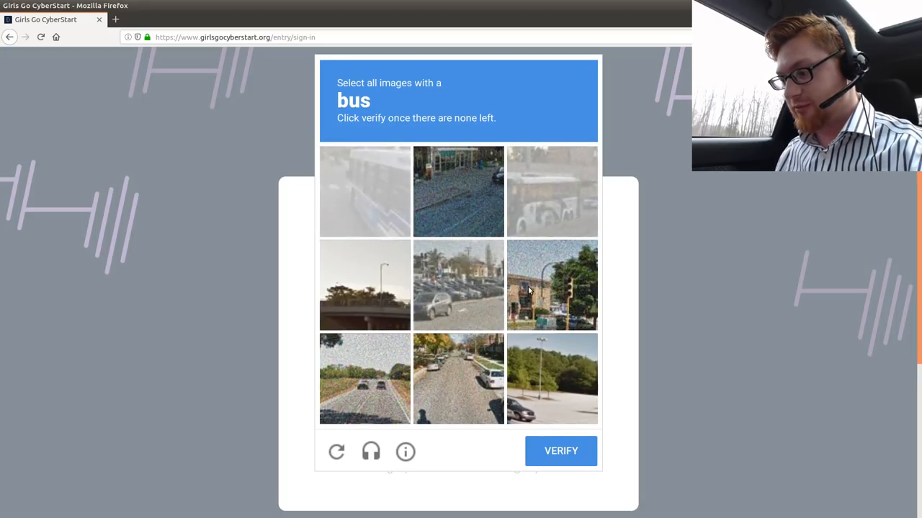
left_click(364, 190)
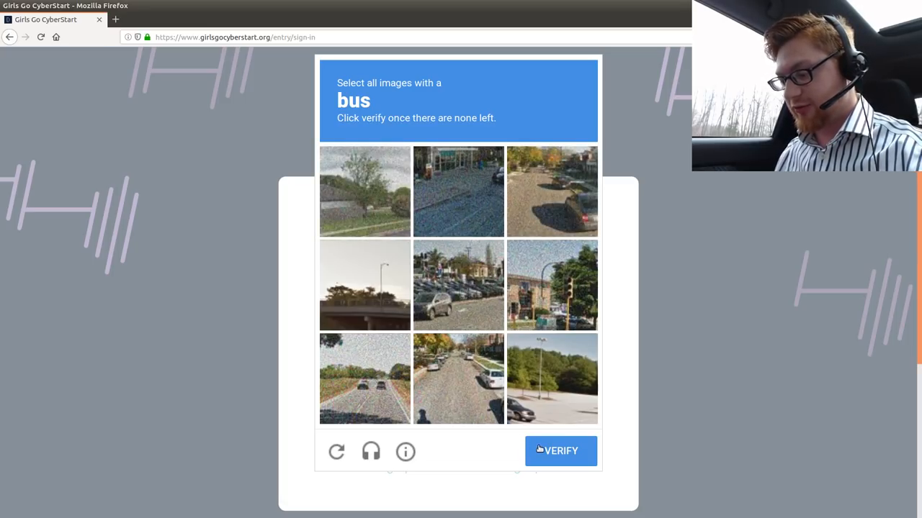
left_click(562, 451)
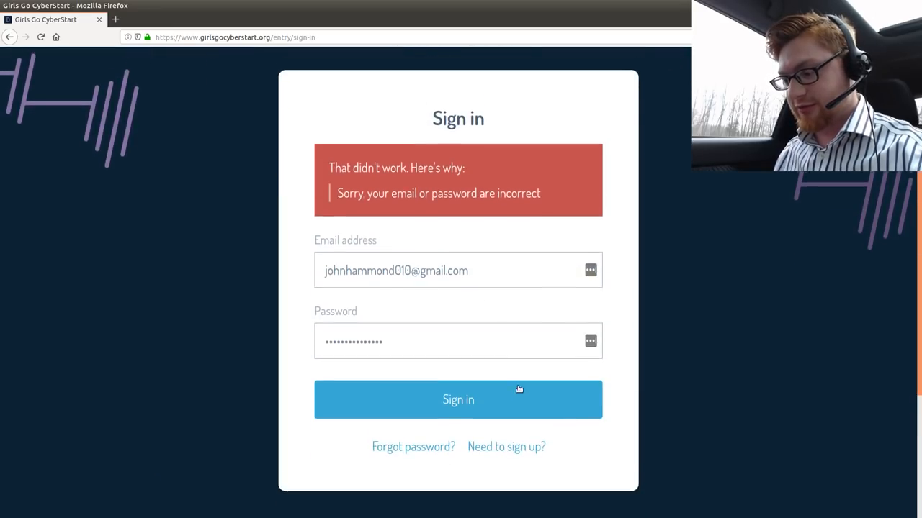
Retype the password, retry sign-in and pass the crosswalk check; login is rejected again.
scroll("down", 3)
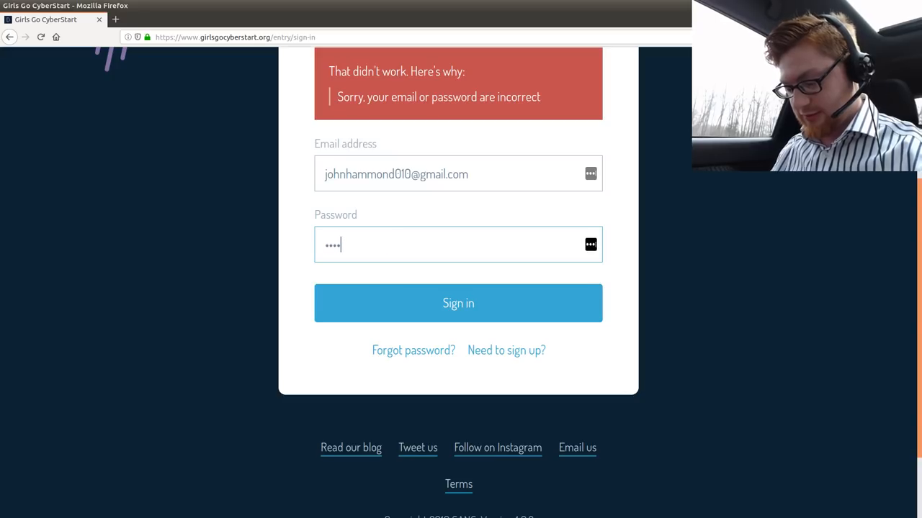
type("password")
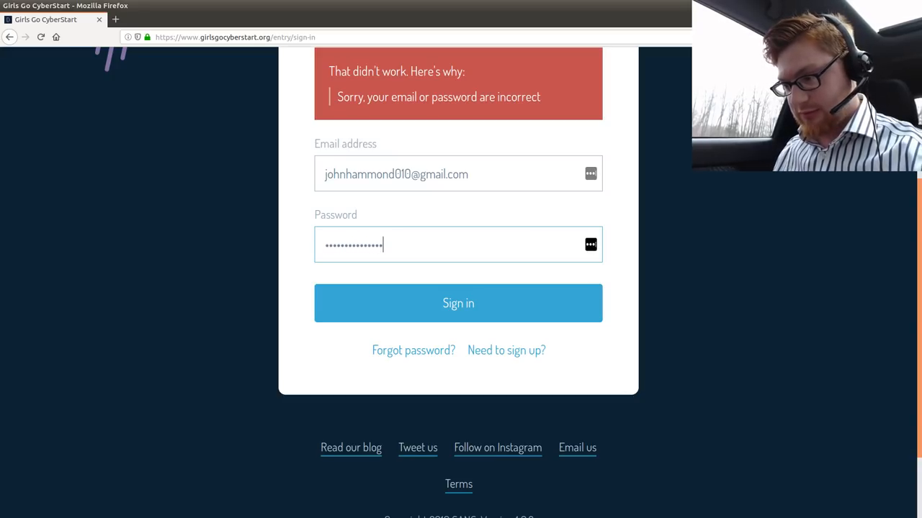
left_click(458, 303)
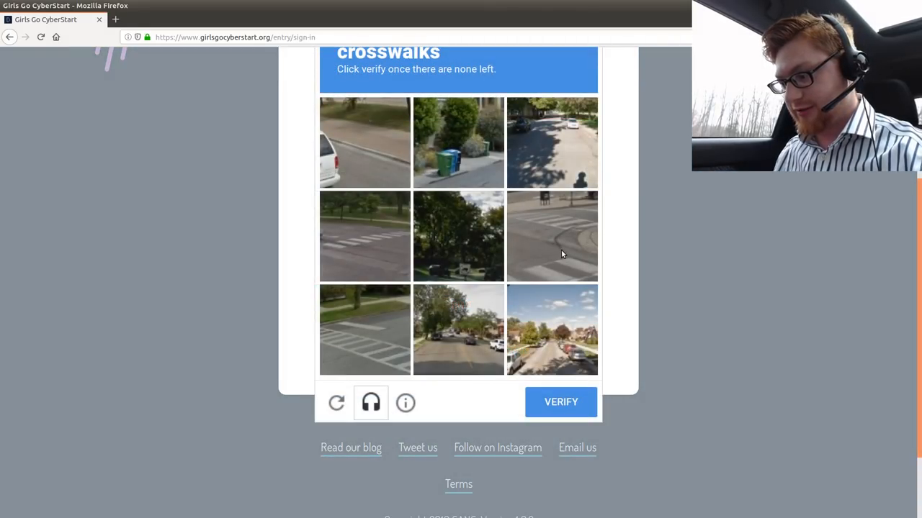
left_click(365, 330)
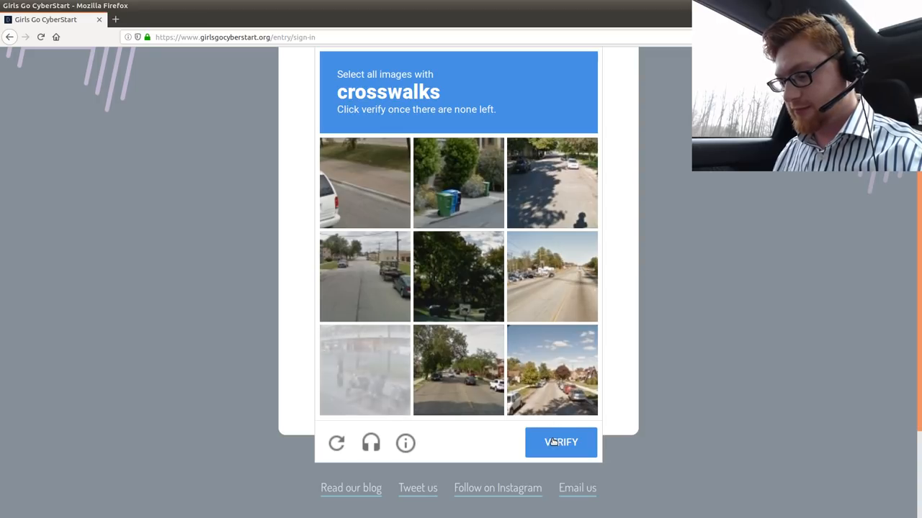
left_click(562, 442)
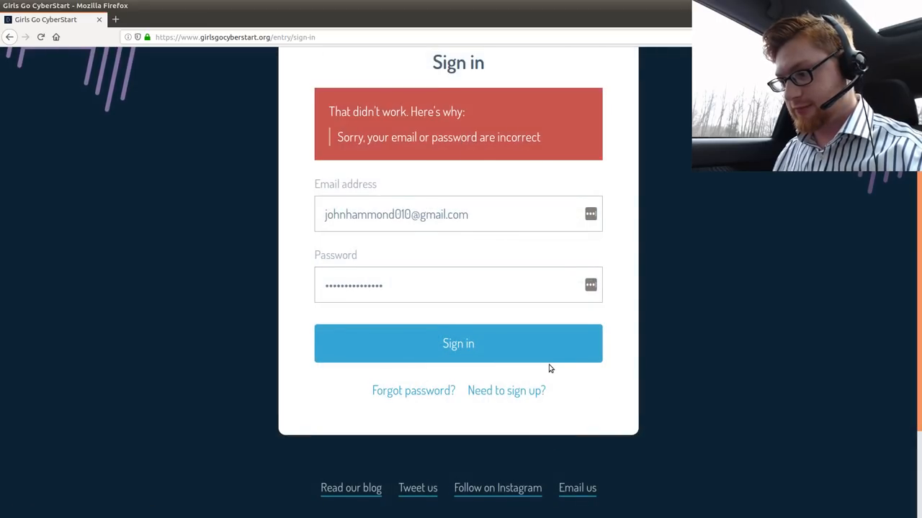
scroll("down", 3)
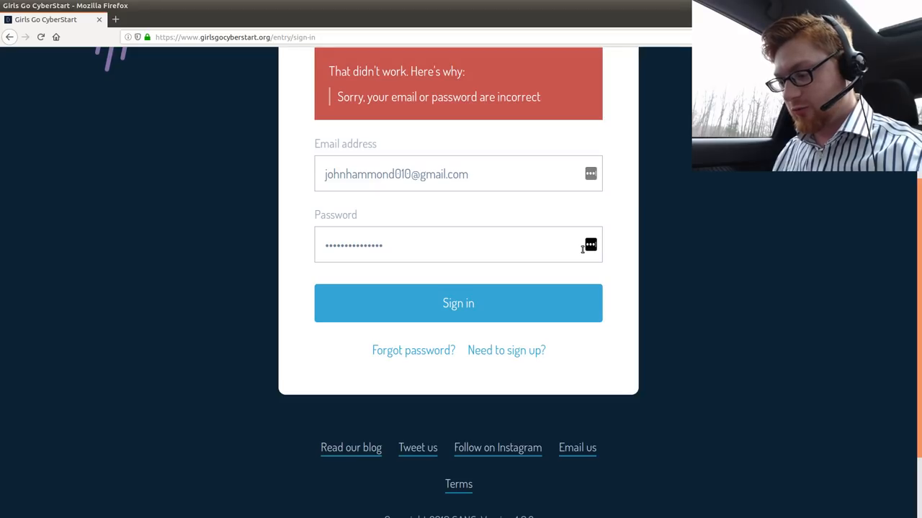
Enter the account email on the Forgotten password page and request a reset link.
left_click(412, 350)
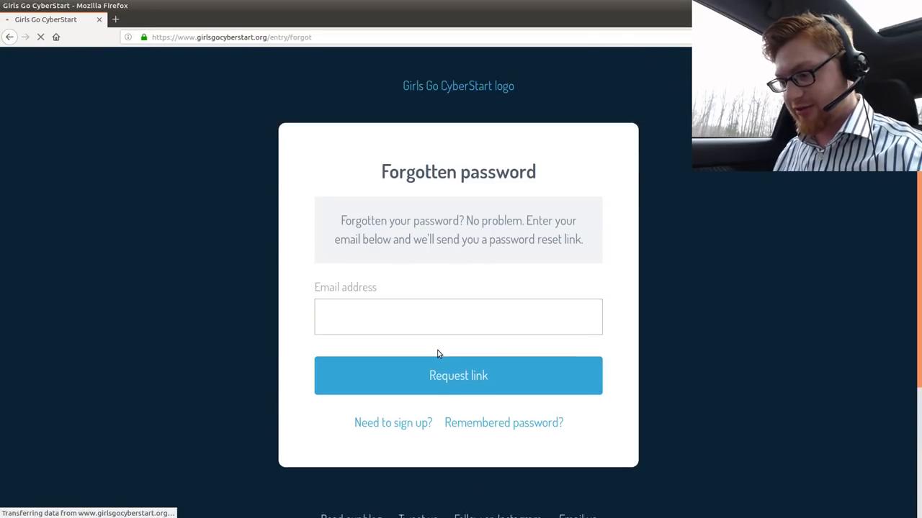
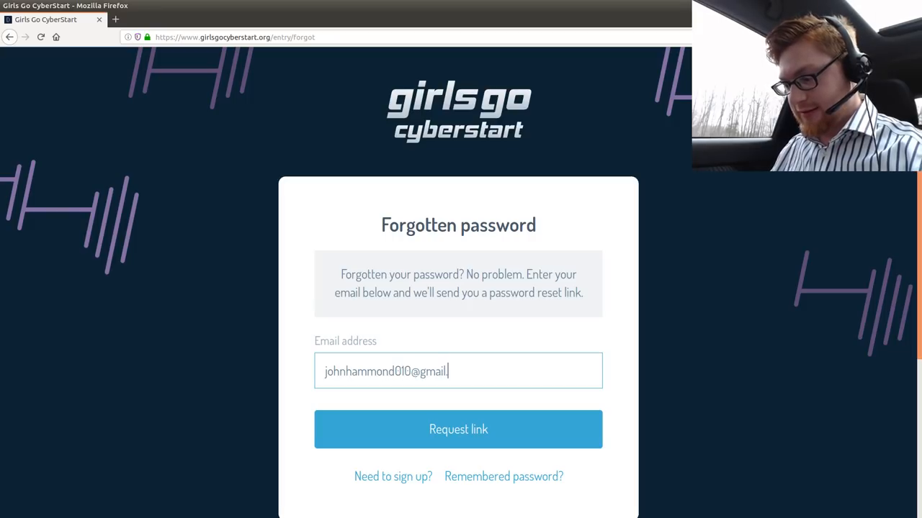
left_click(457, 429)
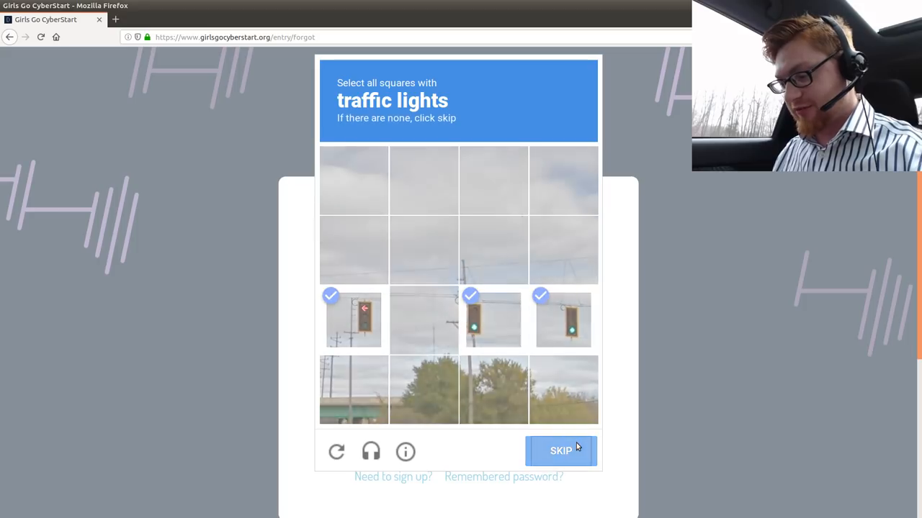
Clear the traffic light and crosswalk checks and resend the request; no user found.
left_click(560, 450)
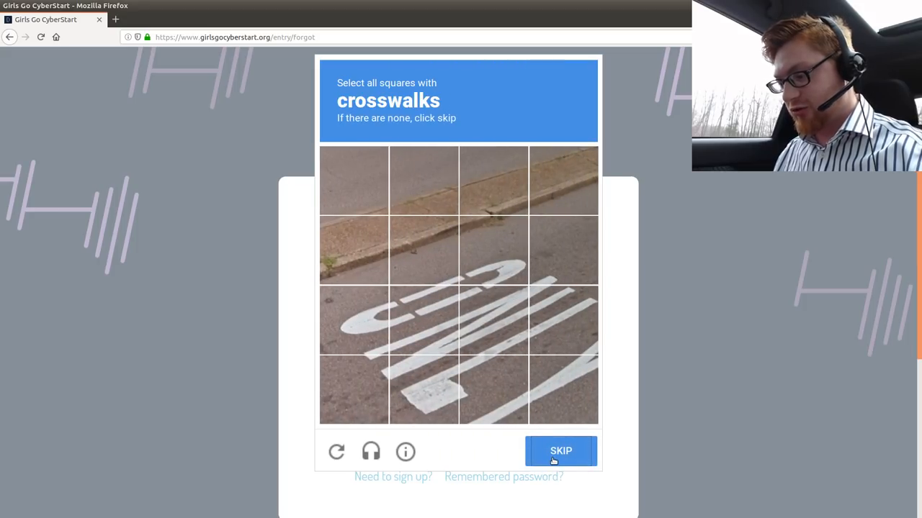
left_click(560, 451)
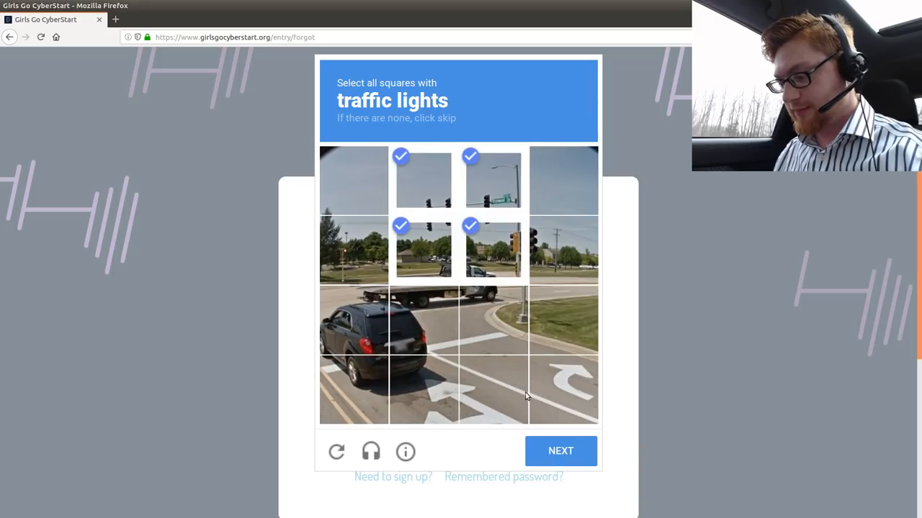
left_click(560, 451)
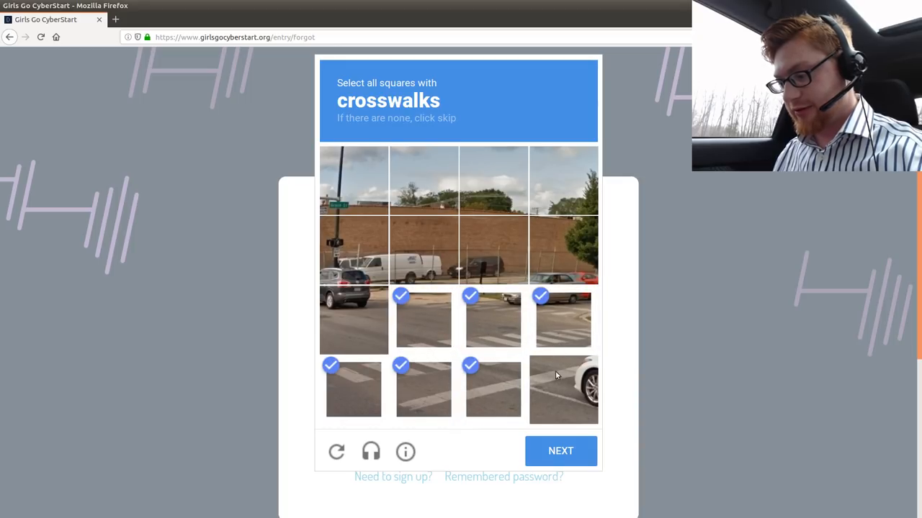
left_click(560, 450)
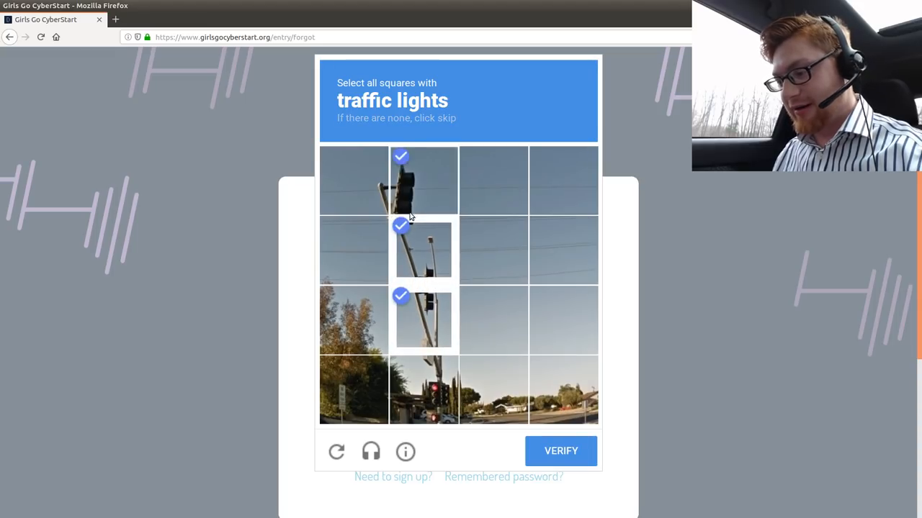
left_click(423, 389)
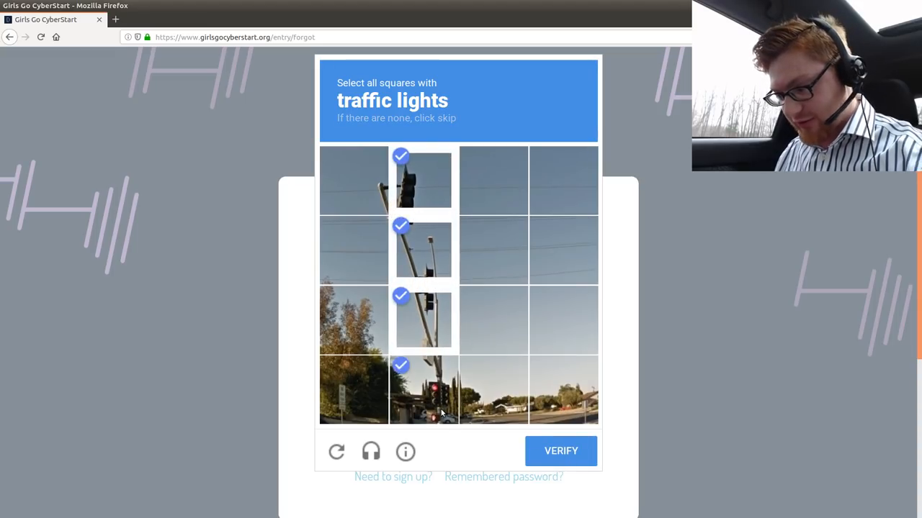
left_click(561, 451)
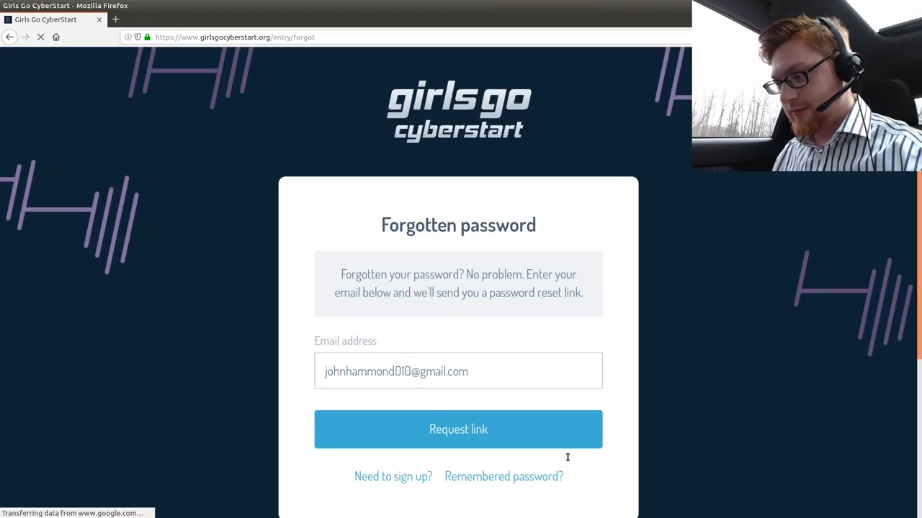
left_click(458, 429)
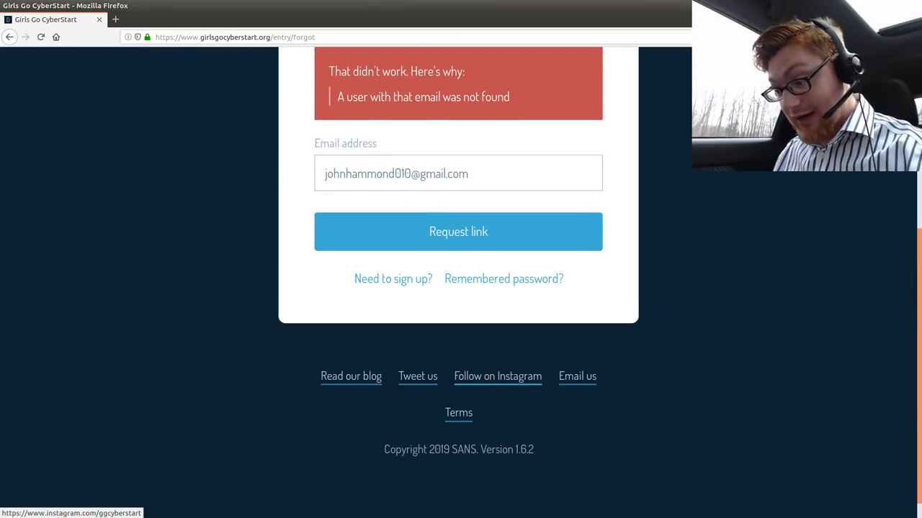
scroll("up", 3)
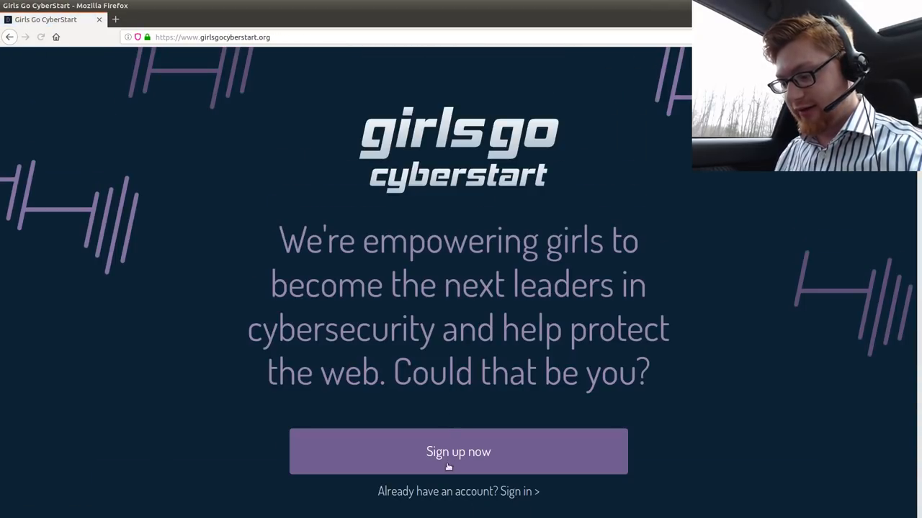
Start a new sign-up with name, email, username and student role, and tick the terms checkbox.
left_click(458, 452)
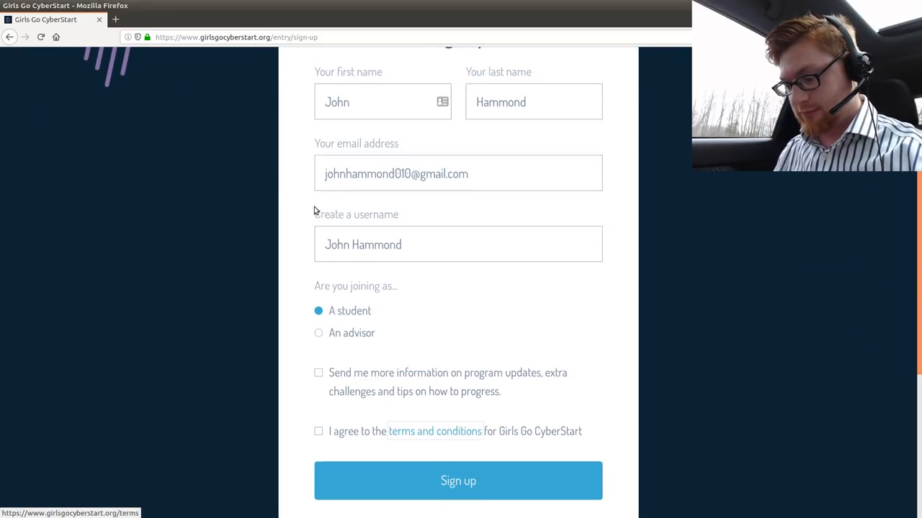
left_click(318, 431)
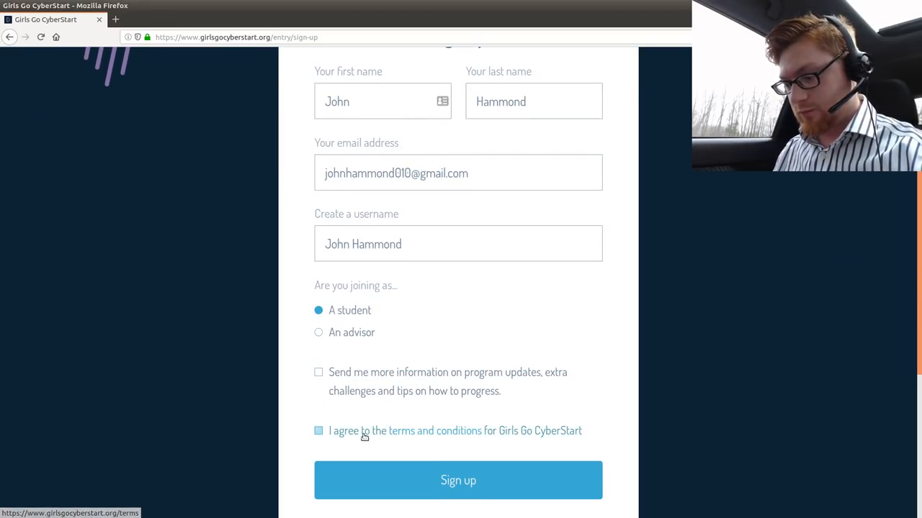
Read through the terms and conditions page in a new tab.
left_click(434, 430)
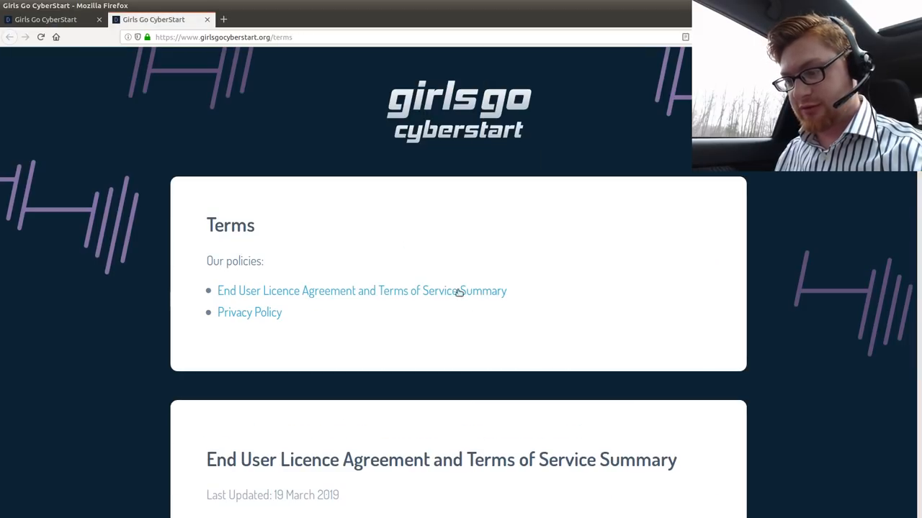
scroll("down", 3)
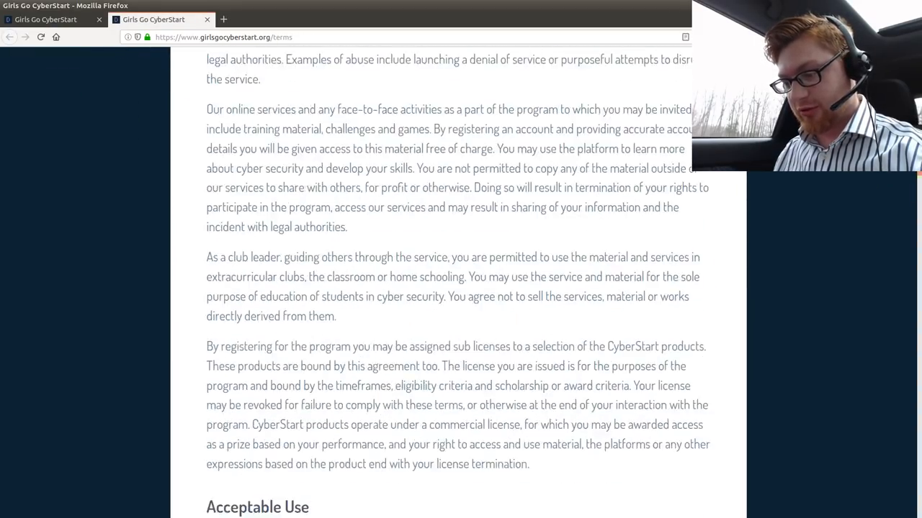
scroll("down", 3)
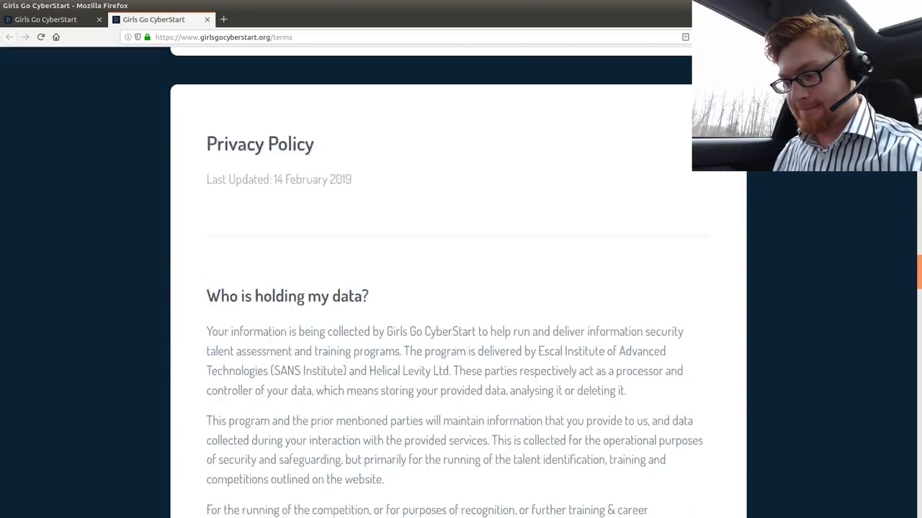
scroll("down", 3)
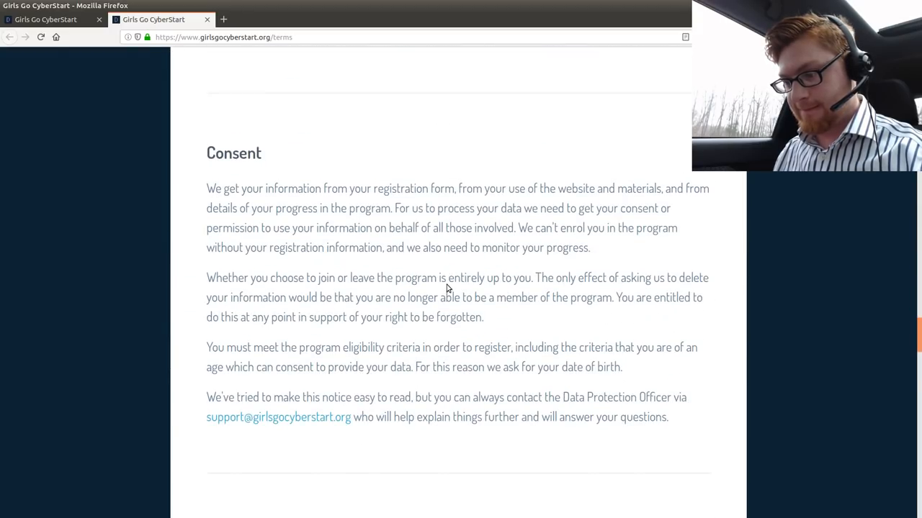
scroll("down", 3)
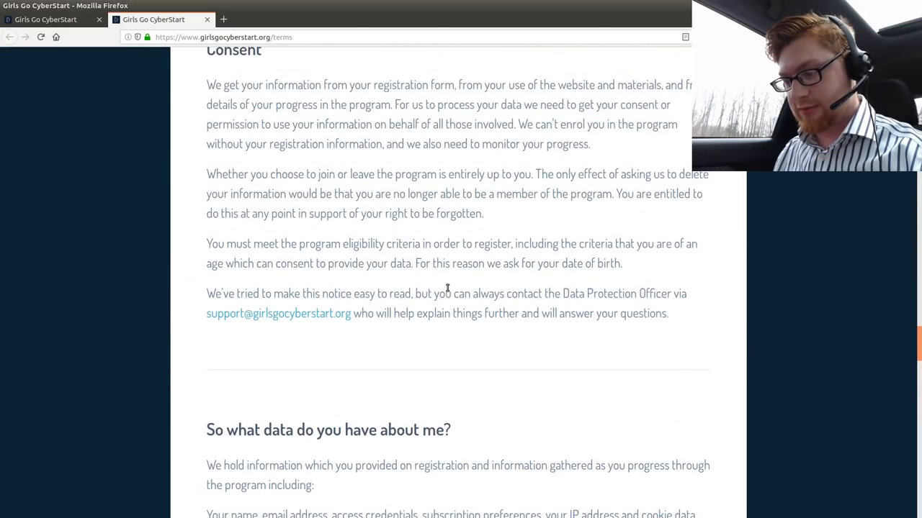
scroll("down", 3)
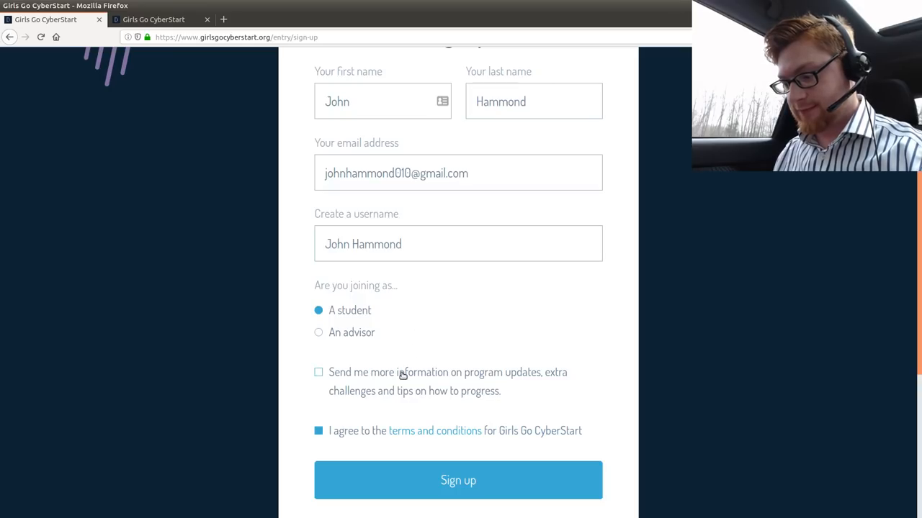
Submit the sign-up form and pass the bus image reCAPTCHA.
scroll("down", 3)
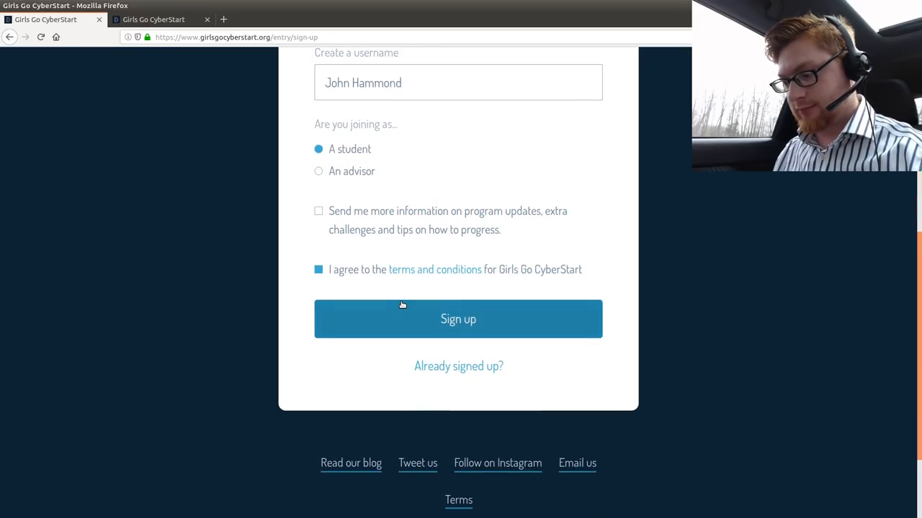
left_click(458, 320)
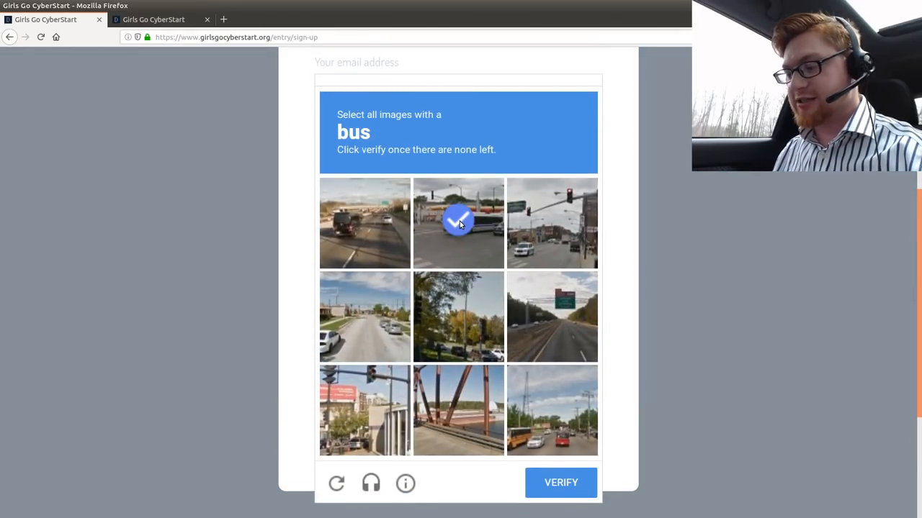
left_click(458, 222)
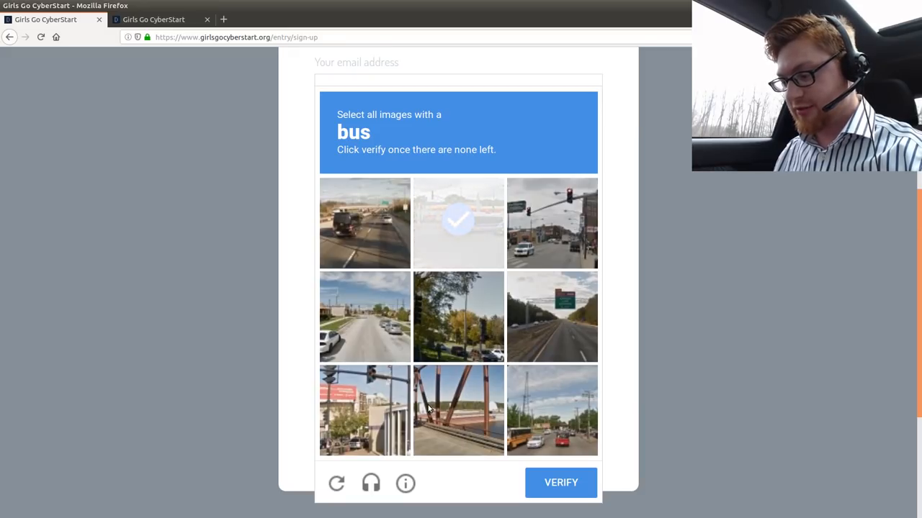
left_click(552, 410)
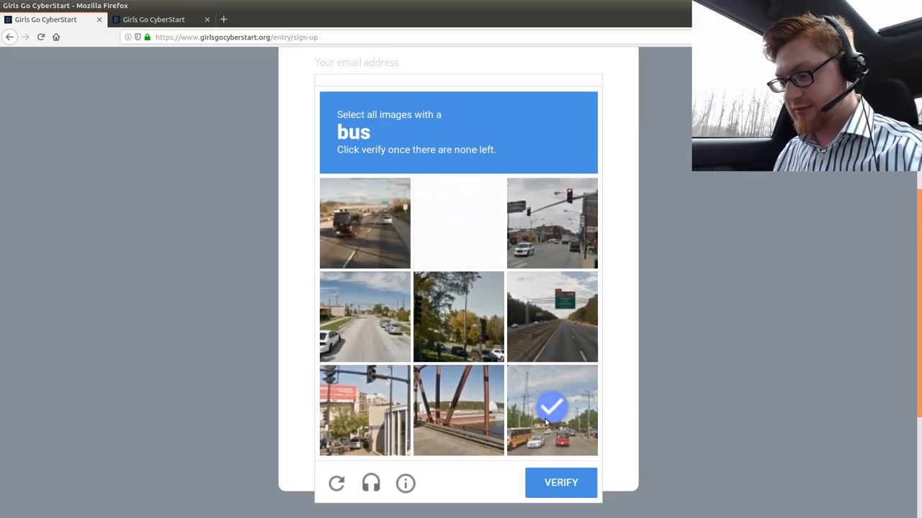
left_click(458, 224)
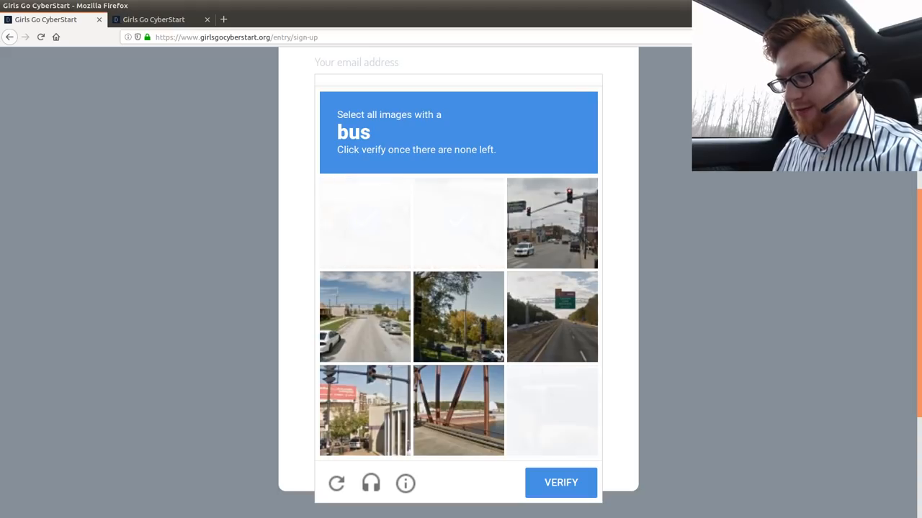
left_click(552, 411)
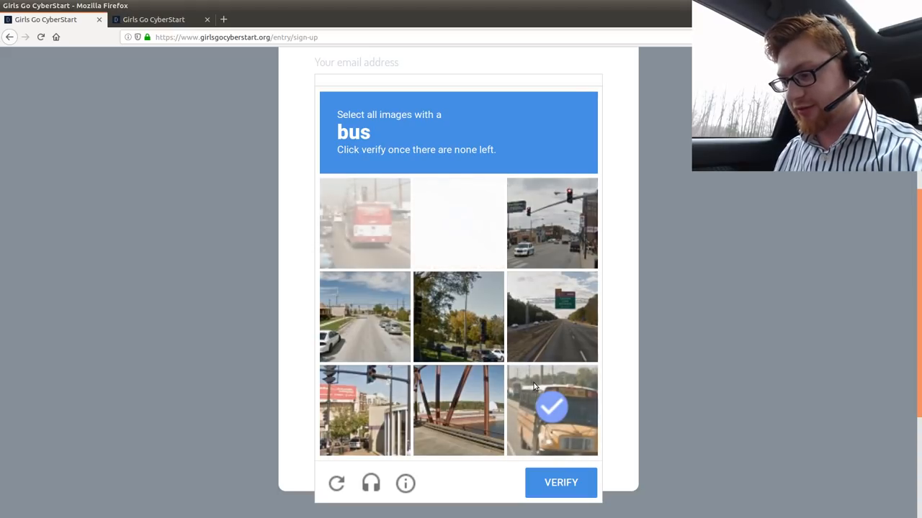
left_click(362, 223)
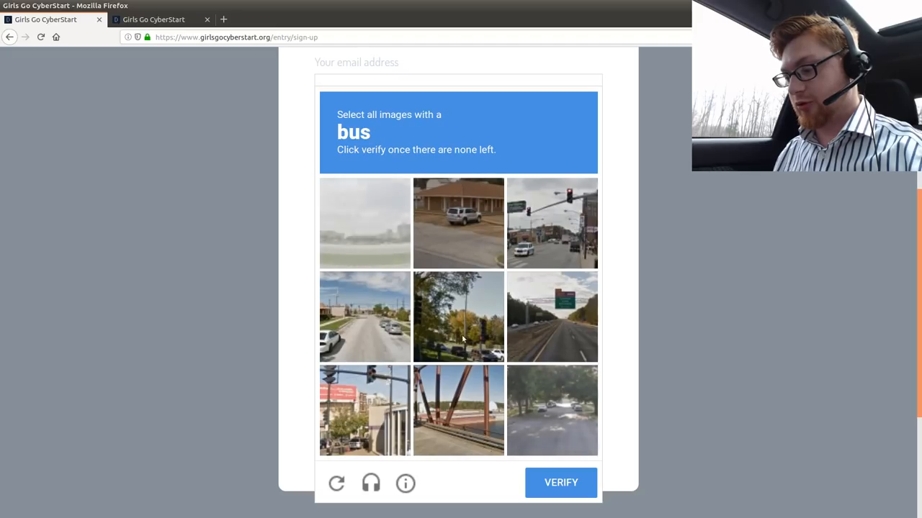
left_click(560, 482)
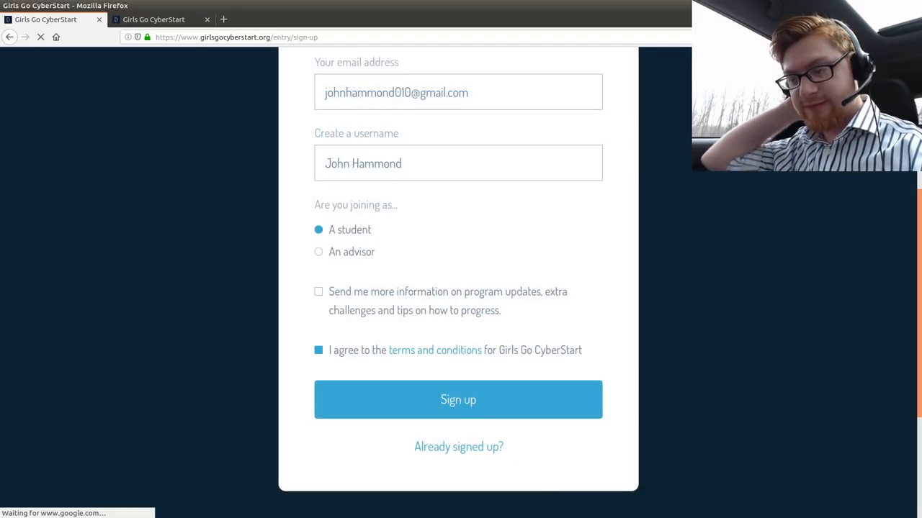
Resubmit with the space removed from the username and pass a second bus check.
left_click(458, 400)
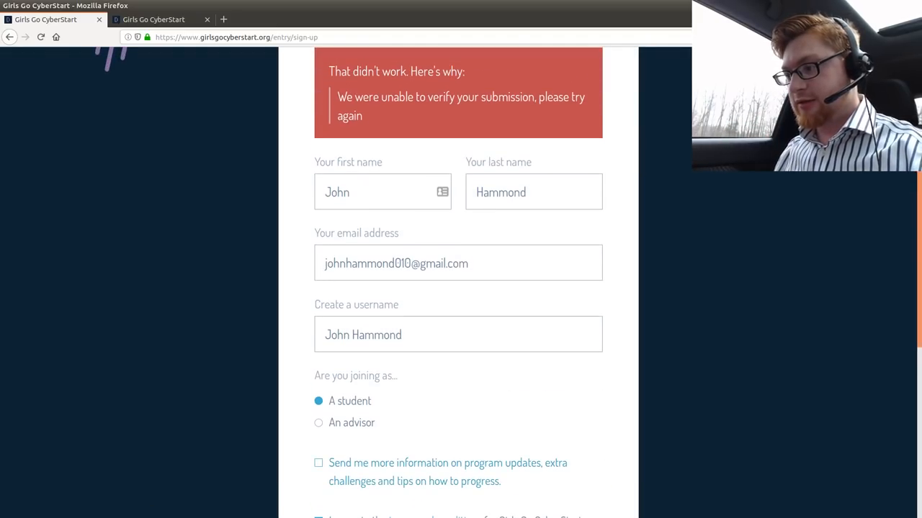
scroll("down", 3)
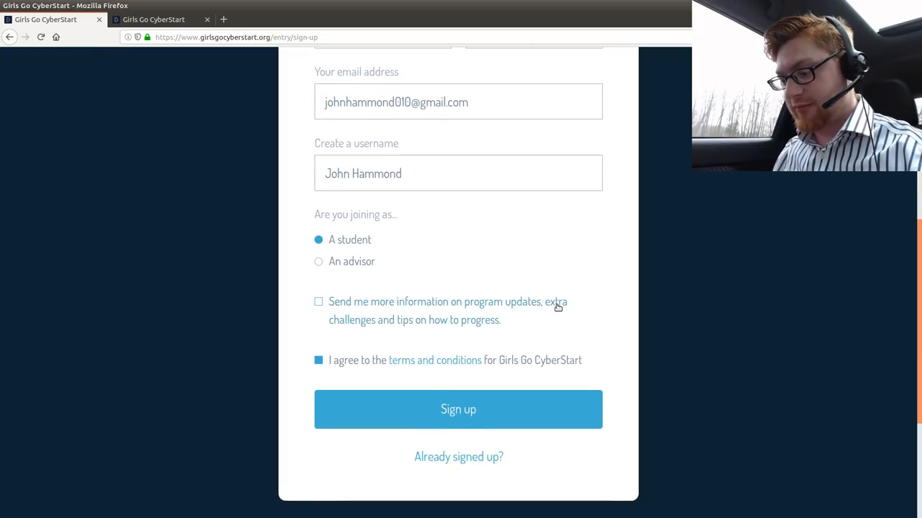
left_click(458, 409)
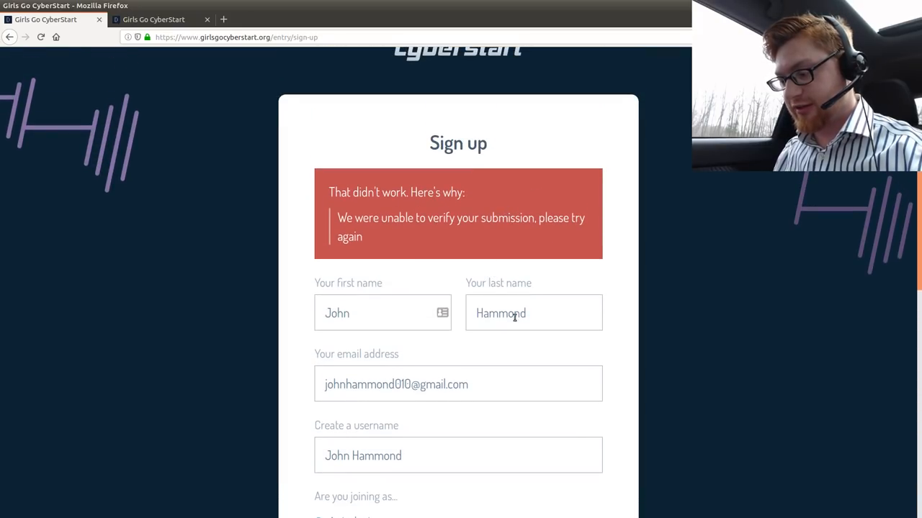
scroll("down", 3)
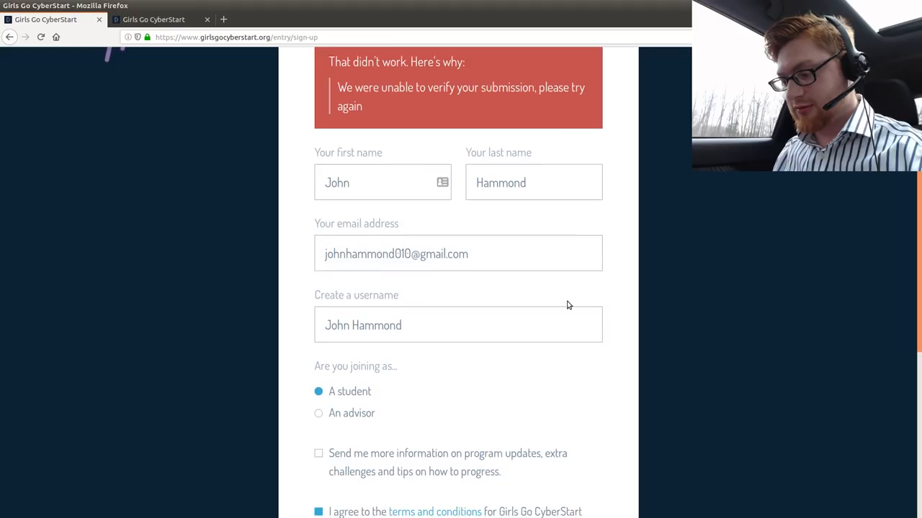
scroll("down", 3)
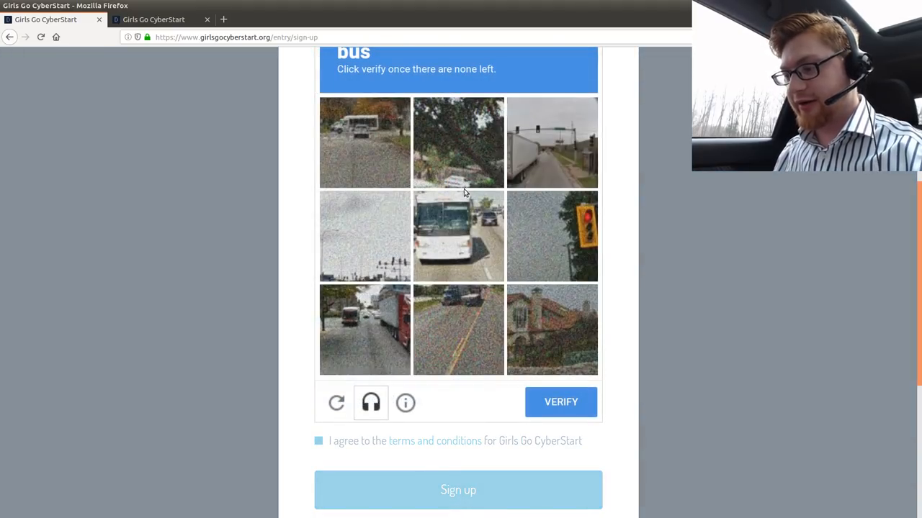
left_click(363, 142)
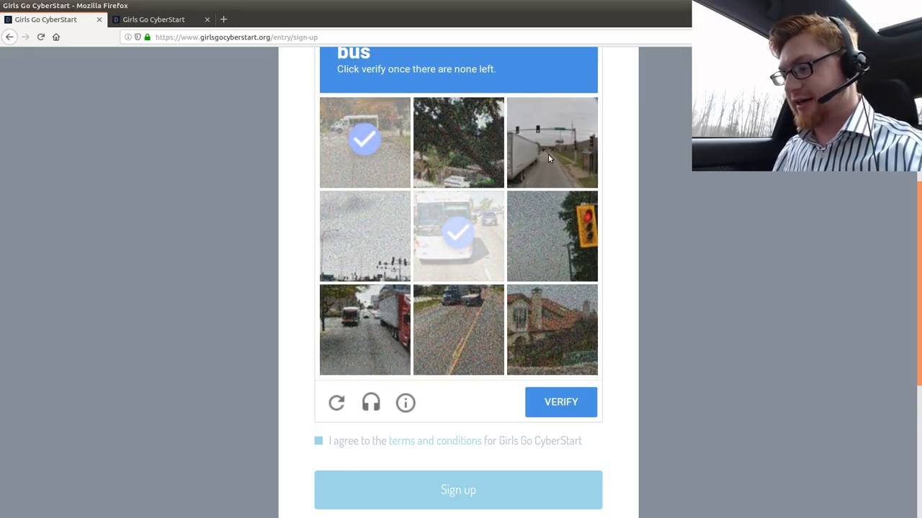
left_click(365, 328)
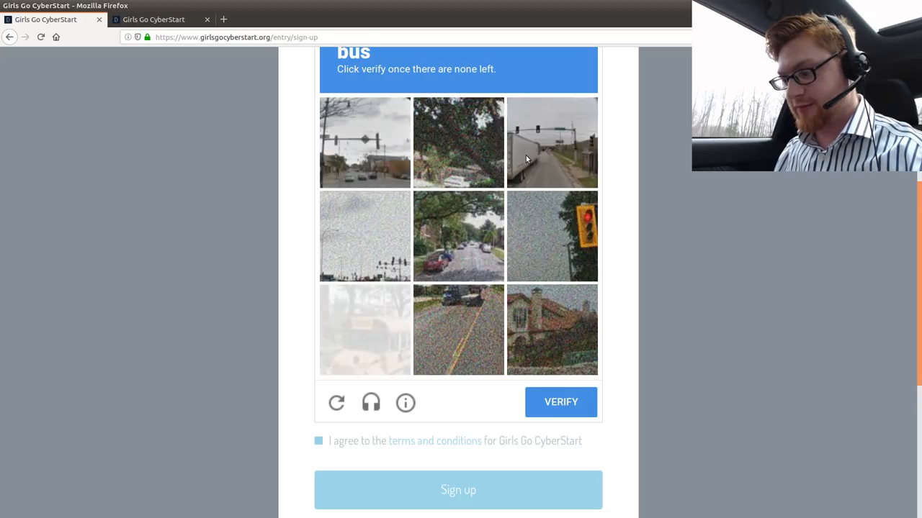
left_click(364, 330)
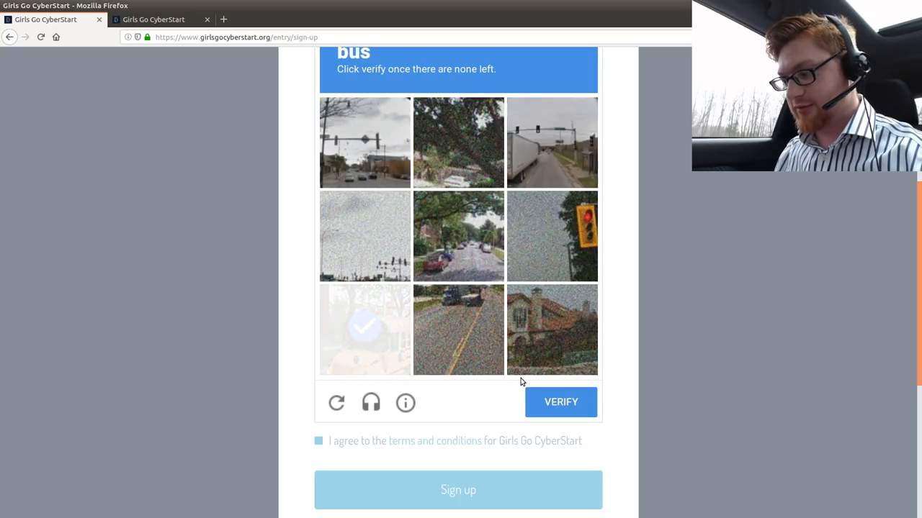
left_click(364, 329)
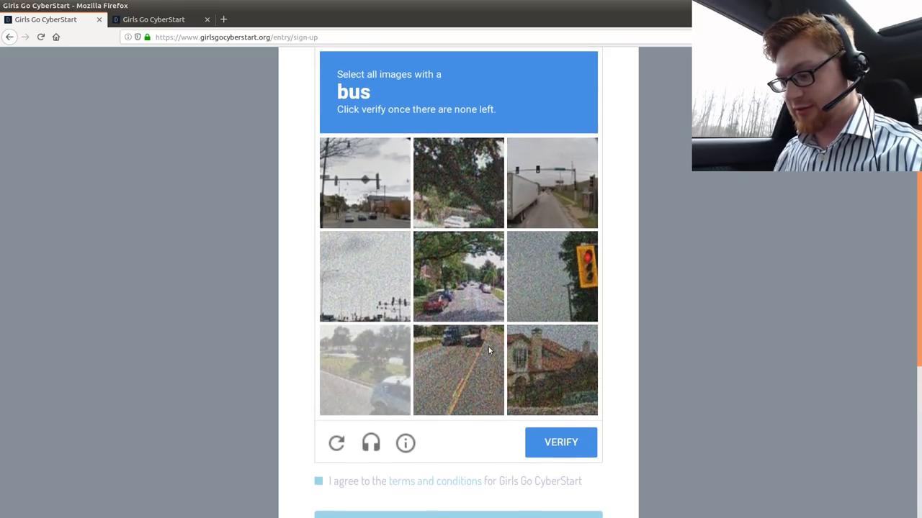
left_click(560, 442)
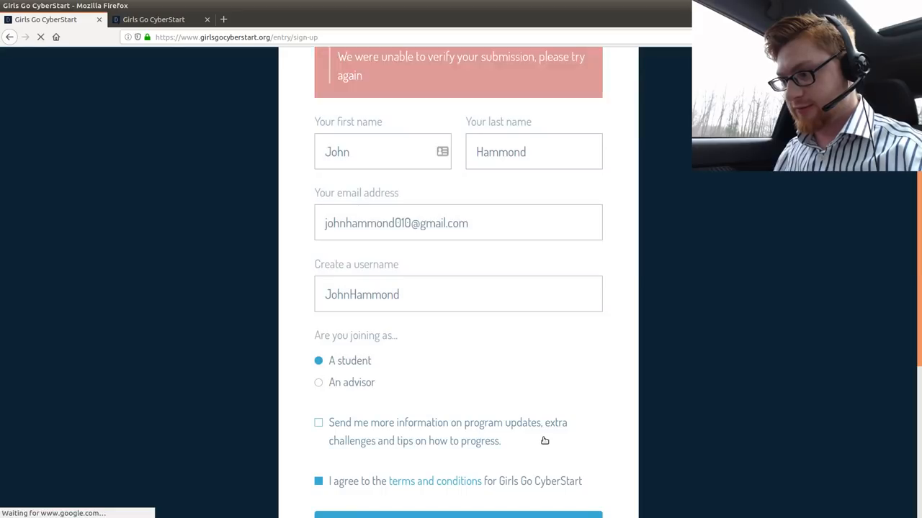
left_click(458, 516)
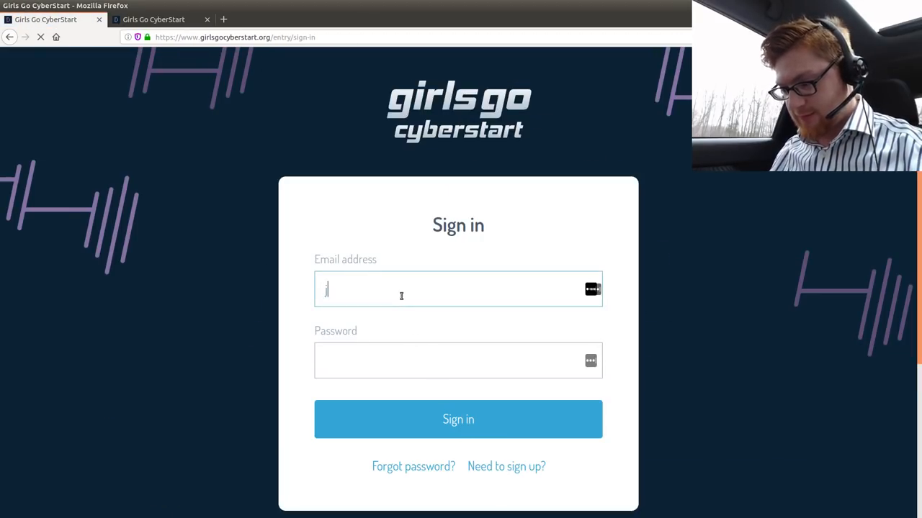
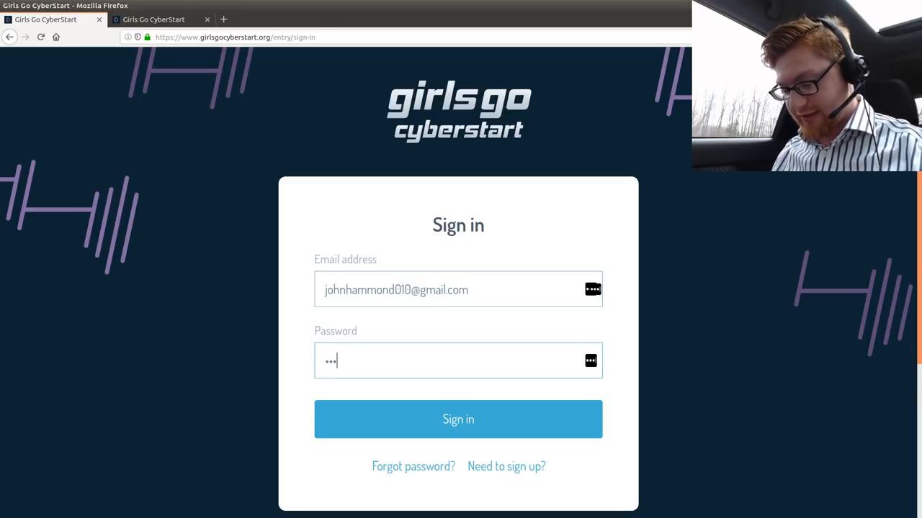
left_click(457, 419)
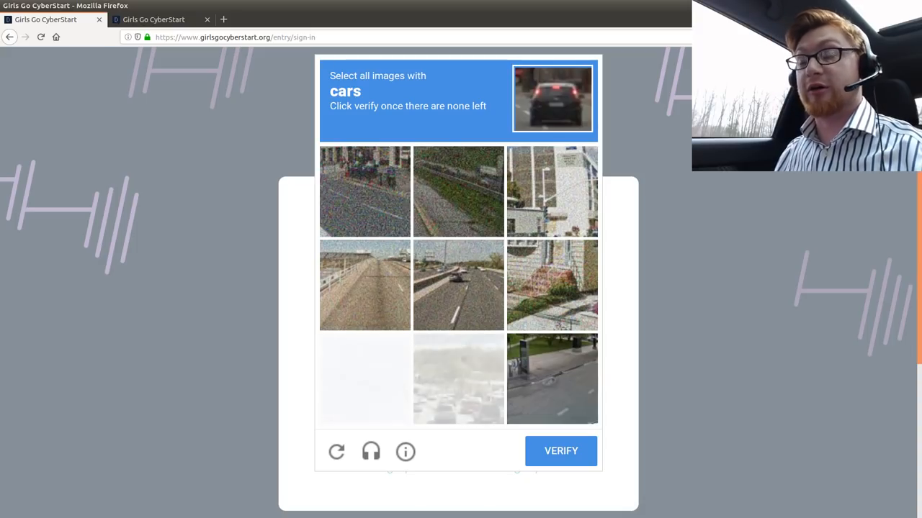
left_click(458, 380)
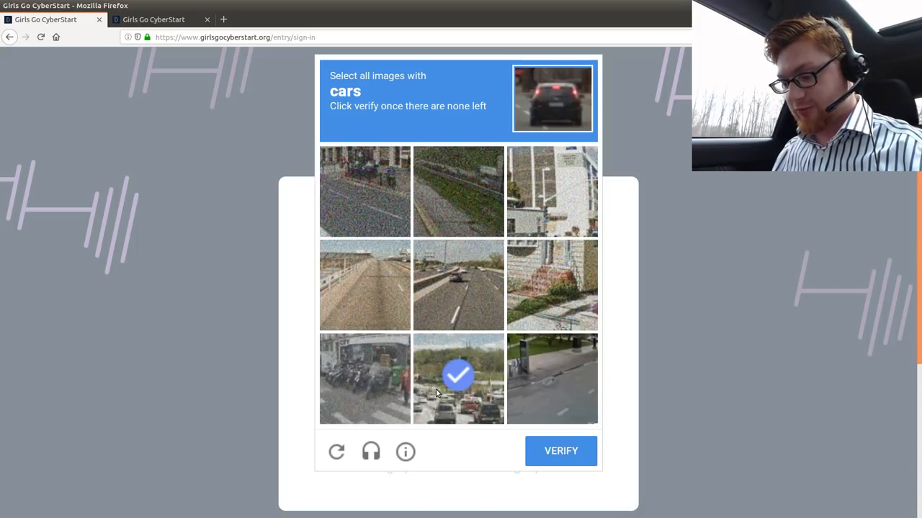
left_click(458, 285)
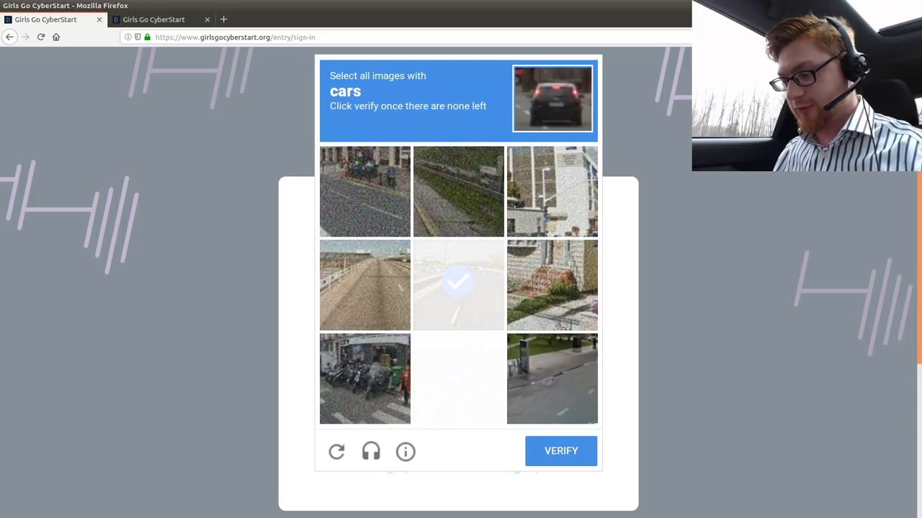
left_click(458, 285)
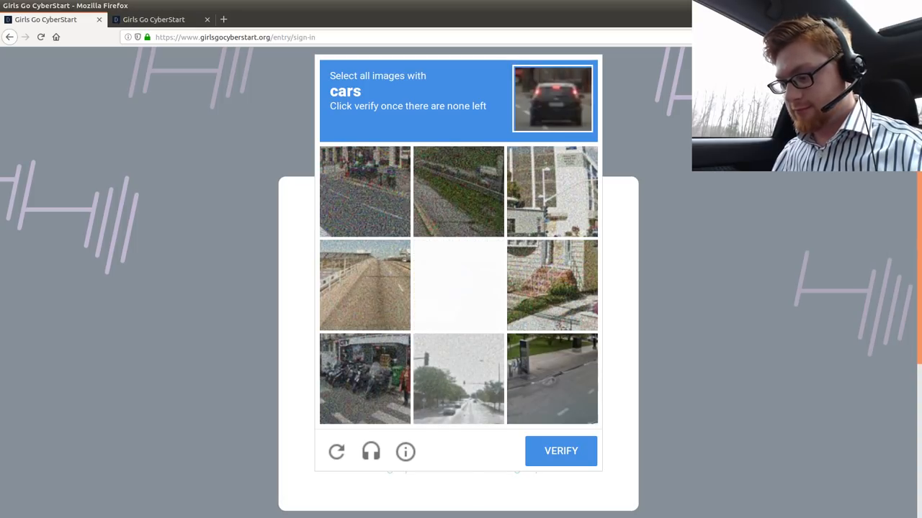
left_click(458, 286)
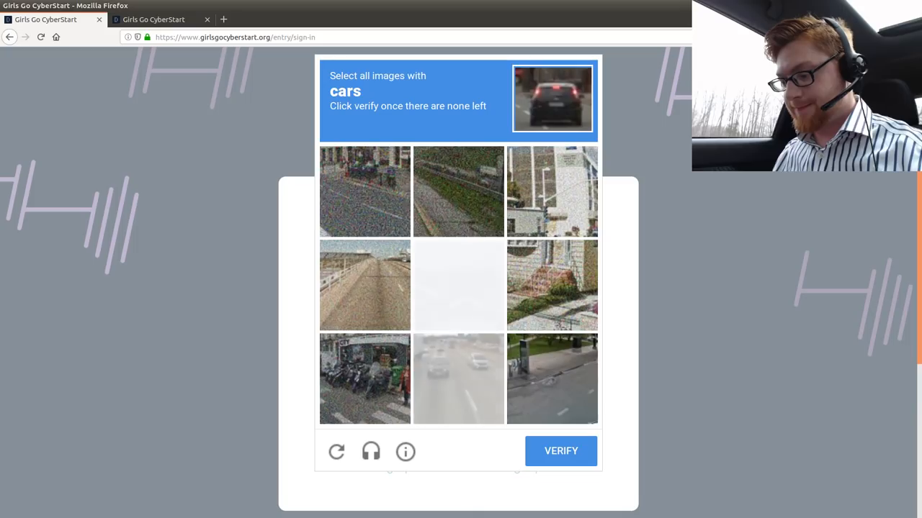
left_click(458, 378)
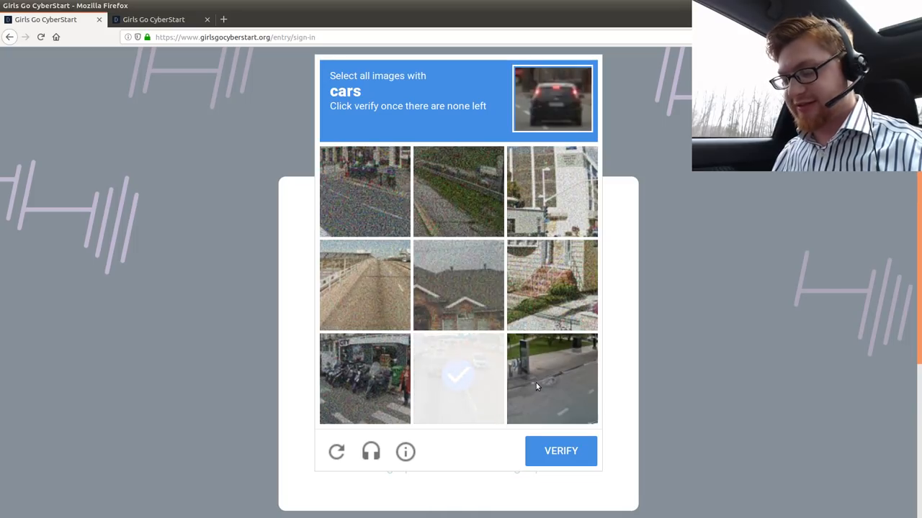
left_click(458, 379)
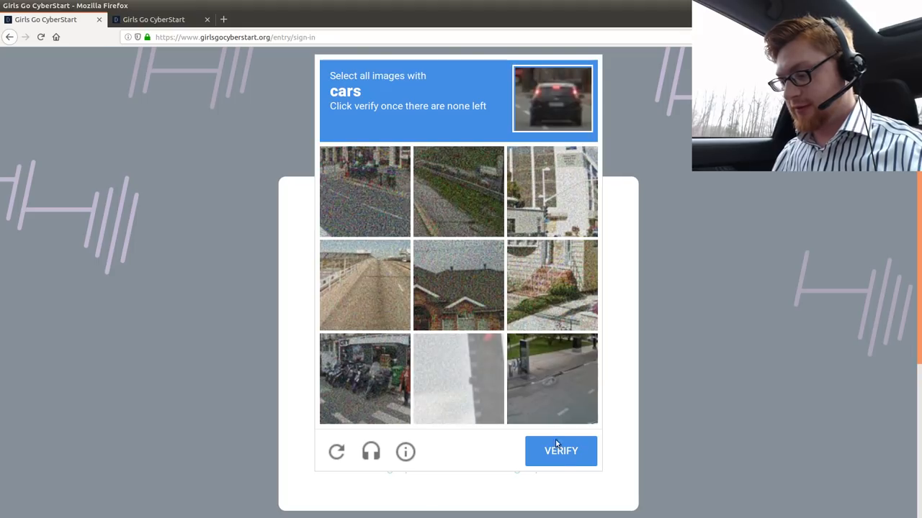
left_click(561, 451)
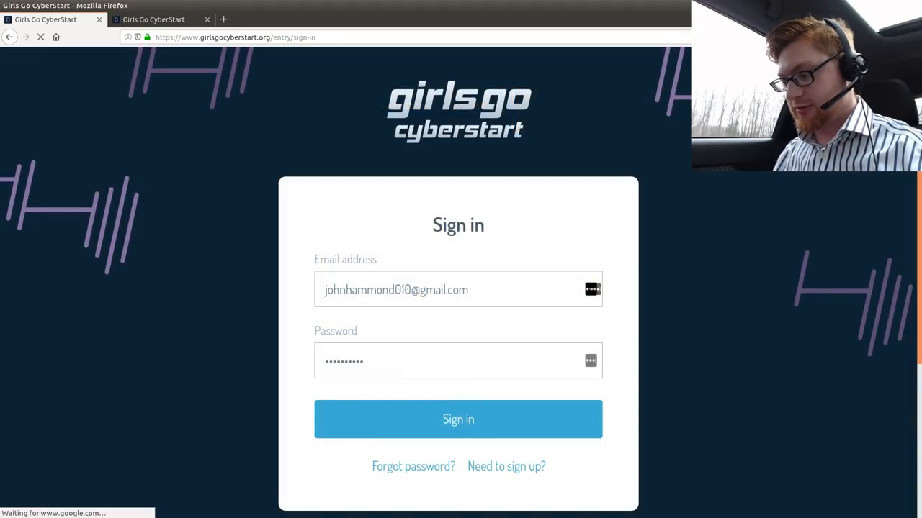
Complete sign-in and scroll the timeline to the 'Sign in to CyberStart Assess now' card.
left_click(458, 419)
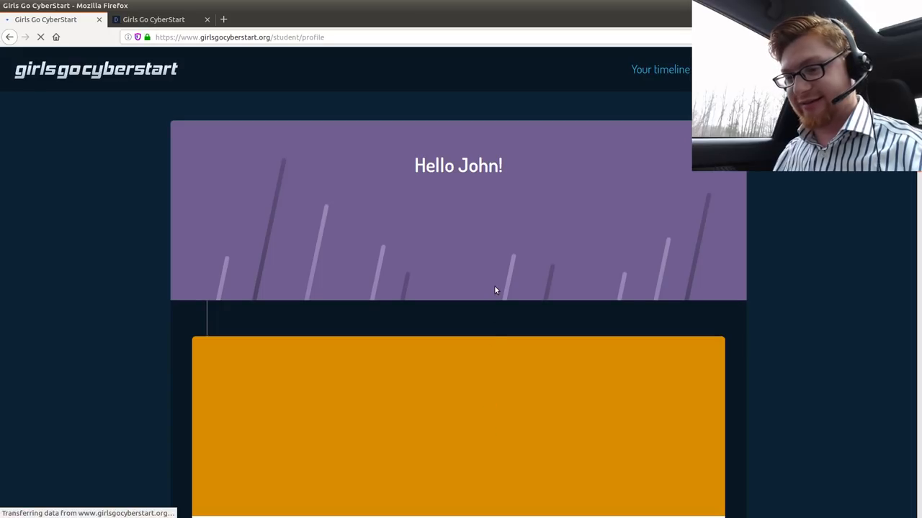
scroll("down", 3)
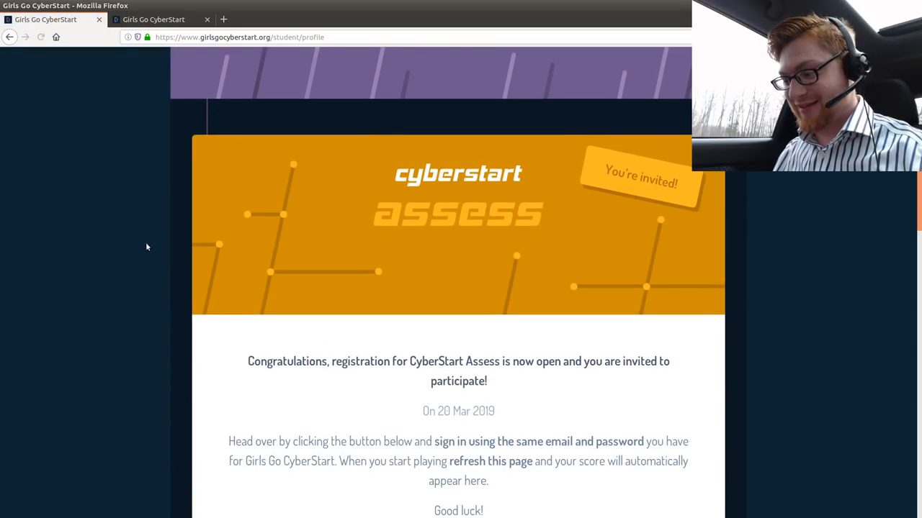
scroll("down", 3)
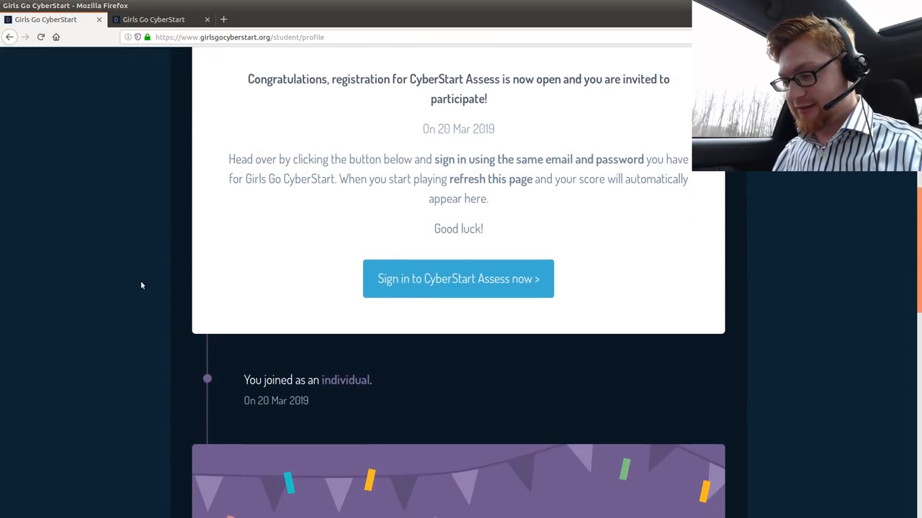
mouse_move(346, 117)
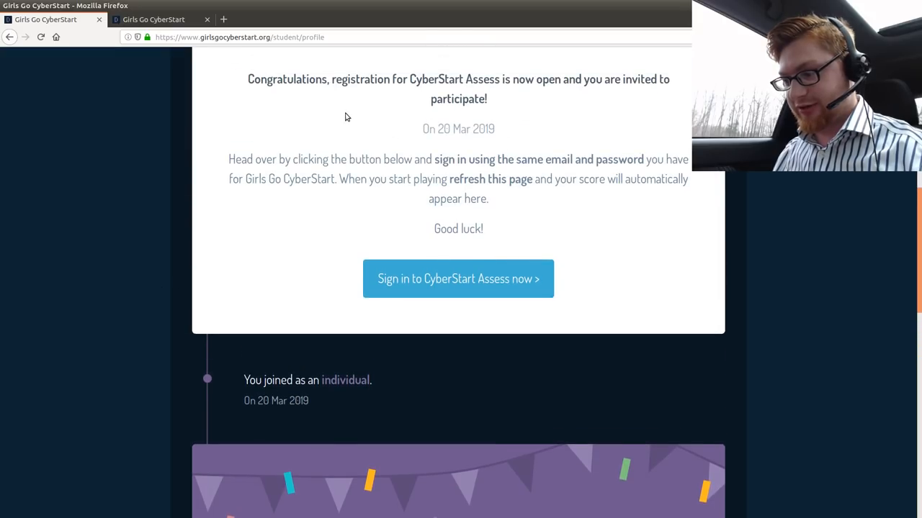
mouse_move(481, 92)
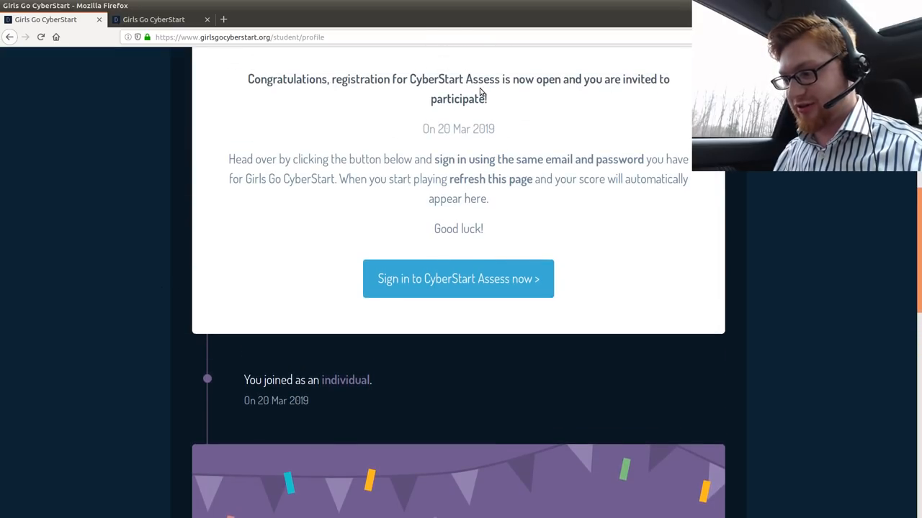
mouse_move(541, 153)
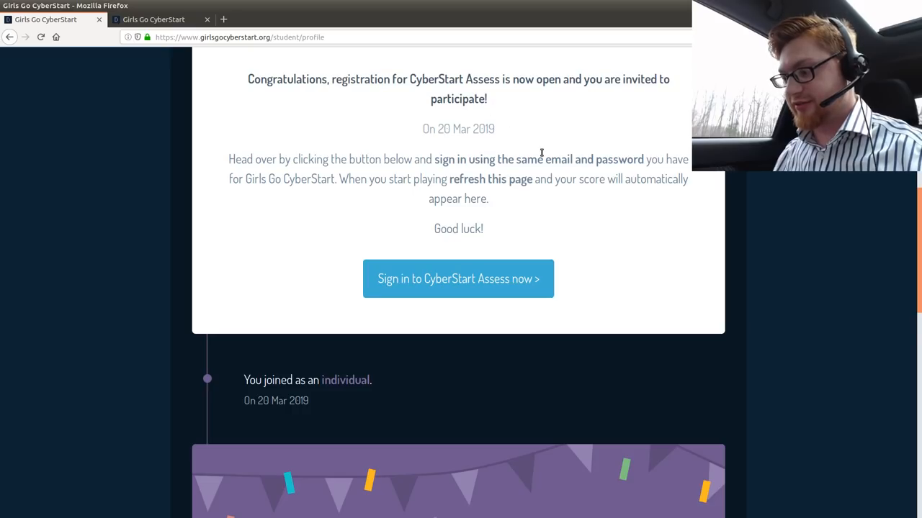
scroll("down", 3)
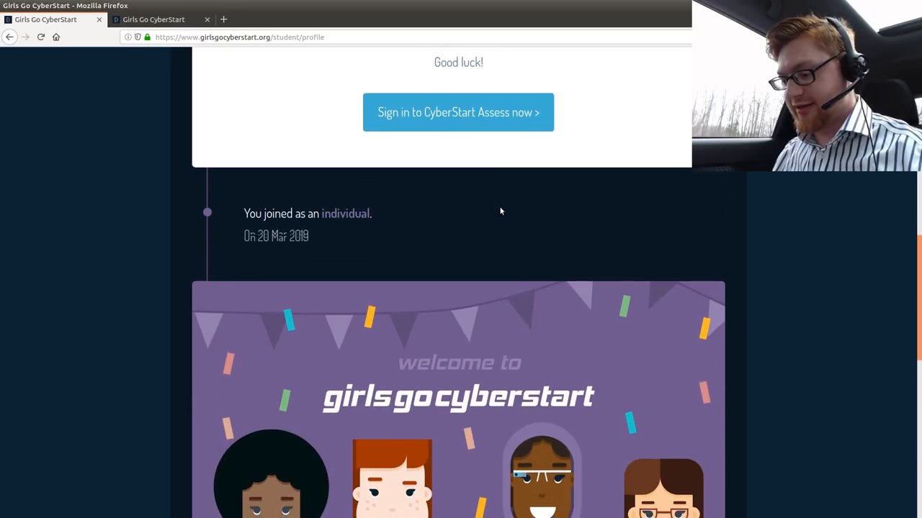
scroll("down", 3)
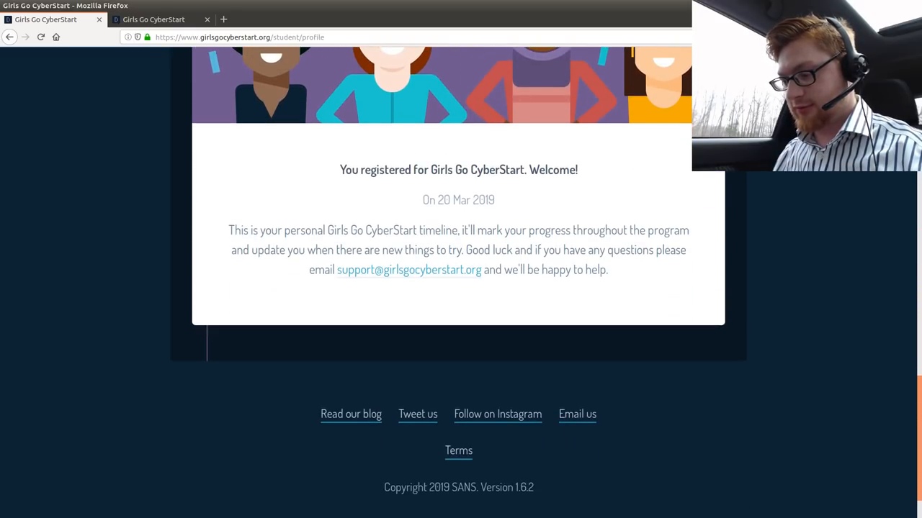
scroll("up", 3)
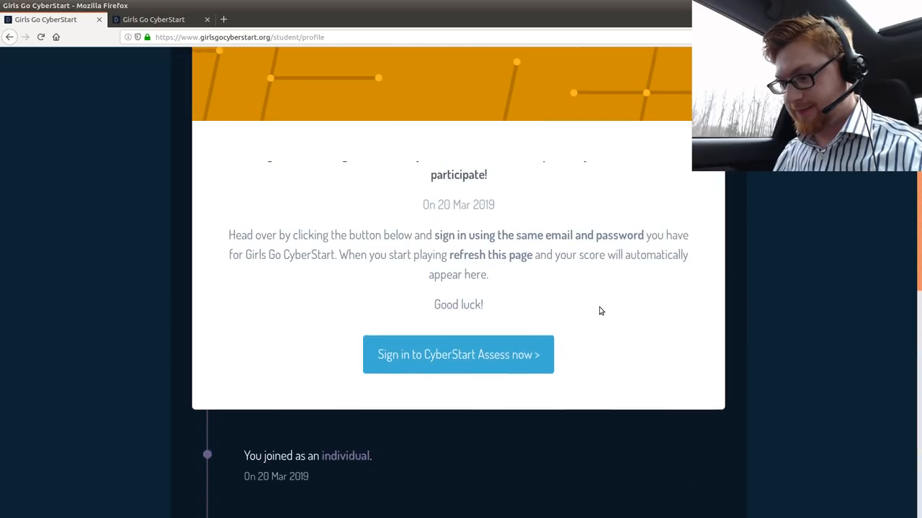
scroll("up", 3)
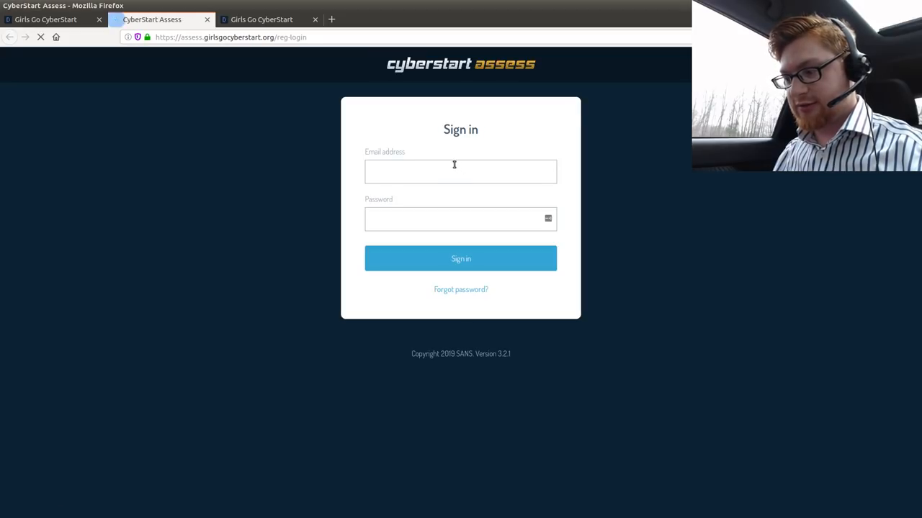
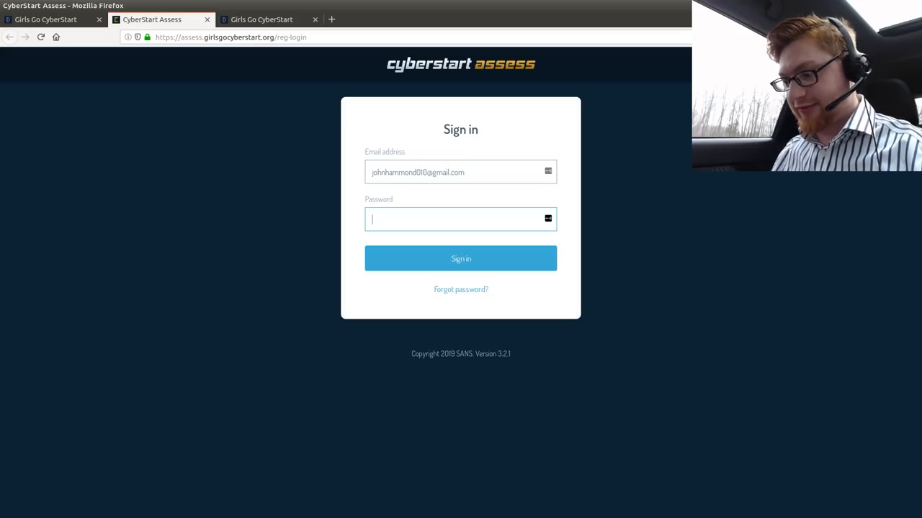
Enter the Girls Go CyberStart email and password on CyberStart Assess and submit.
type("password")
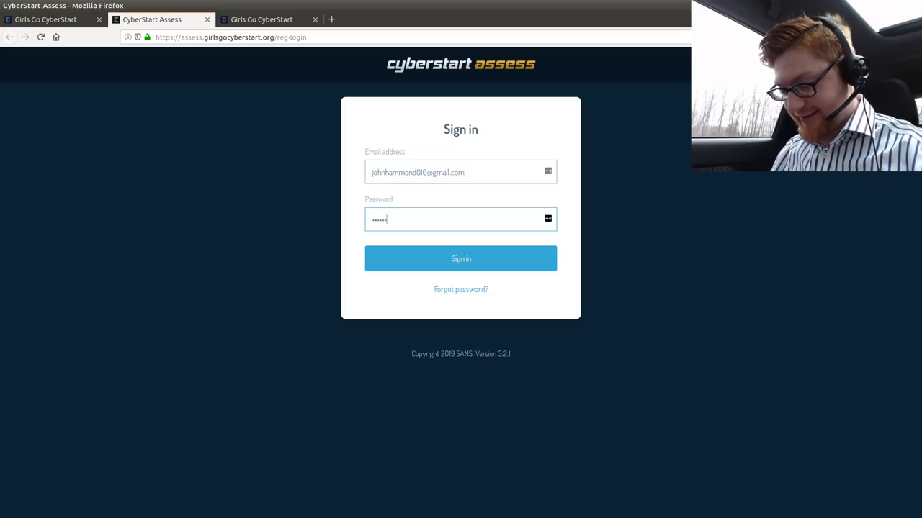
left_click(461, 259)
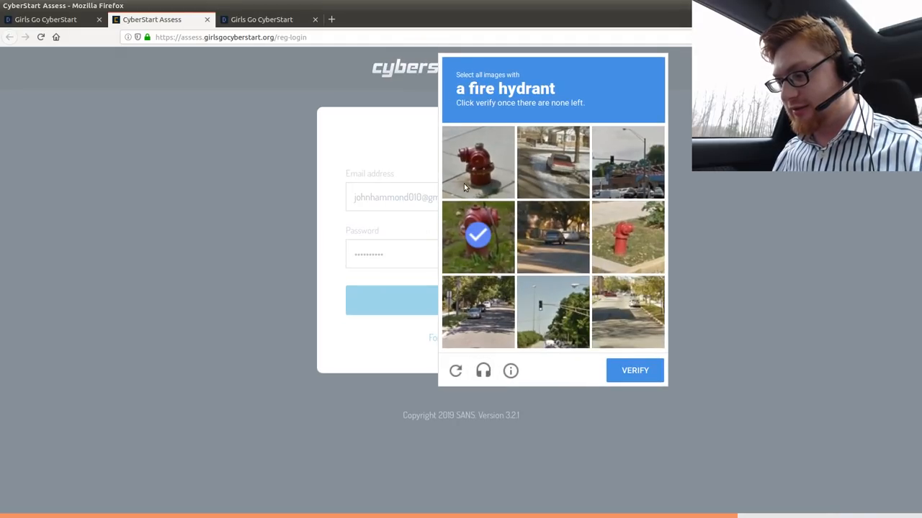
Pass the fire hydrant image check and finish signing in to the Agent J welcome memo.
left_click(478, 161)
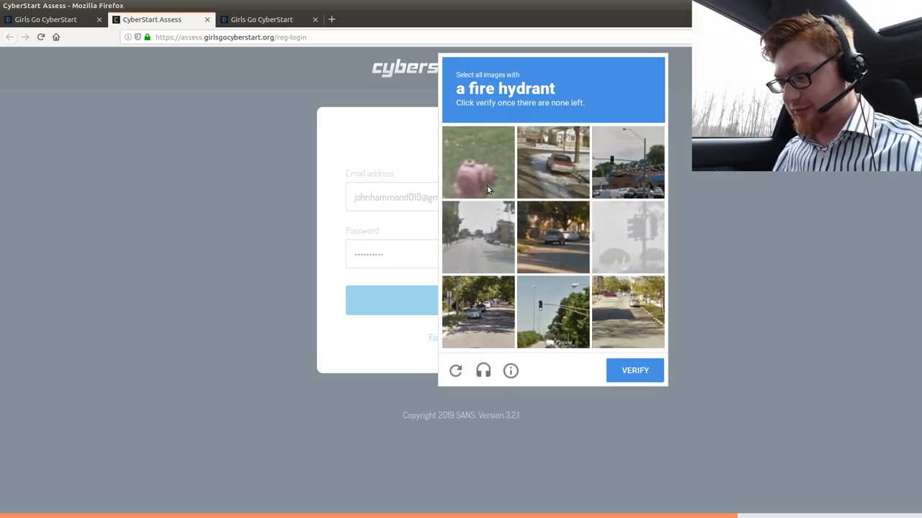
left_click(478, 161)
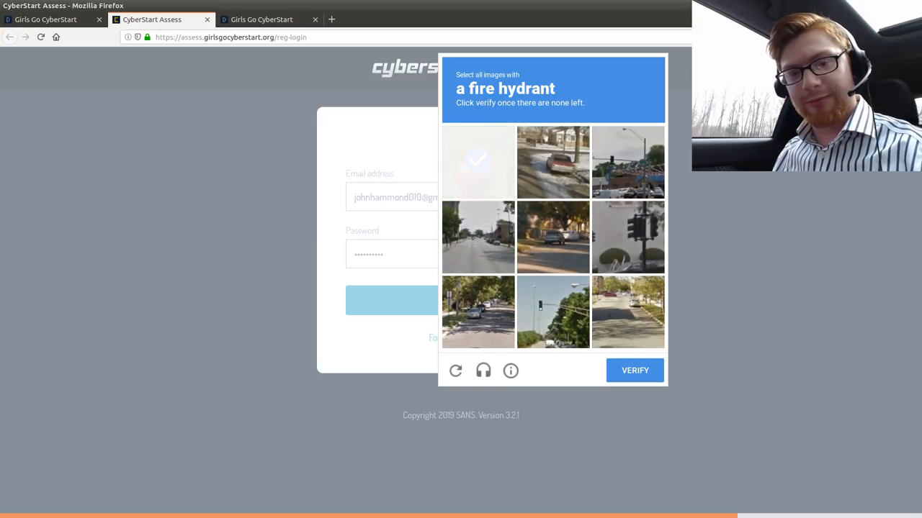
left_click(478, 161)
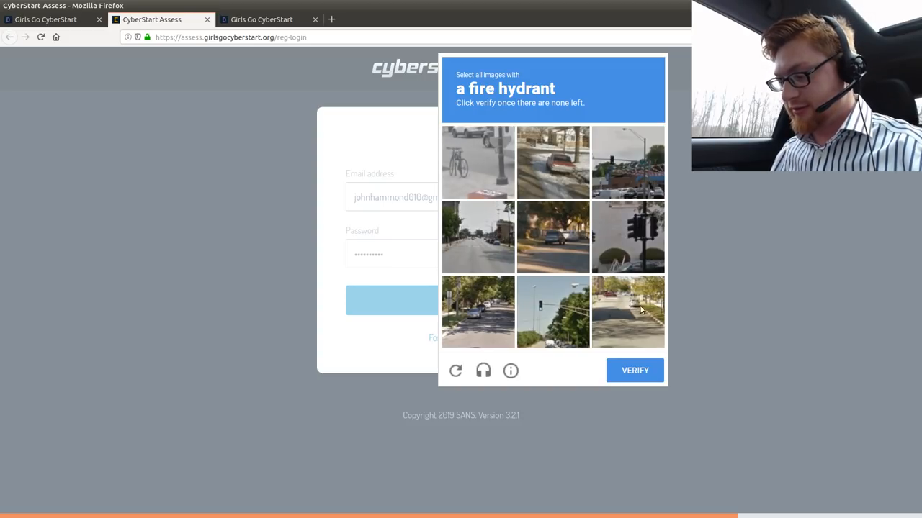
left_click(634, 370)
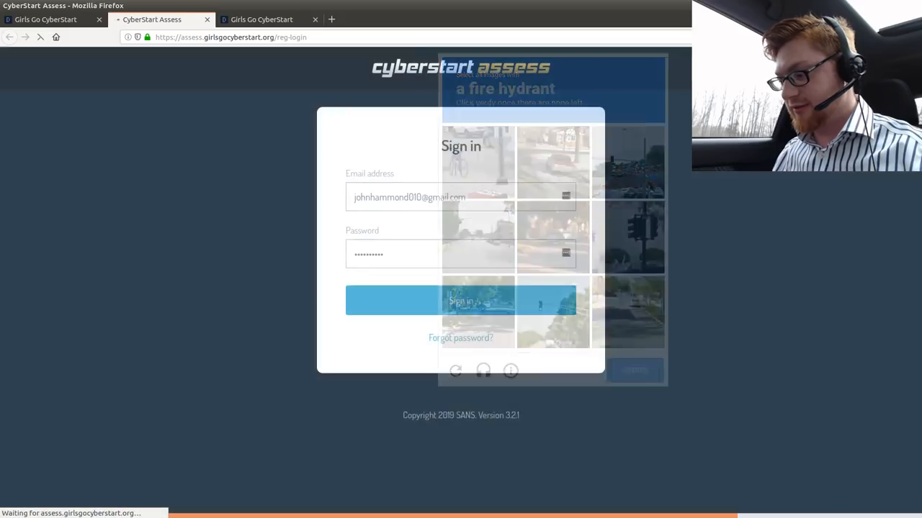
left_click(461, 301)
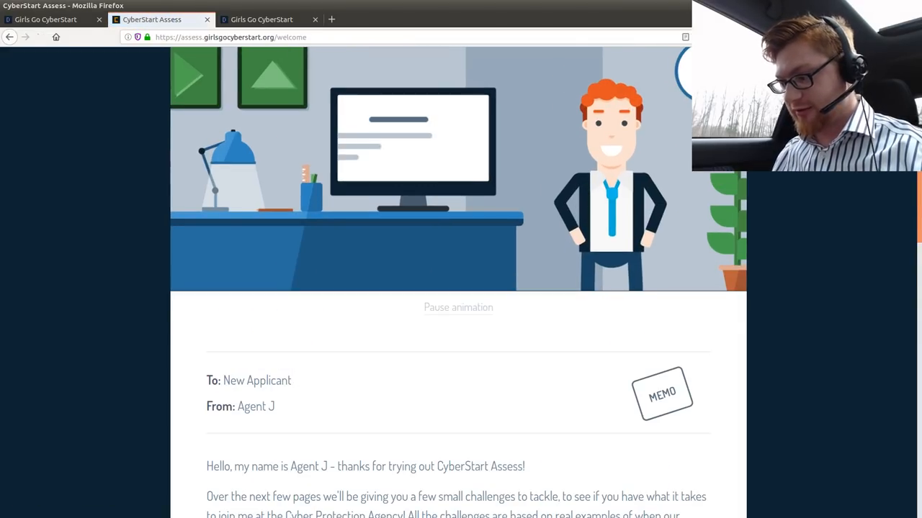
scroll("down", 3)
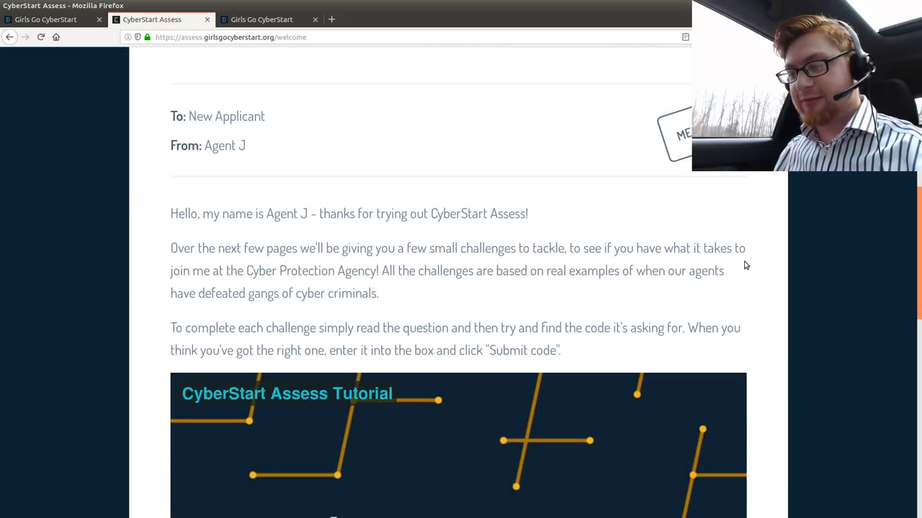
scroll("down", 3)
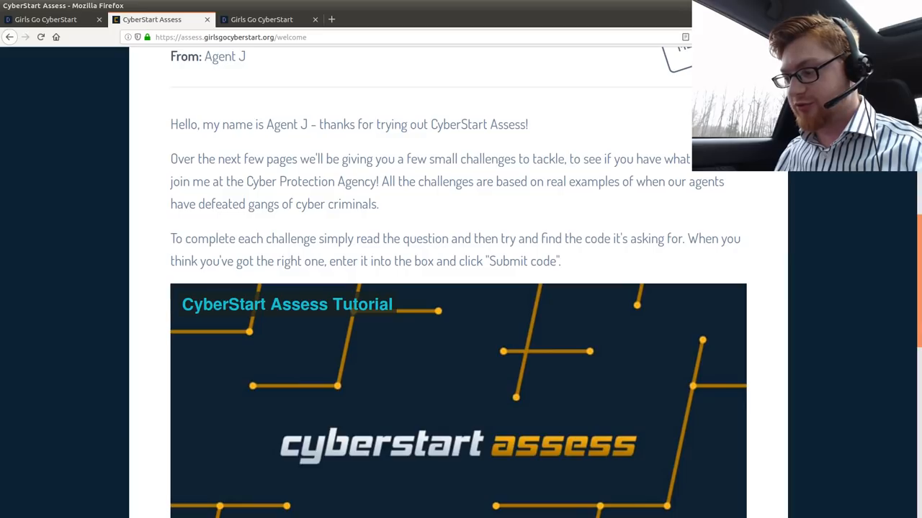
mouse_move(746, 265)
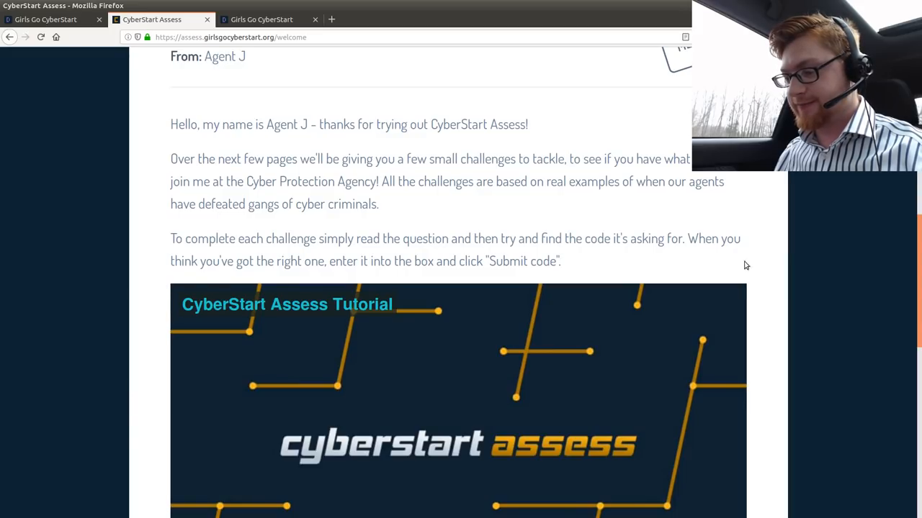
scroll("down", 3)
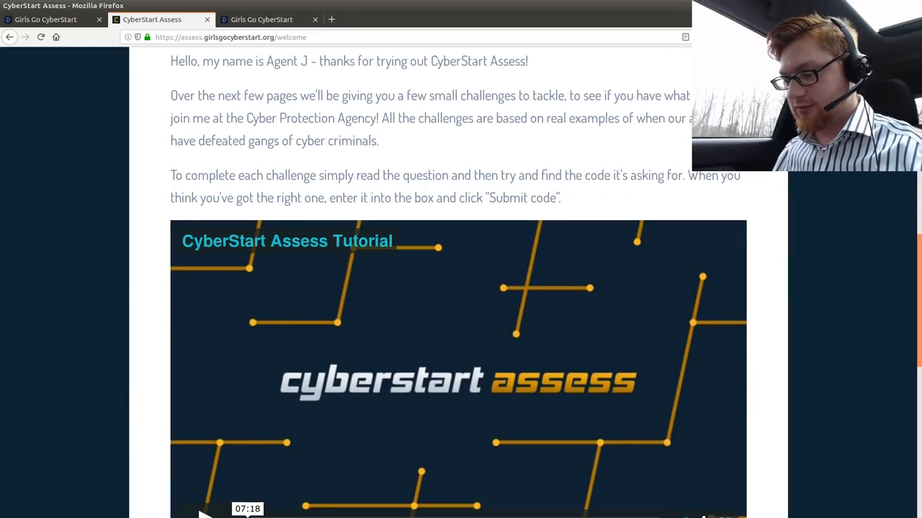
scroll("down", 3)
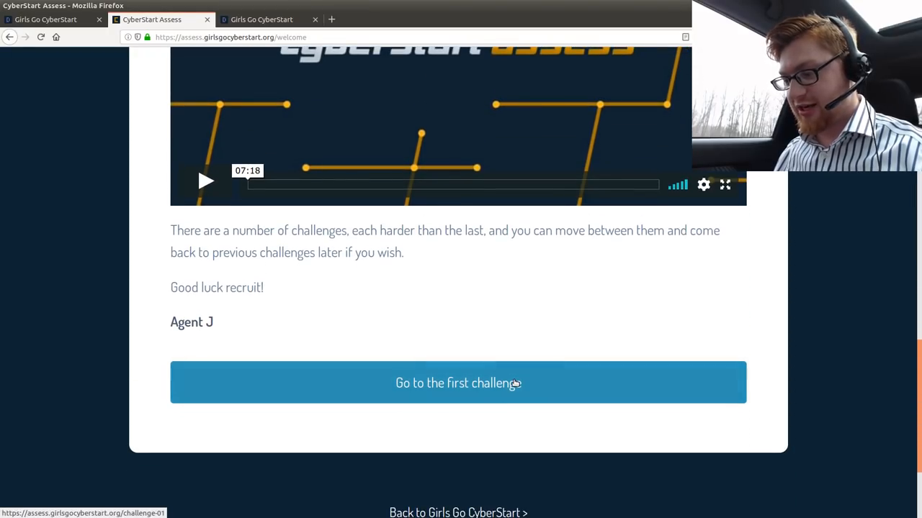
Go to Challenge 01 and scroll down to the drag racer image holding the hidden code.
left_click(458, 383)
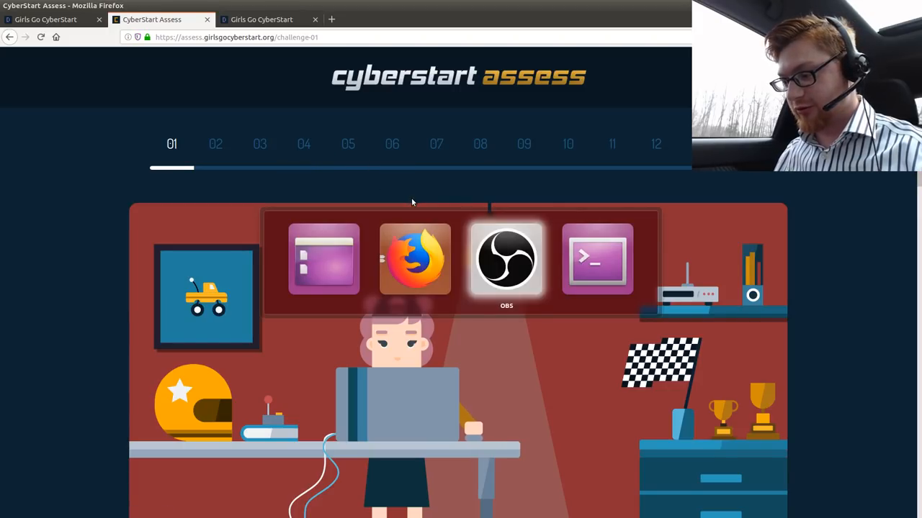
left_click(507, 258)
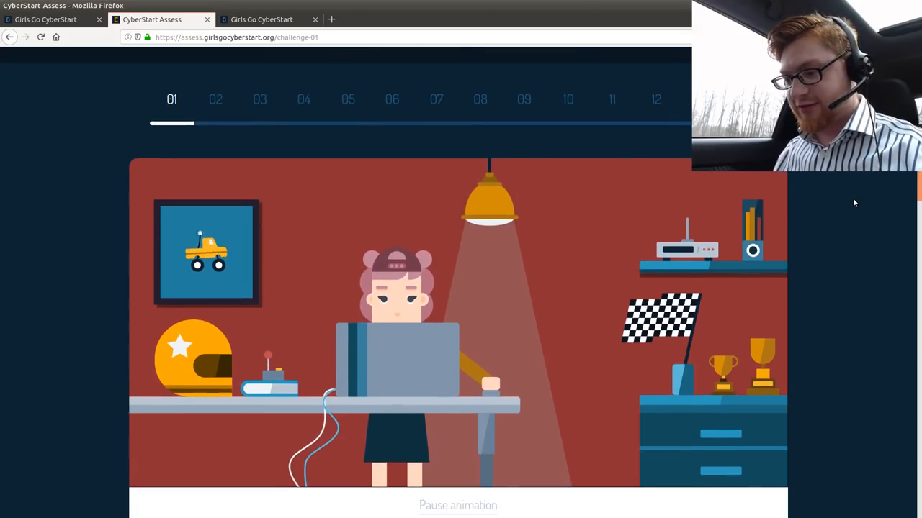
scroll("down", 3)
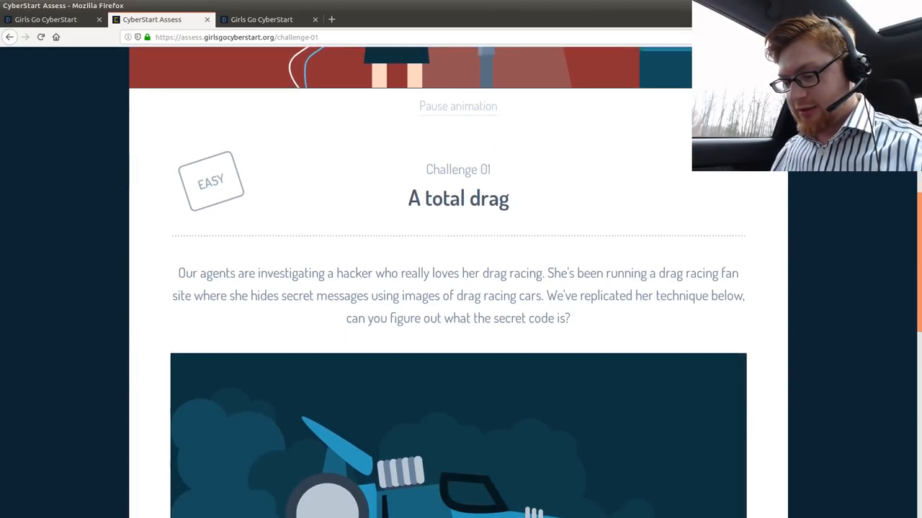
scroll("down", 3)
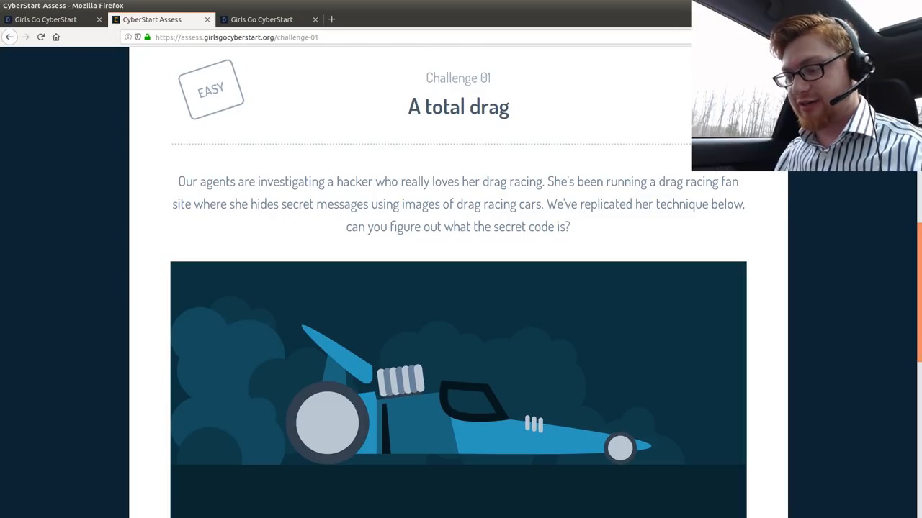
scroll("down", 3)
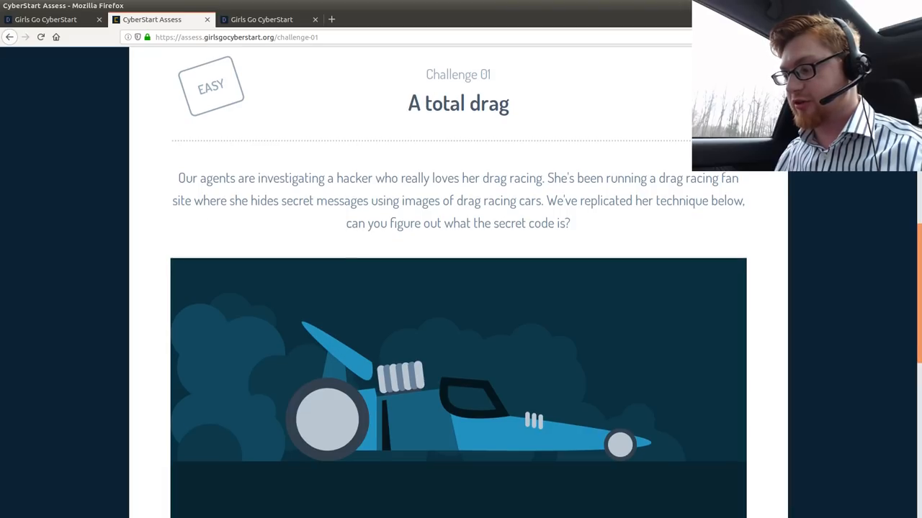
scroll("down", 3)
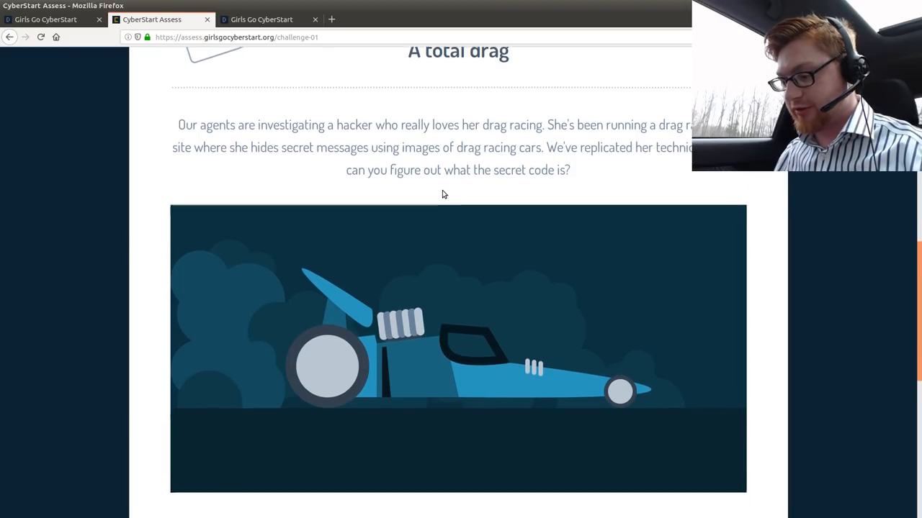
scroll("down", 3)
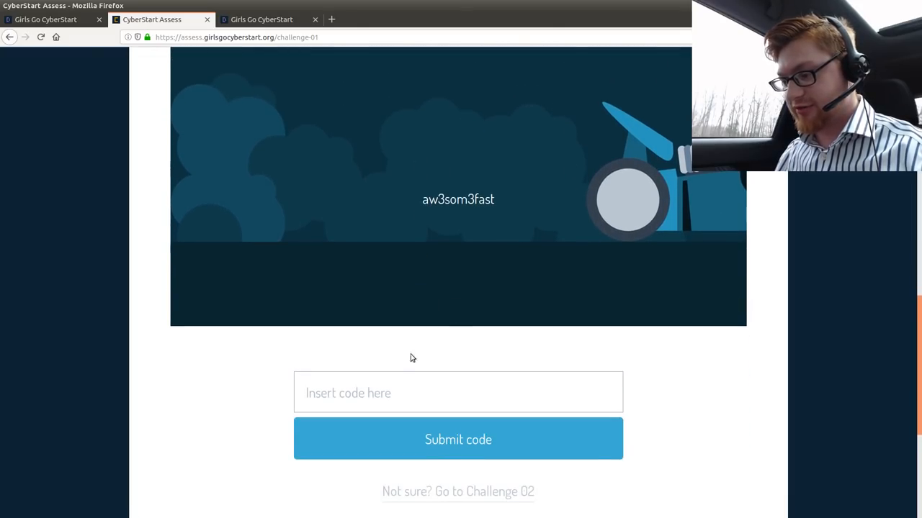
Enter the code aw3som3fast into the 'Insert code here' answer box.
type("aw3som")
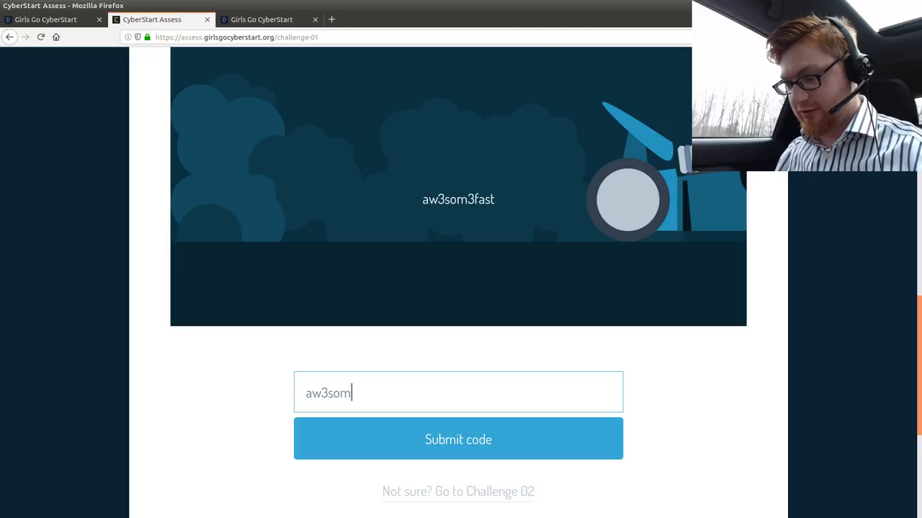
type("3fast")
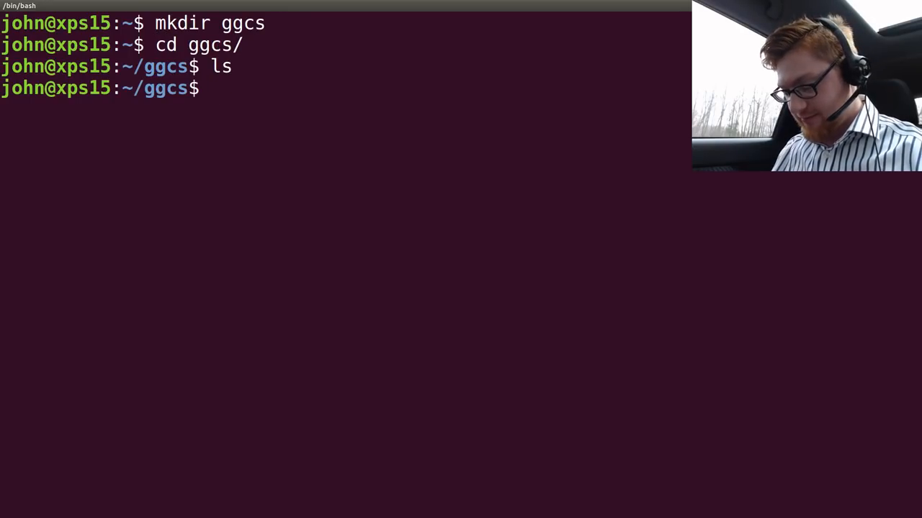
Start a mkdir command for the challenge 01 folder in the ggcs directory.
type("mkdir 01_a_tot")
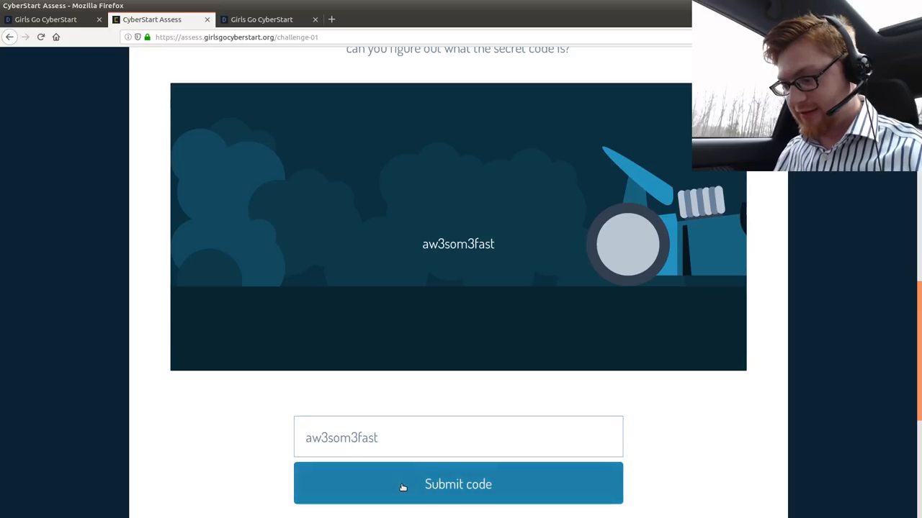
Submit aw3som3fast for Challenge 01, move to Challenge 02 and select its reversed hacker message.
left_click(458, 484)
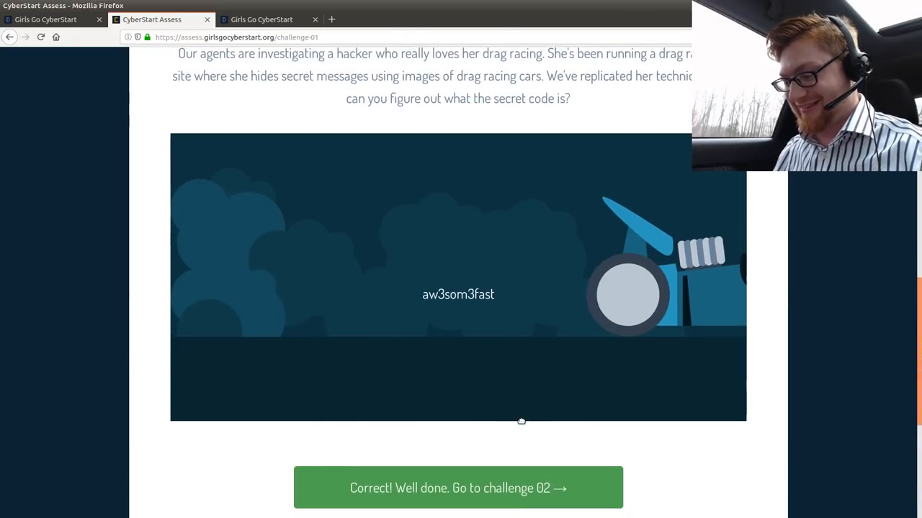
left_click(458, 487)
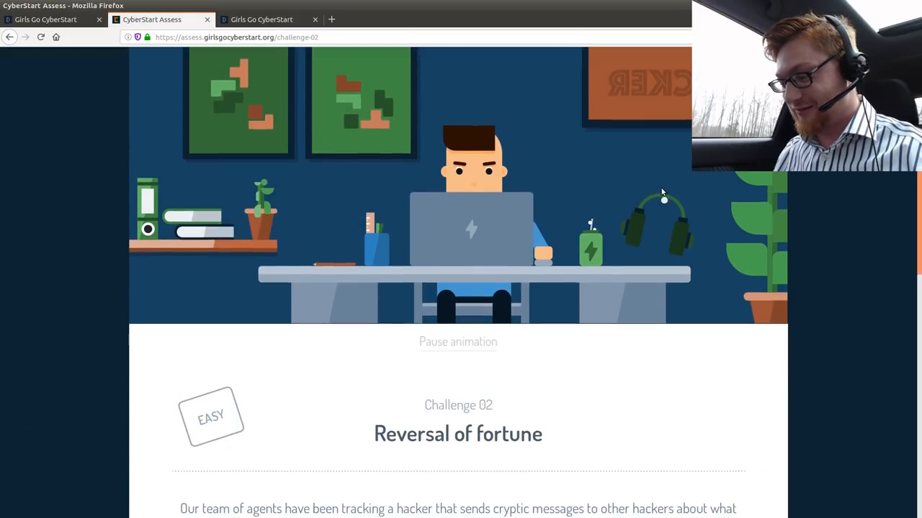
scroll("down", 3)
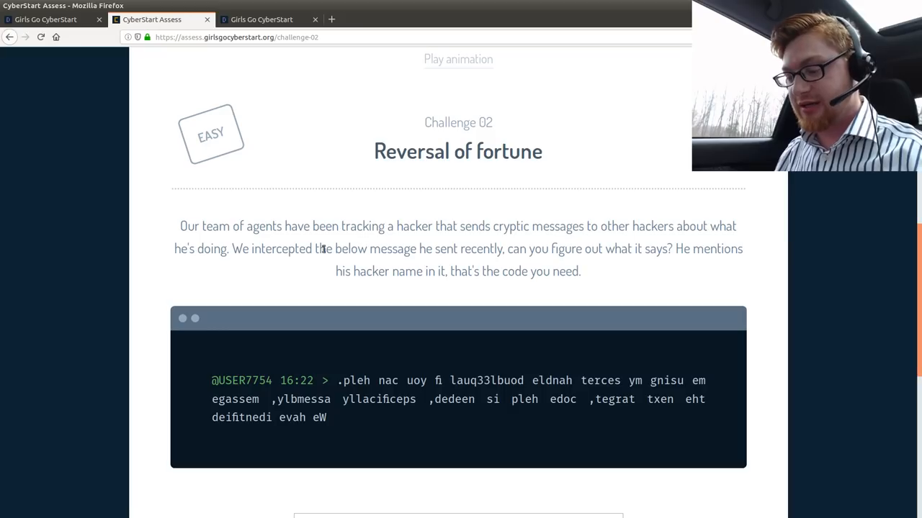
mouse_move(611, 248)
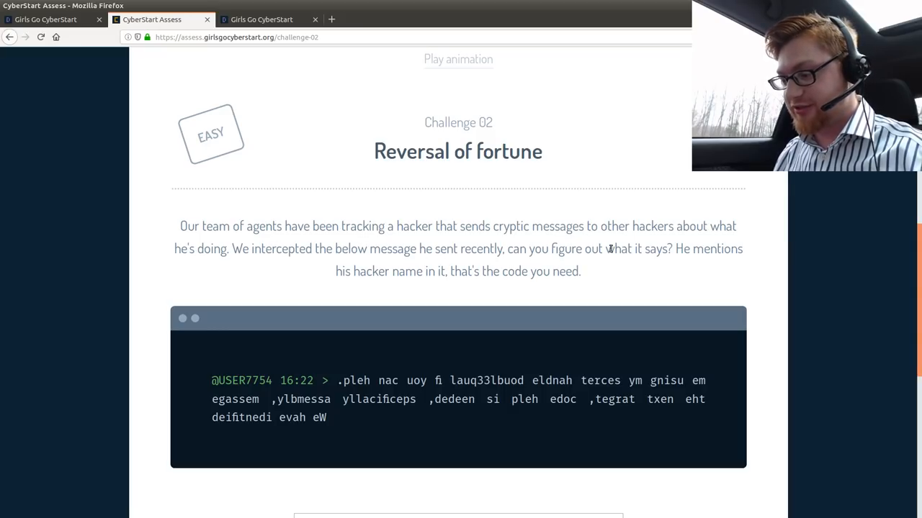
scroll("down", 3)
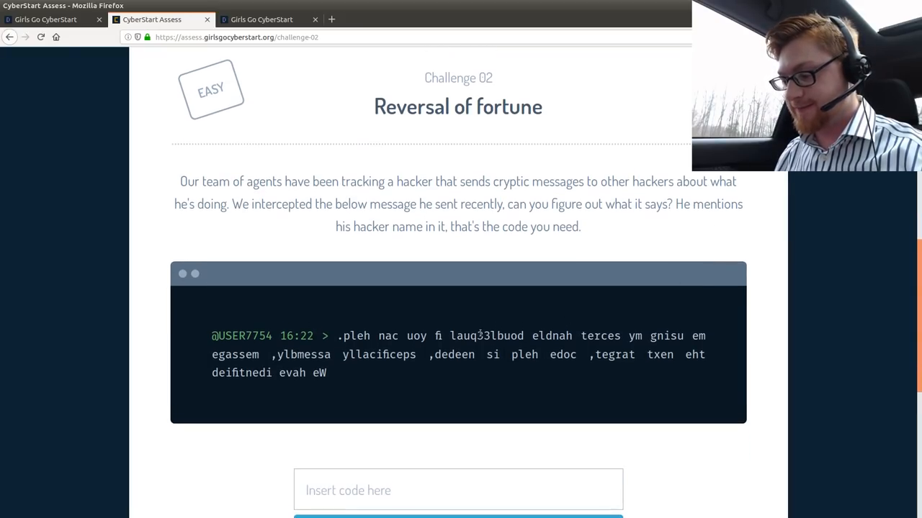
left_click_drag(343, 354, 325, 373)
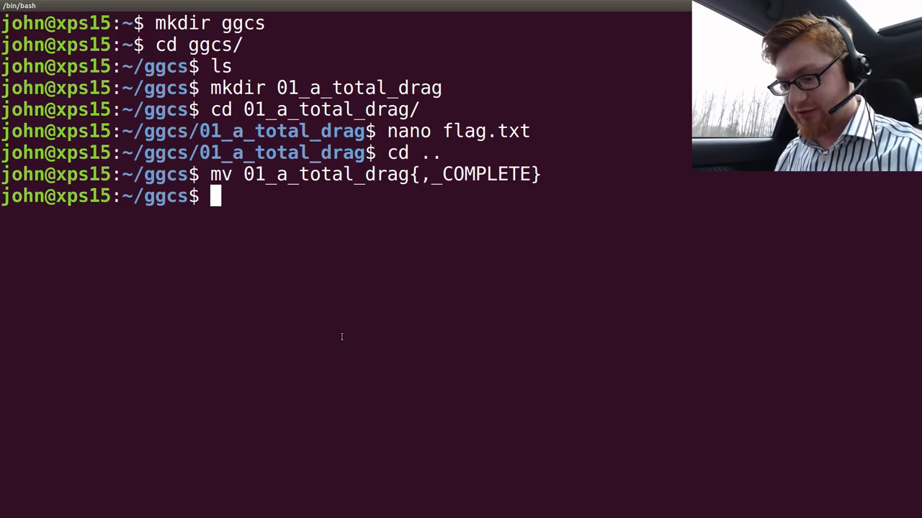
Create the 02_reversal_of_fortune_COMPLETE folder and change into it.
type("mkdir 0")
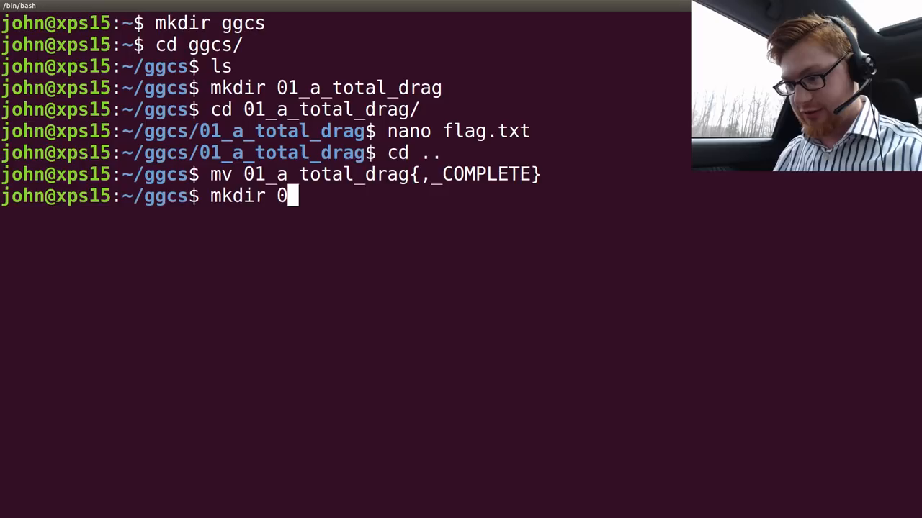
right_click(307, 310)
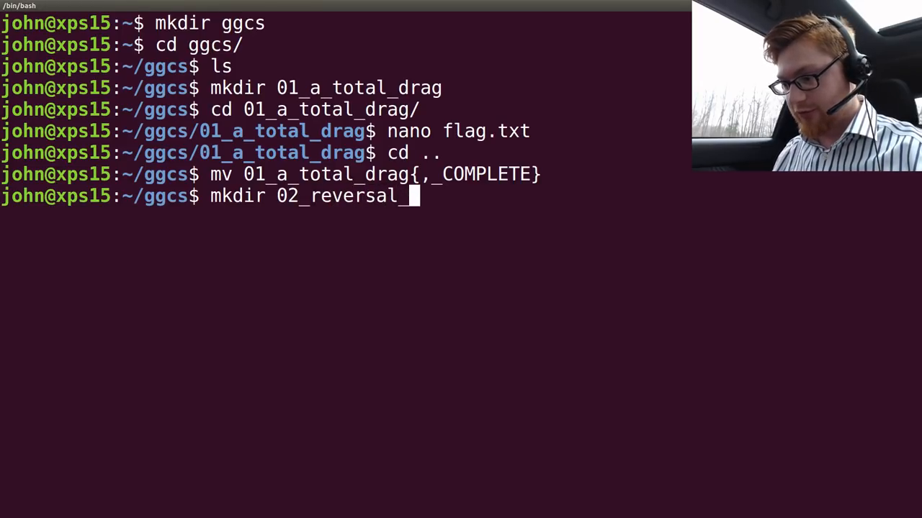
type("of_fortune")
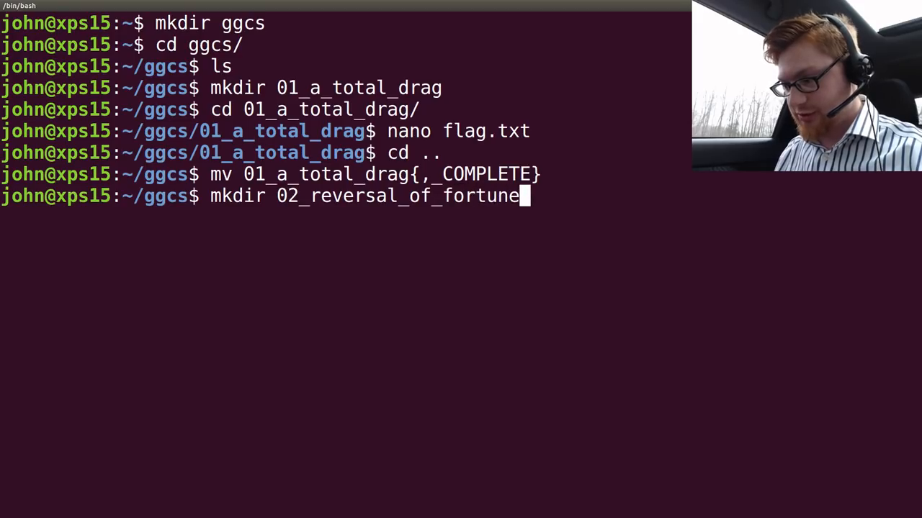
key("Return")
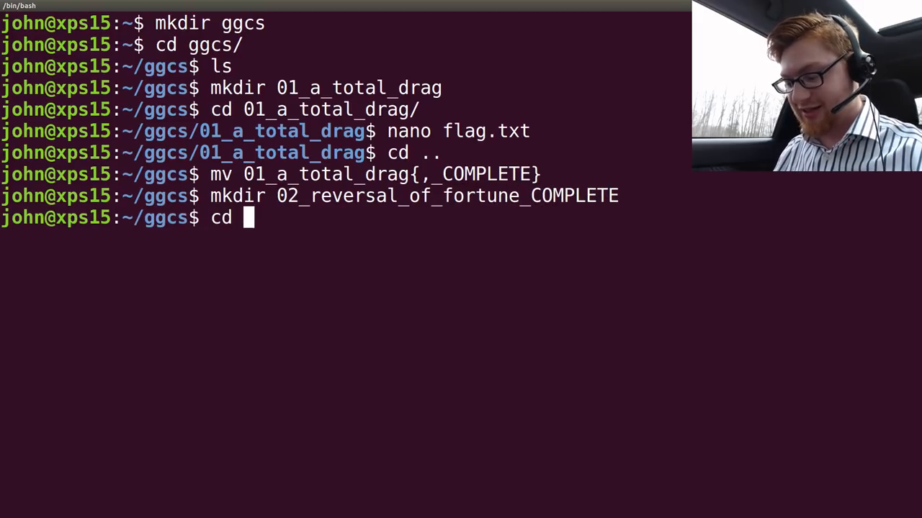
key("Return")
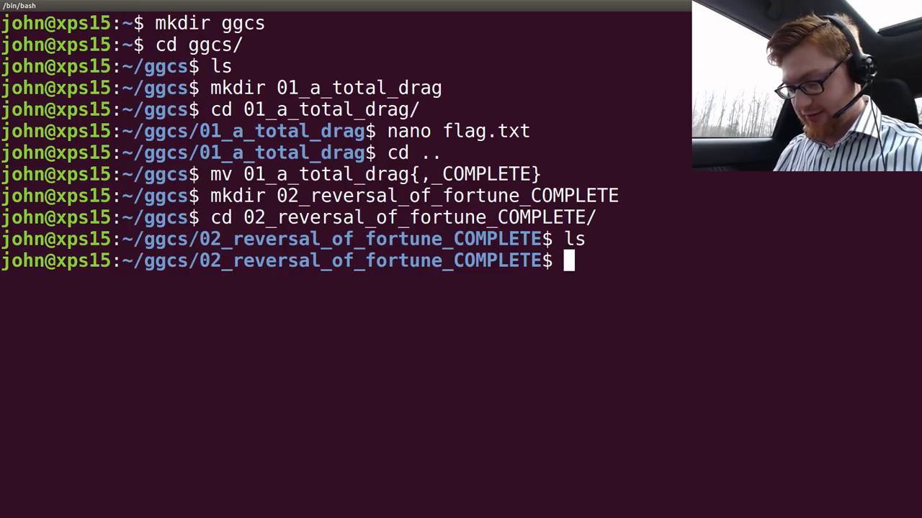
Write get_flag.py in nano with a python3 shebang and a print of the reversed string, and save it.
type("nano pyt")
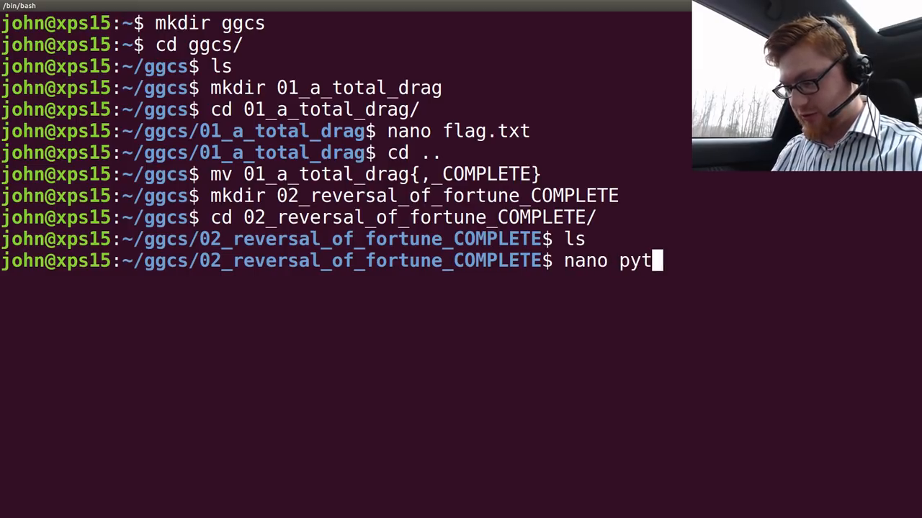
type("get")
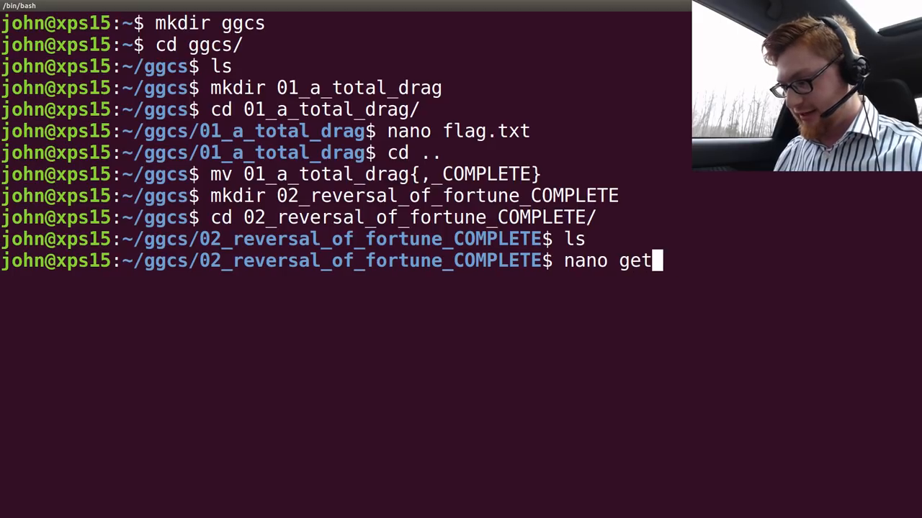
type("_flag.py")
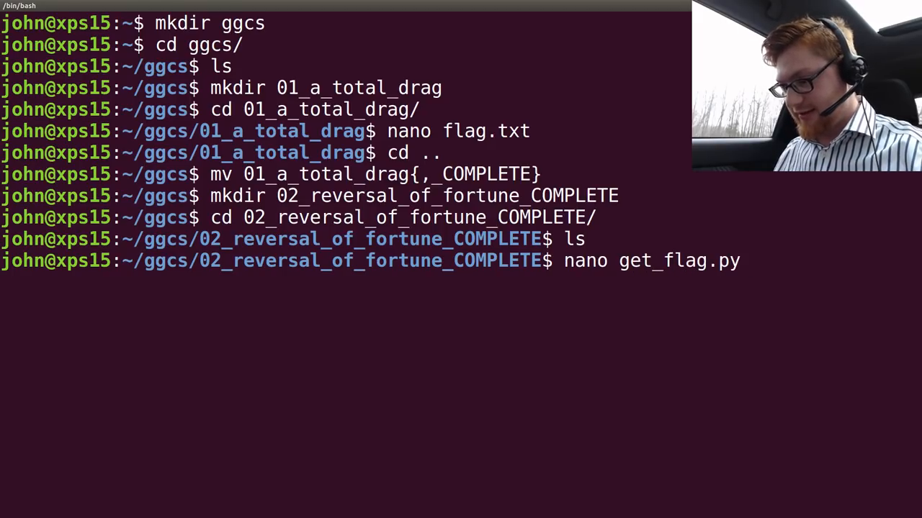
key("Return")
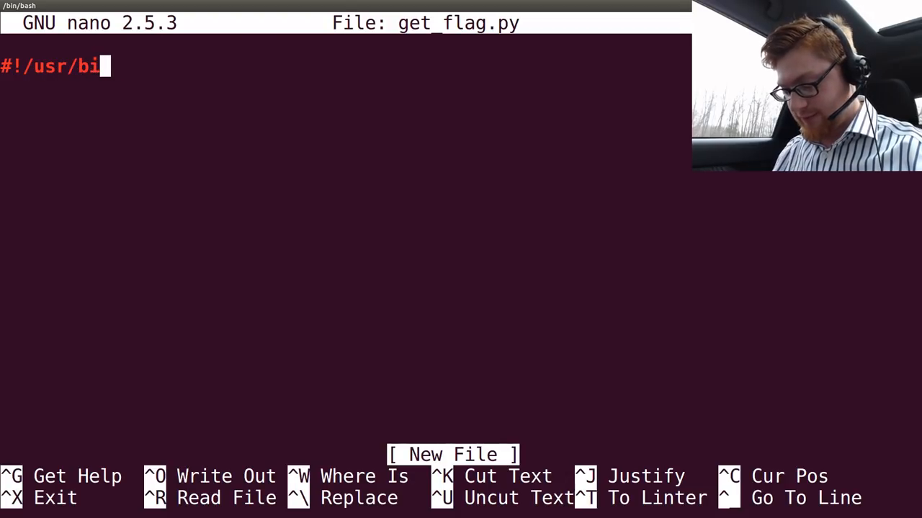
type("n/env pyth")
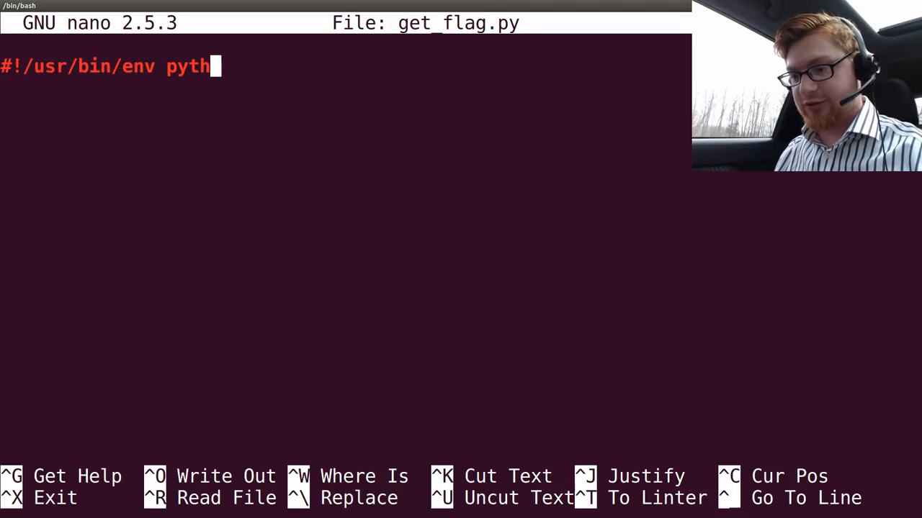
type("on3\\nprint(")
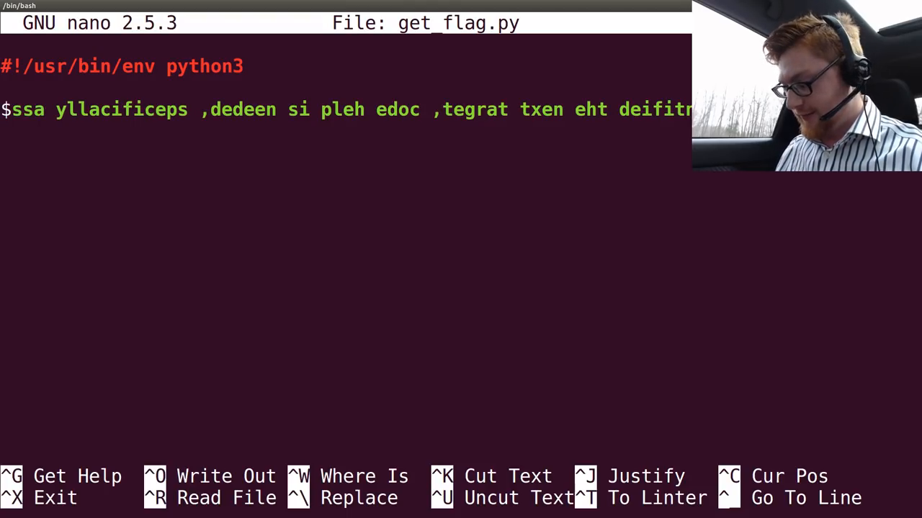
key("ctrl+x")
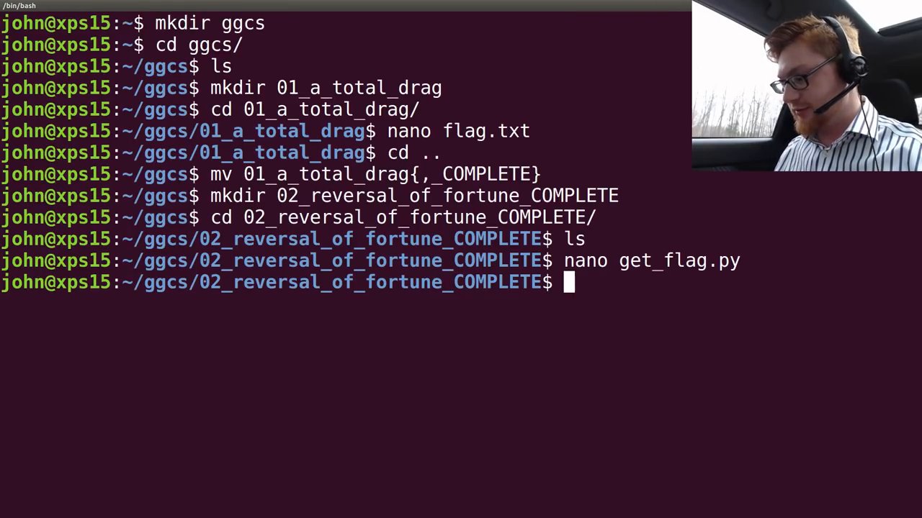
Make get_flag.py executable with chmod and run it to print the decoded message revealing doubl33qual.
type("c")
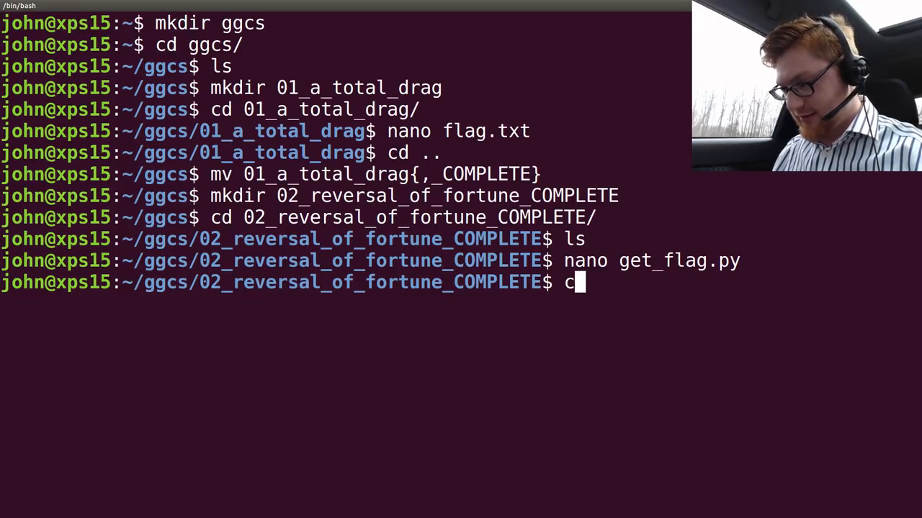
type("hmod +x get_flag.py")
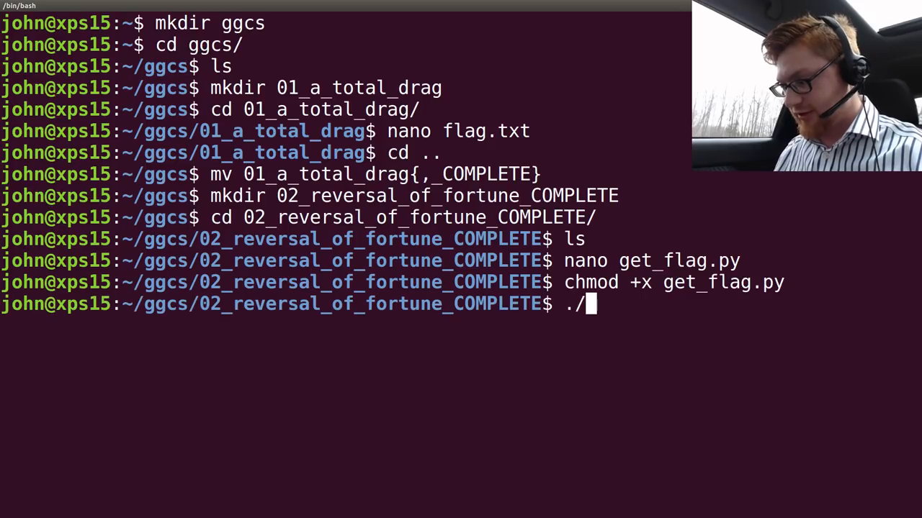
key("Return")
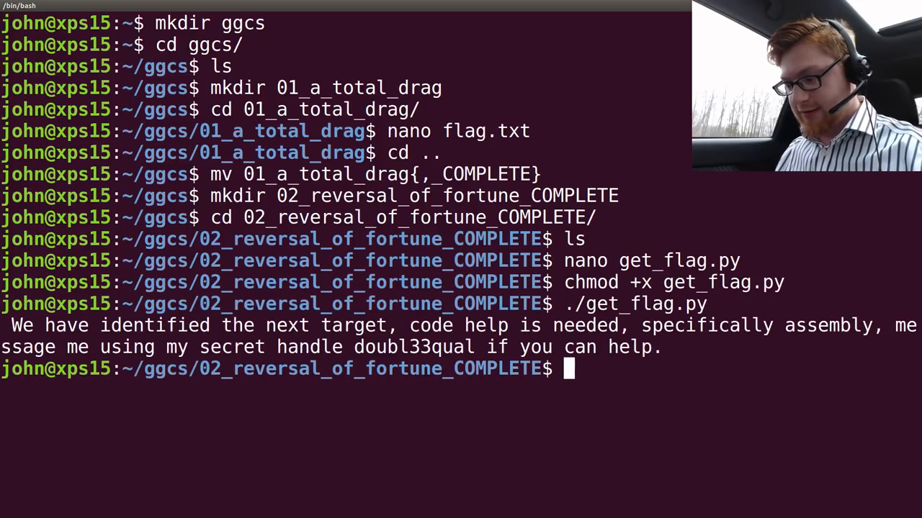
type("./get_flag.py")
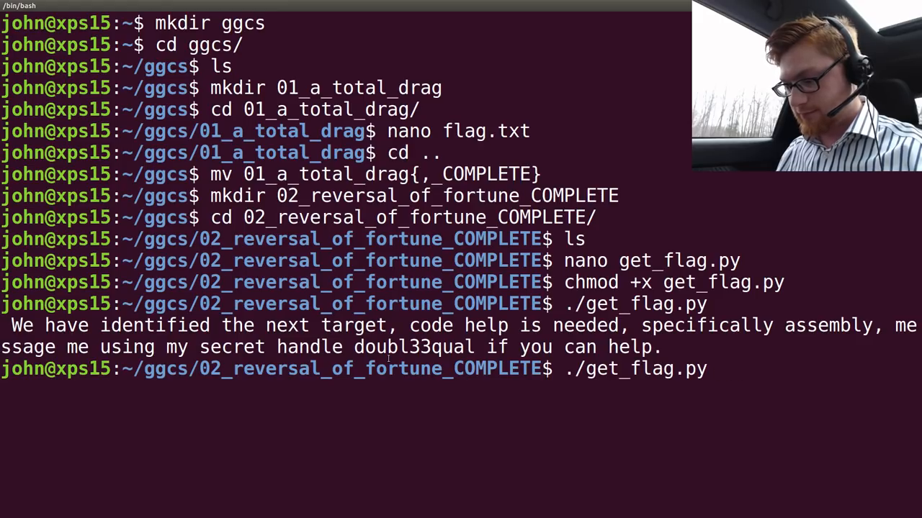
key("ctrl+c")
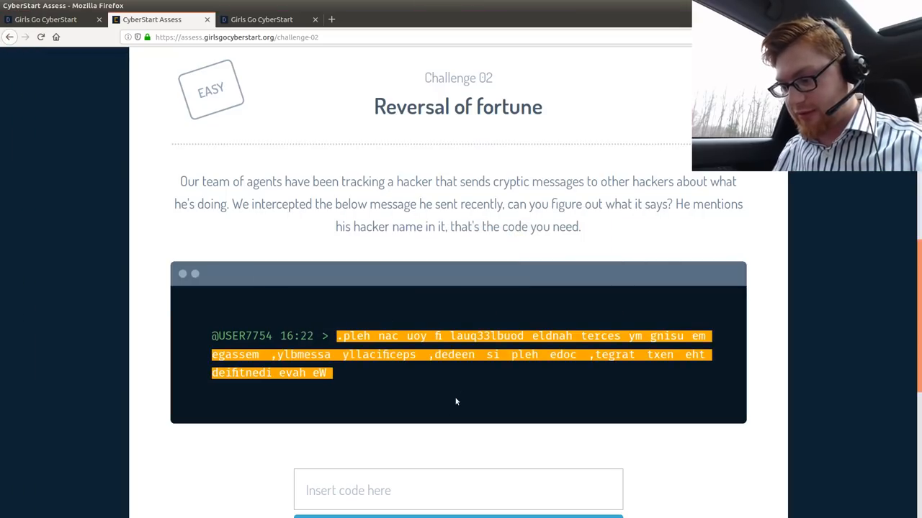
Submit doubl33qual as the Challenge 02 answer and proceed to the Challenge 03 page.
scroll("down", 3)
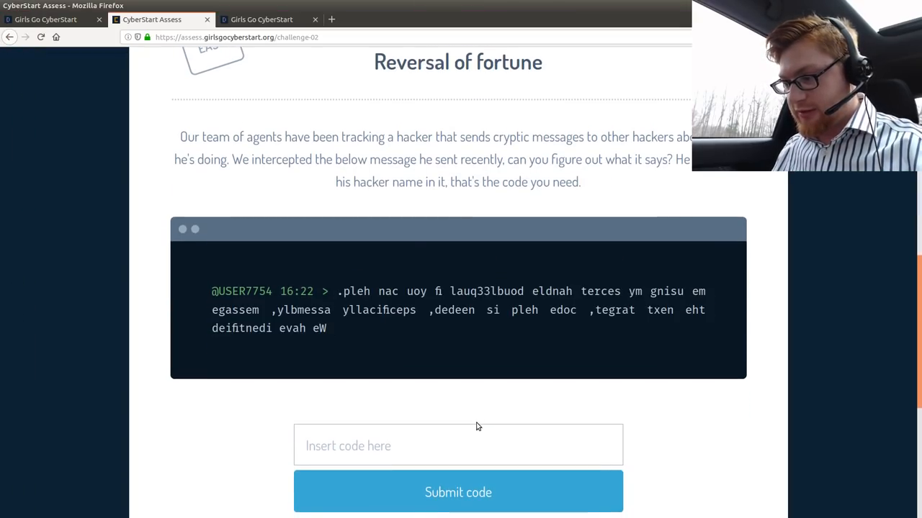
left_click(458, 493)
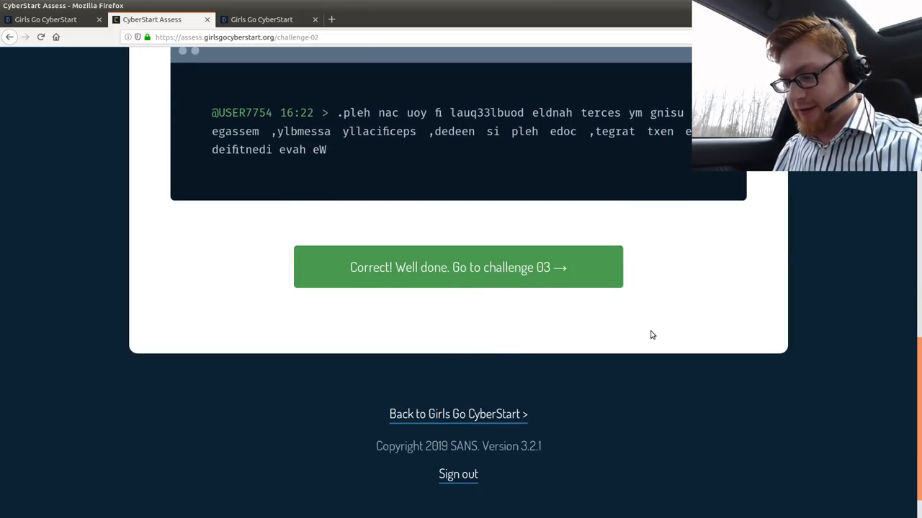
left_click(458, 266)
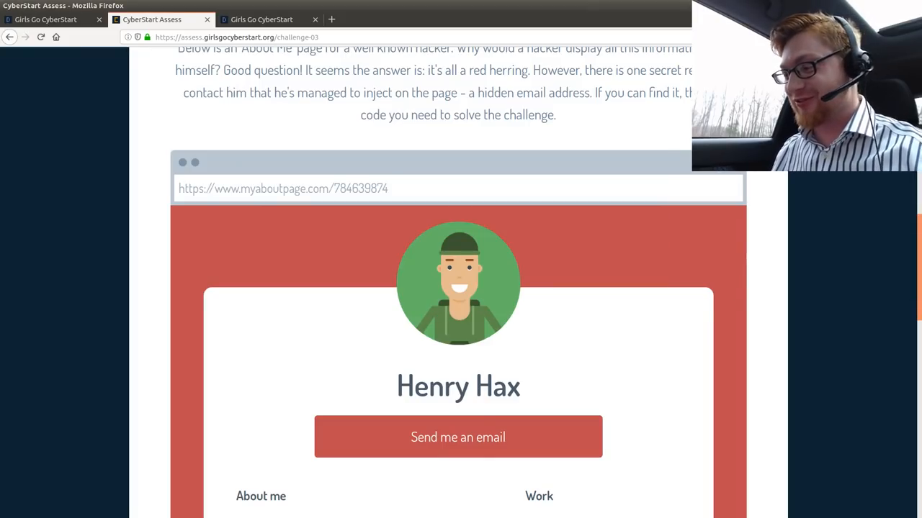
mouse_move(765, 231)
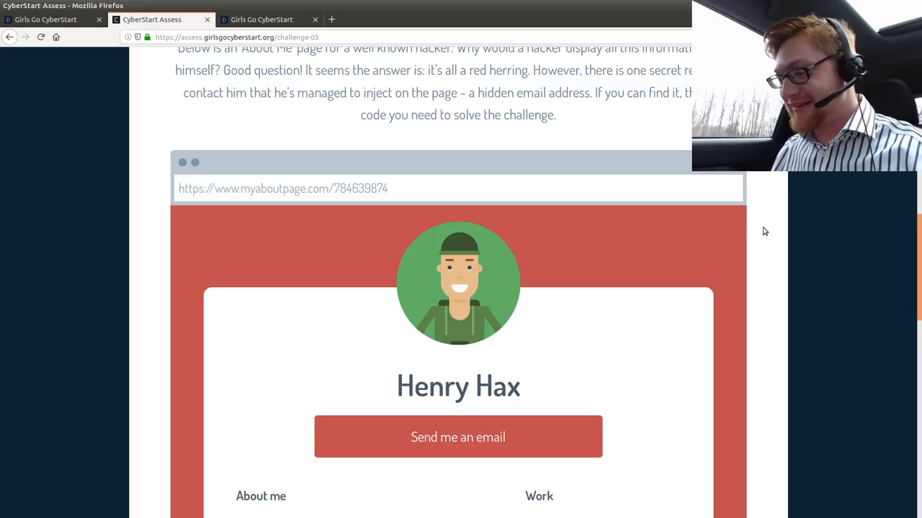